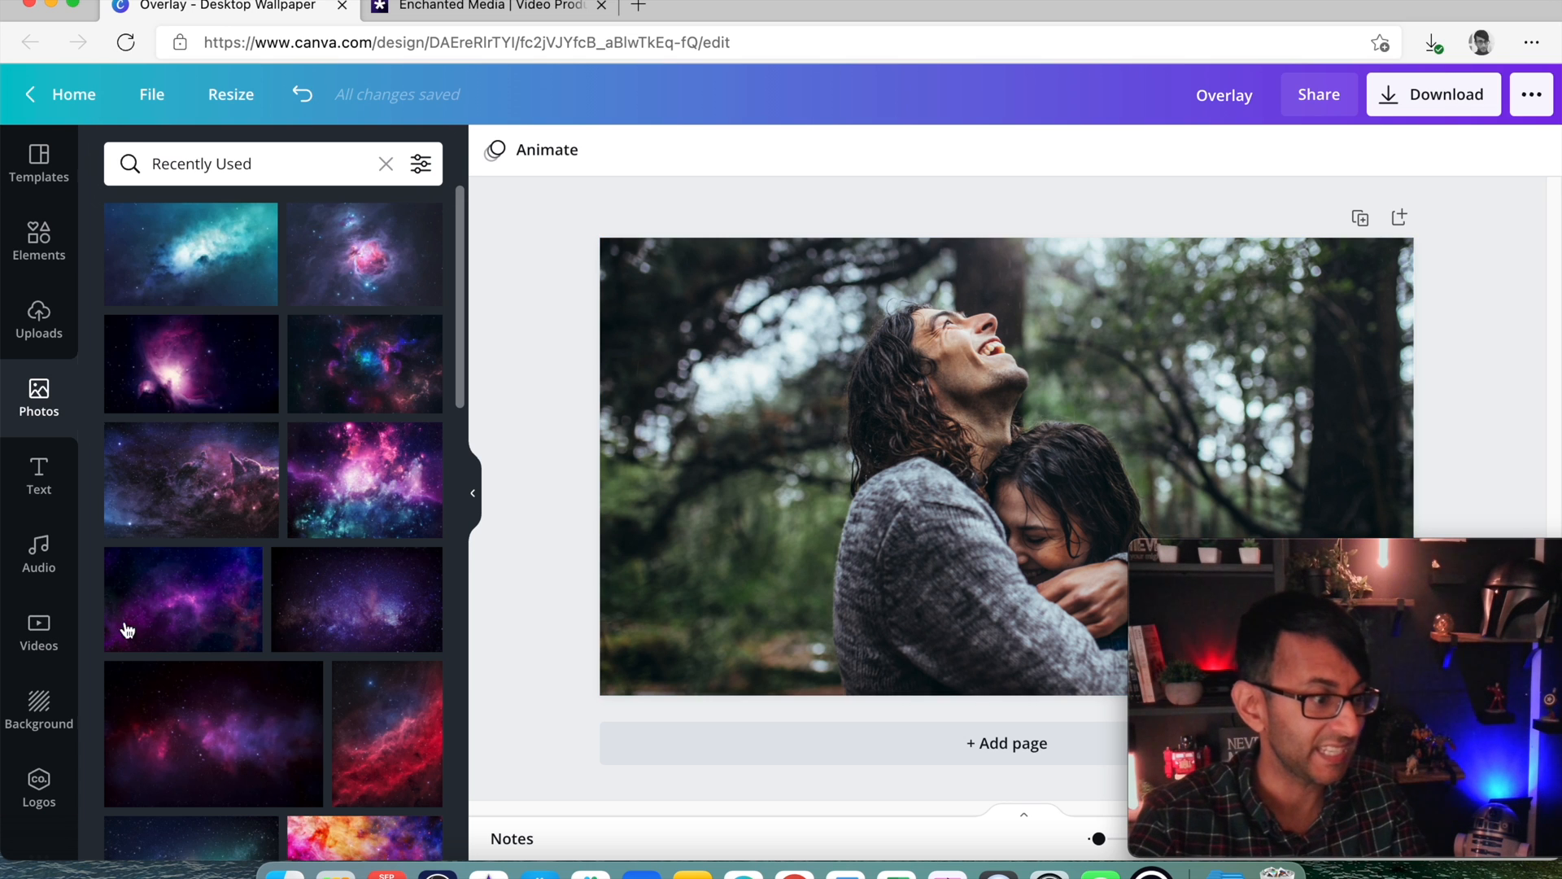
Review the couple photo in the Canva Overlay design, then move to the Enchanted Media tab
scroll(down, 3)
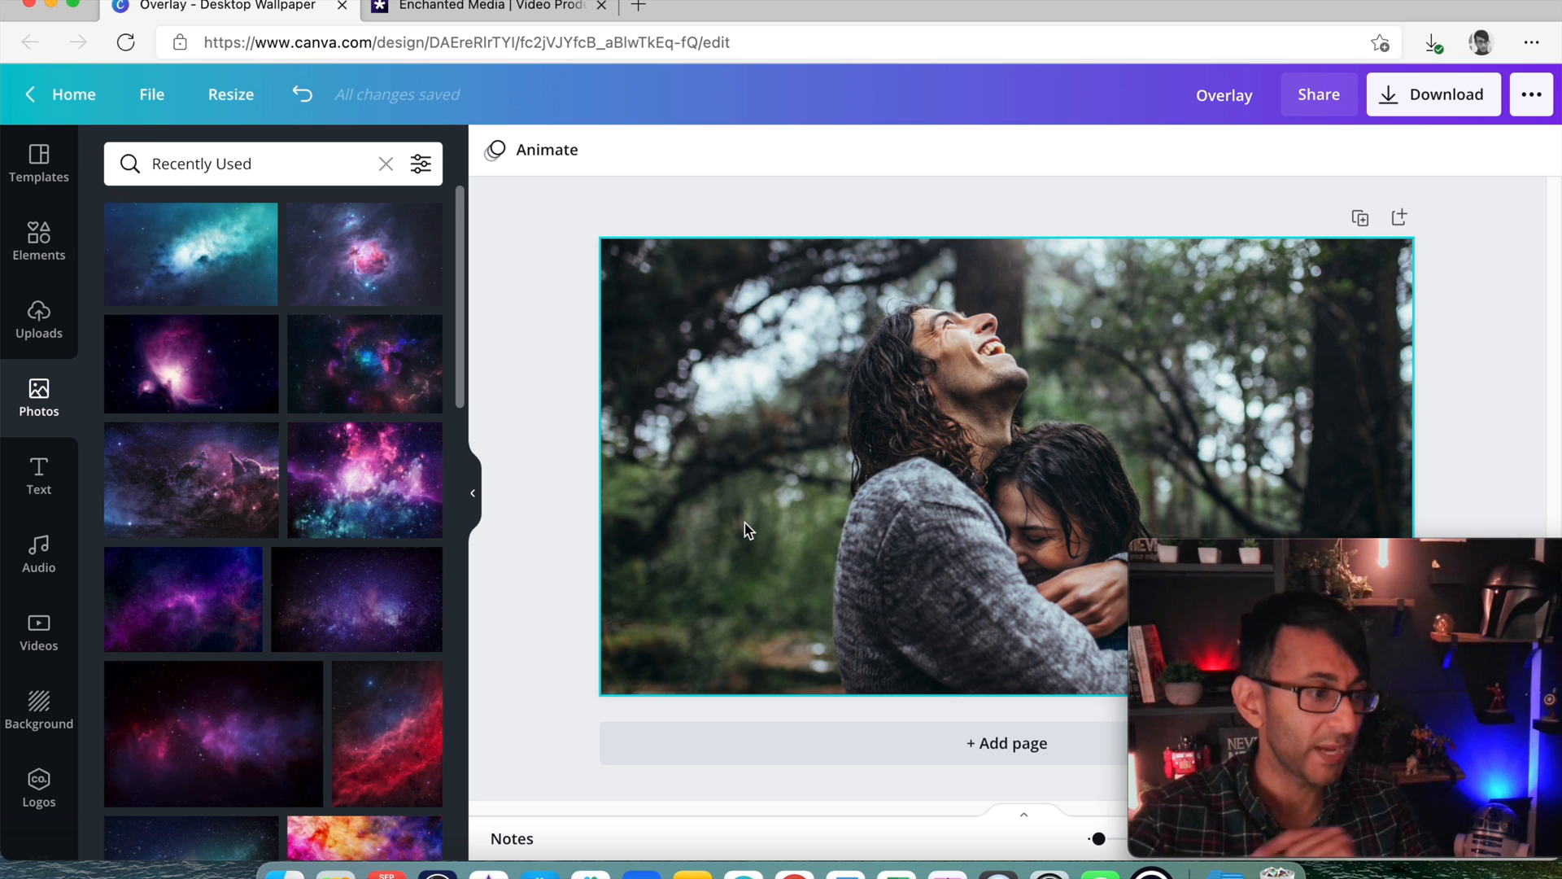
click(489, 7)
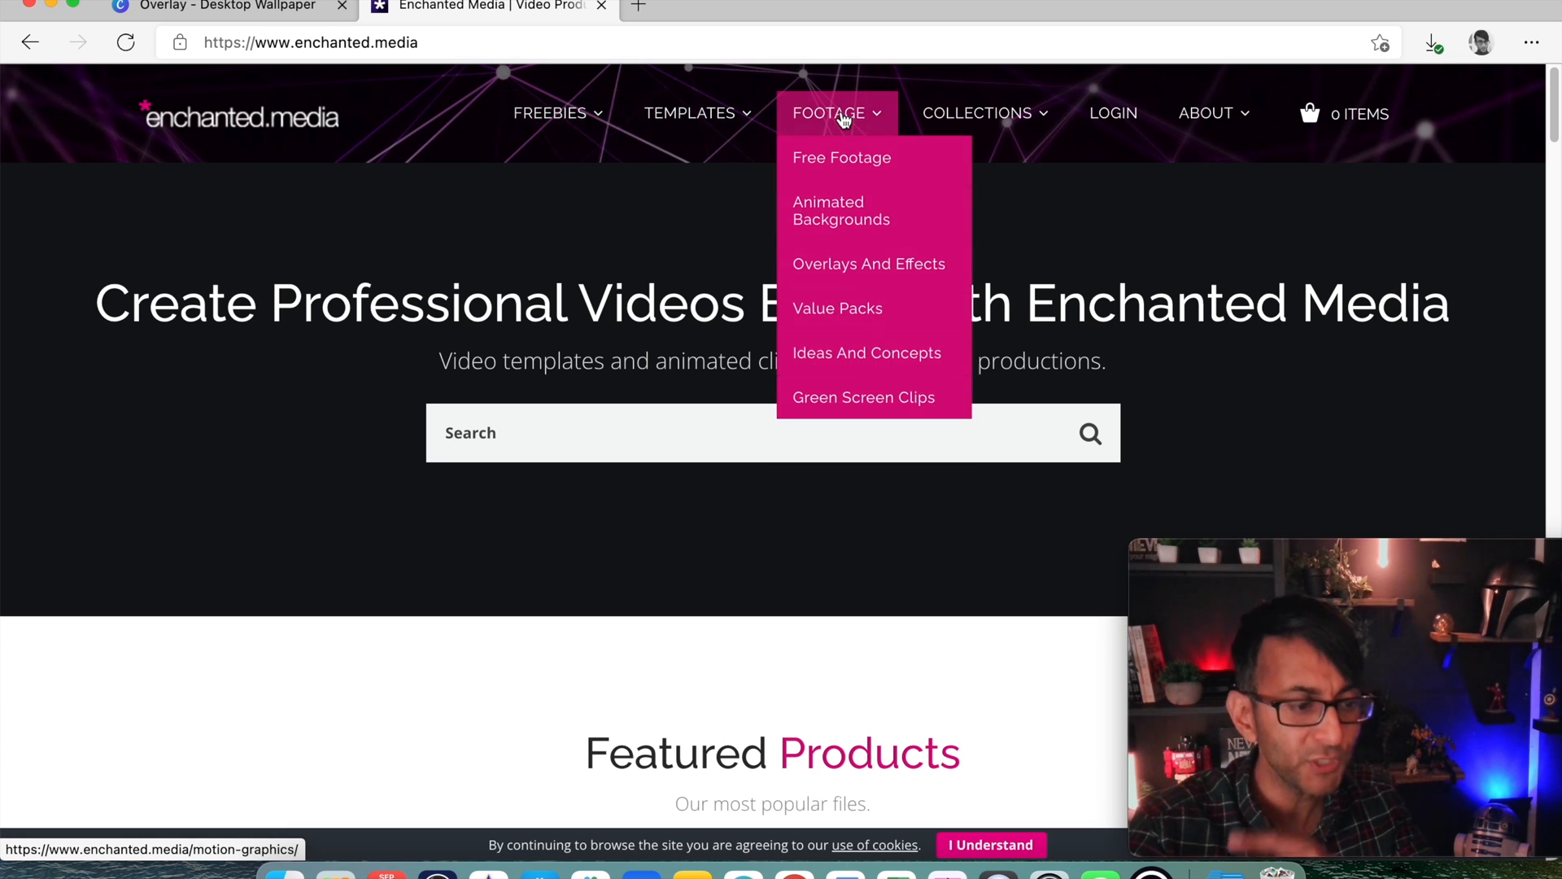
Browse Enchanted Media's Free Footage catalog, scanning down through the product grid
click(841, 158)
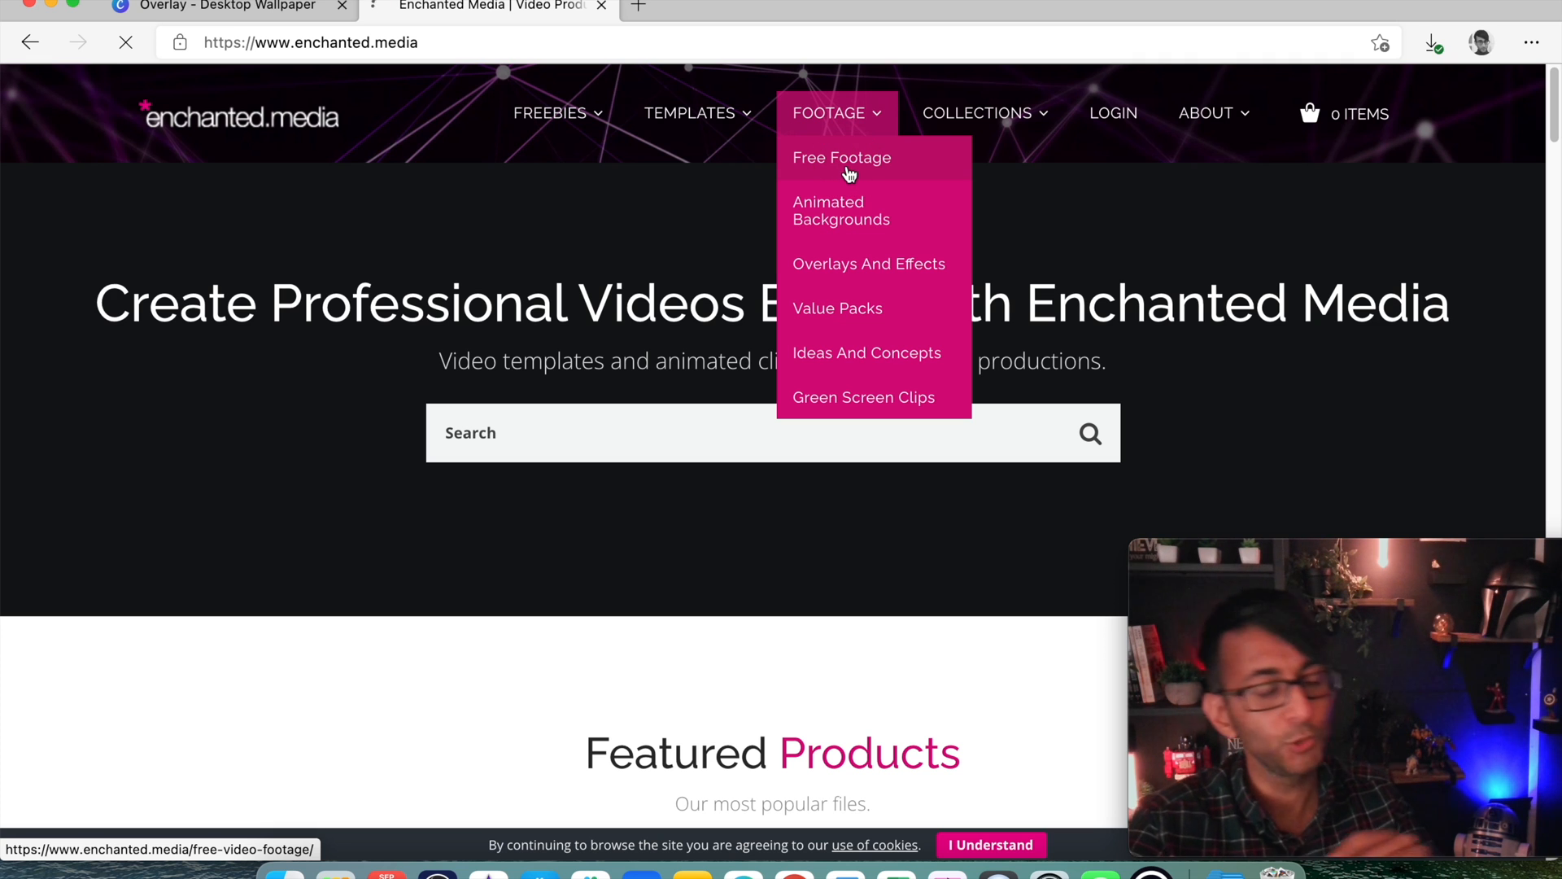
click(841, 158)
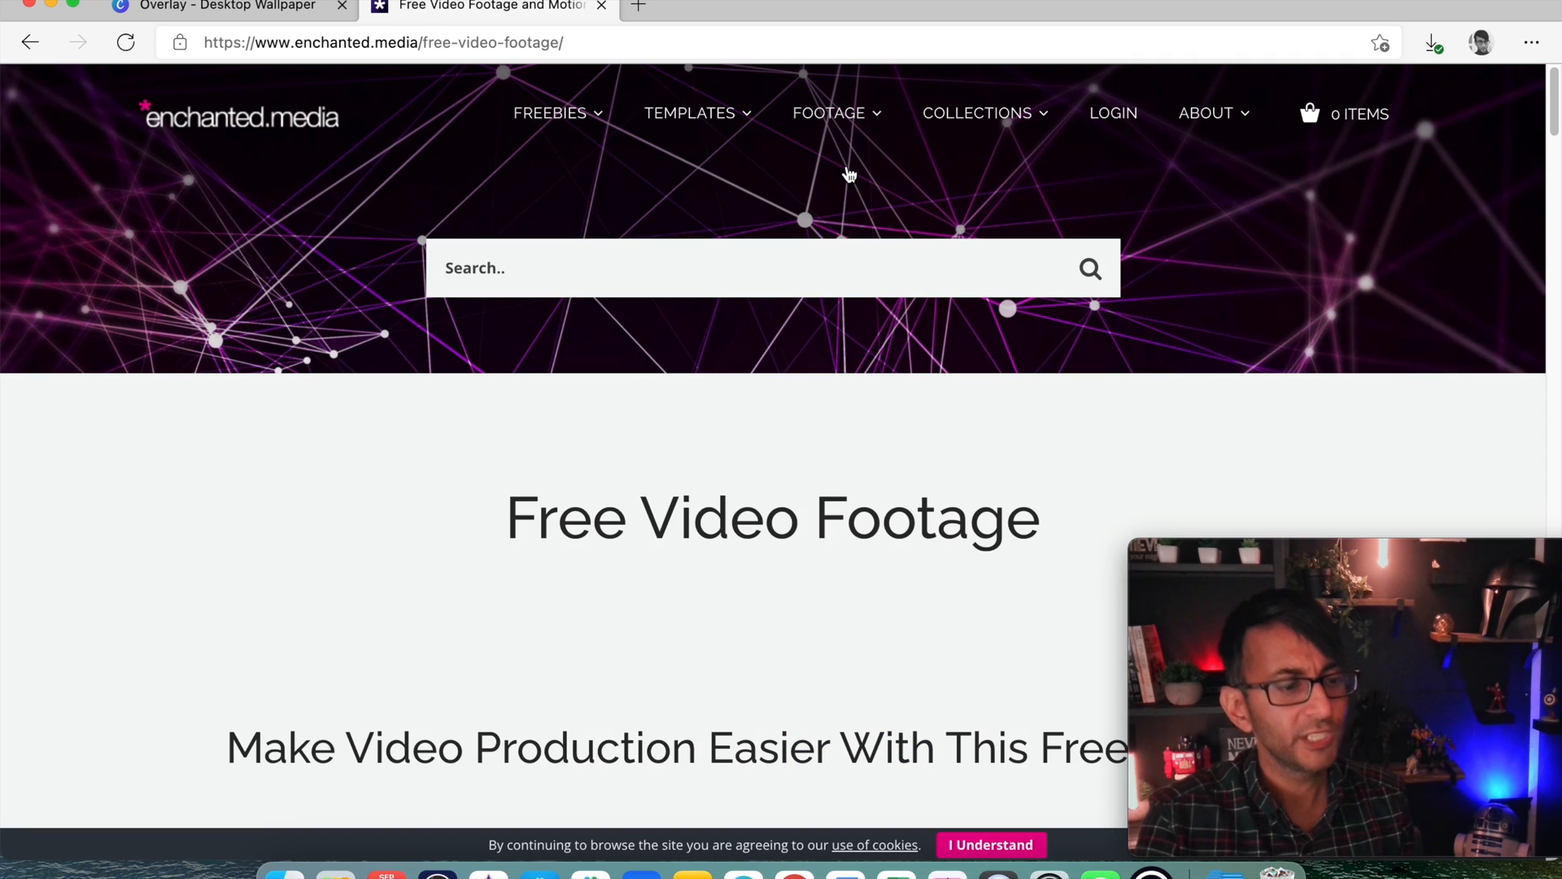
scroll(down, 3)
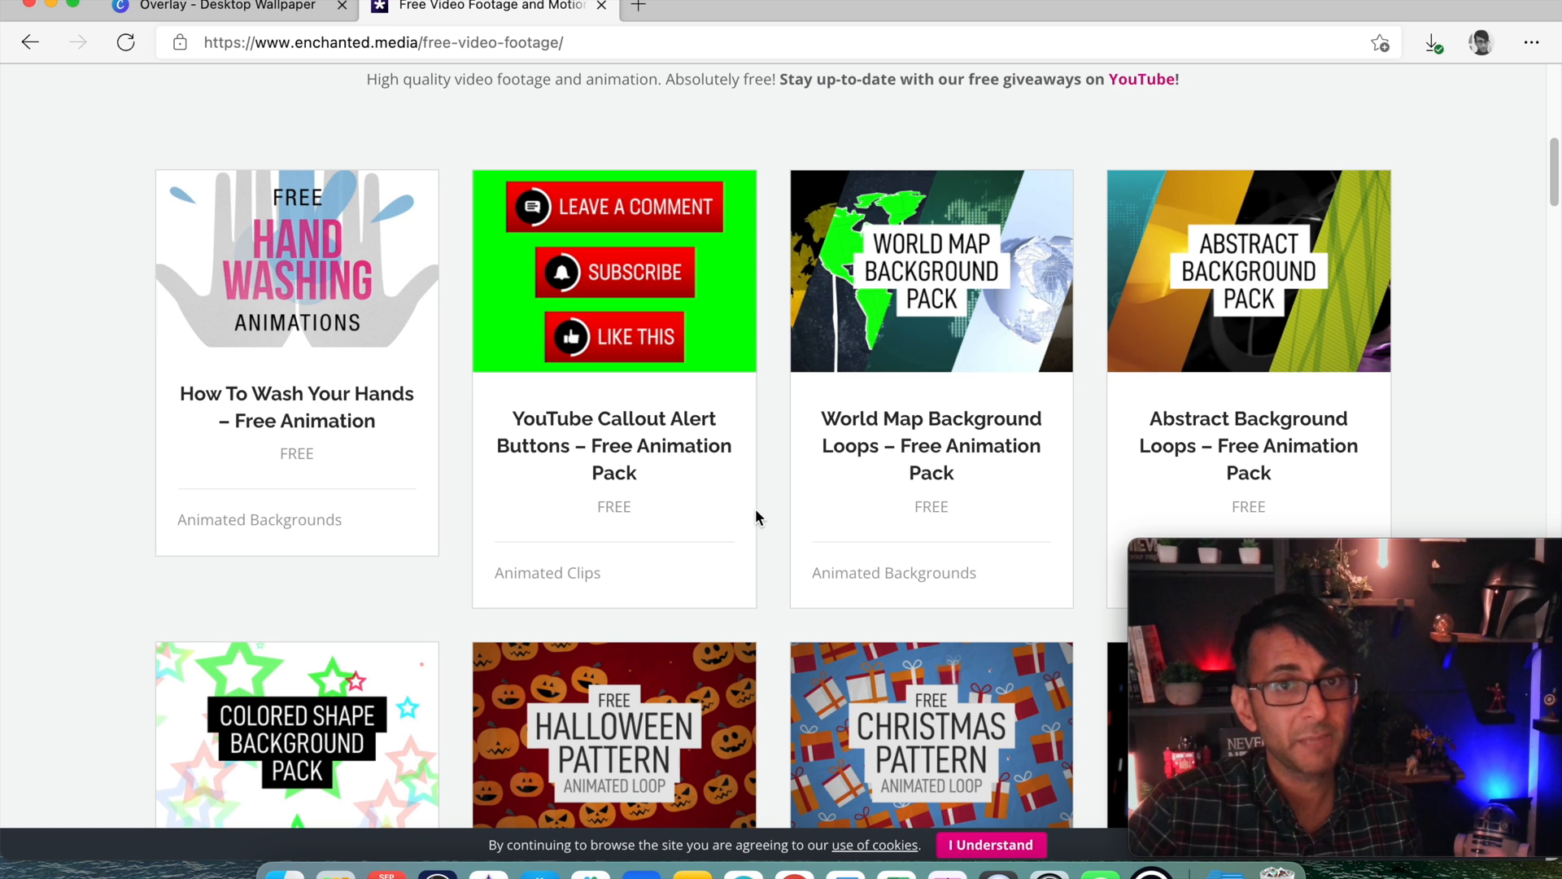
scroll(down, 3)
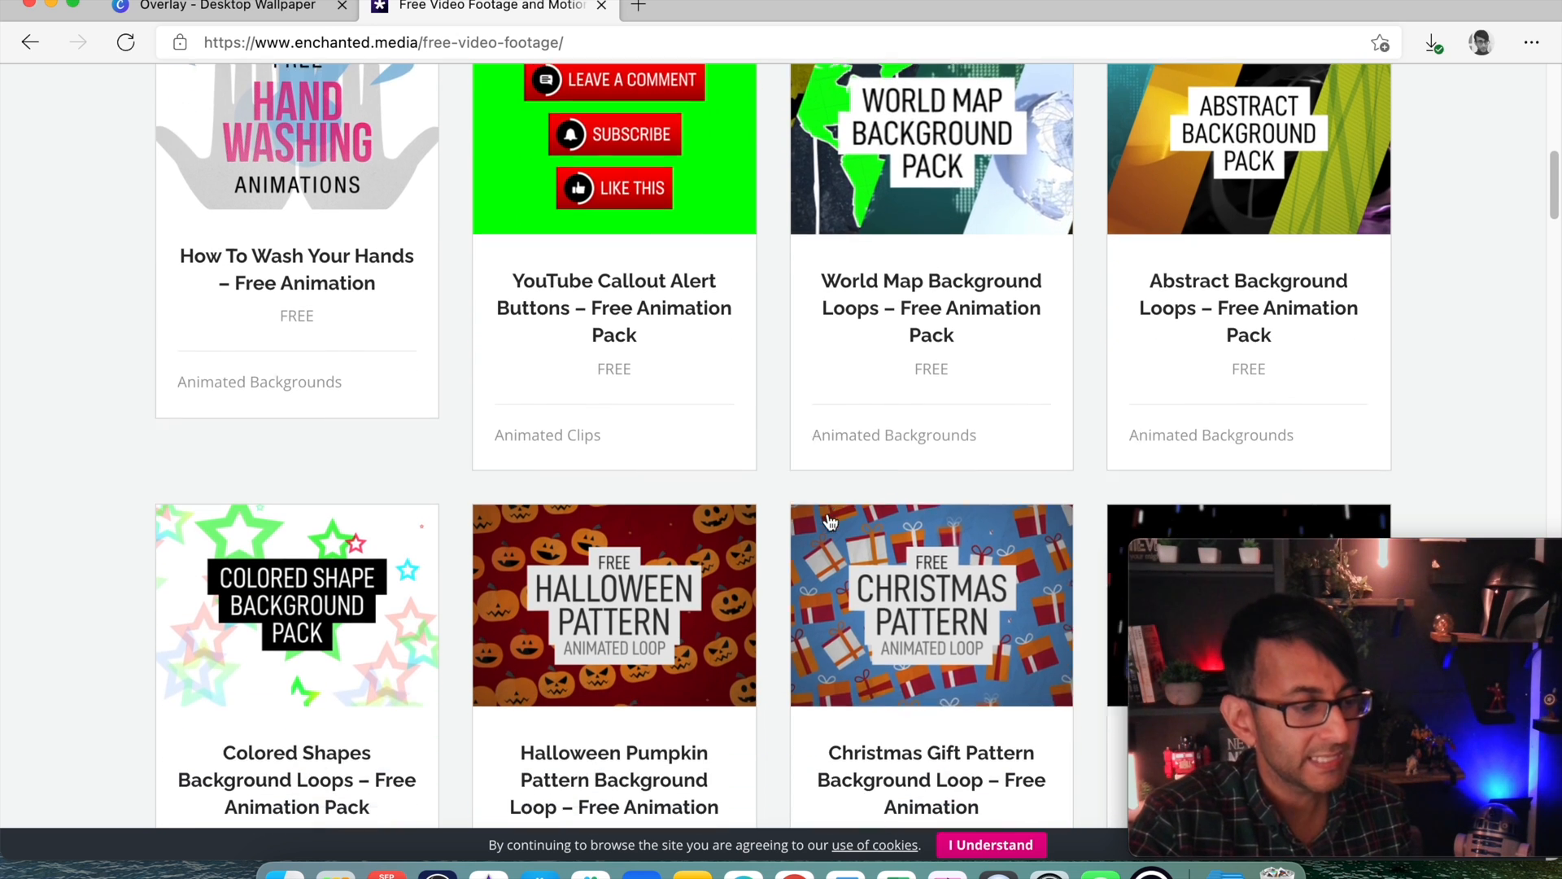
scroll(up, 3)
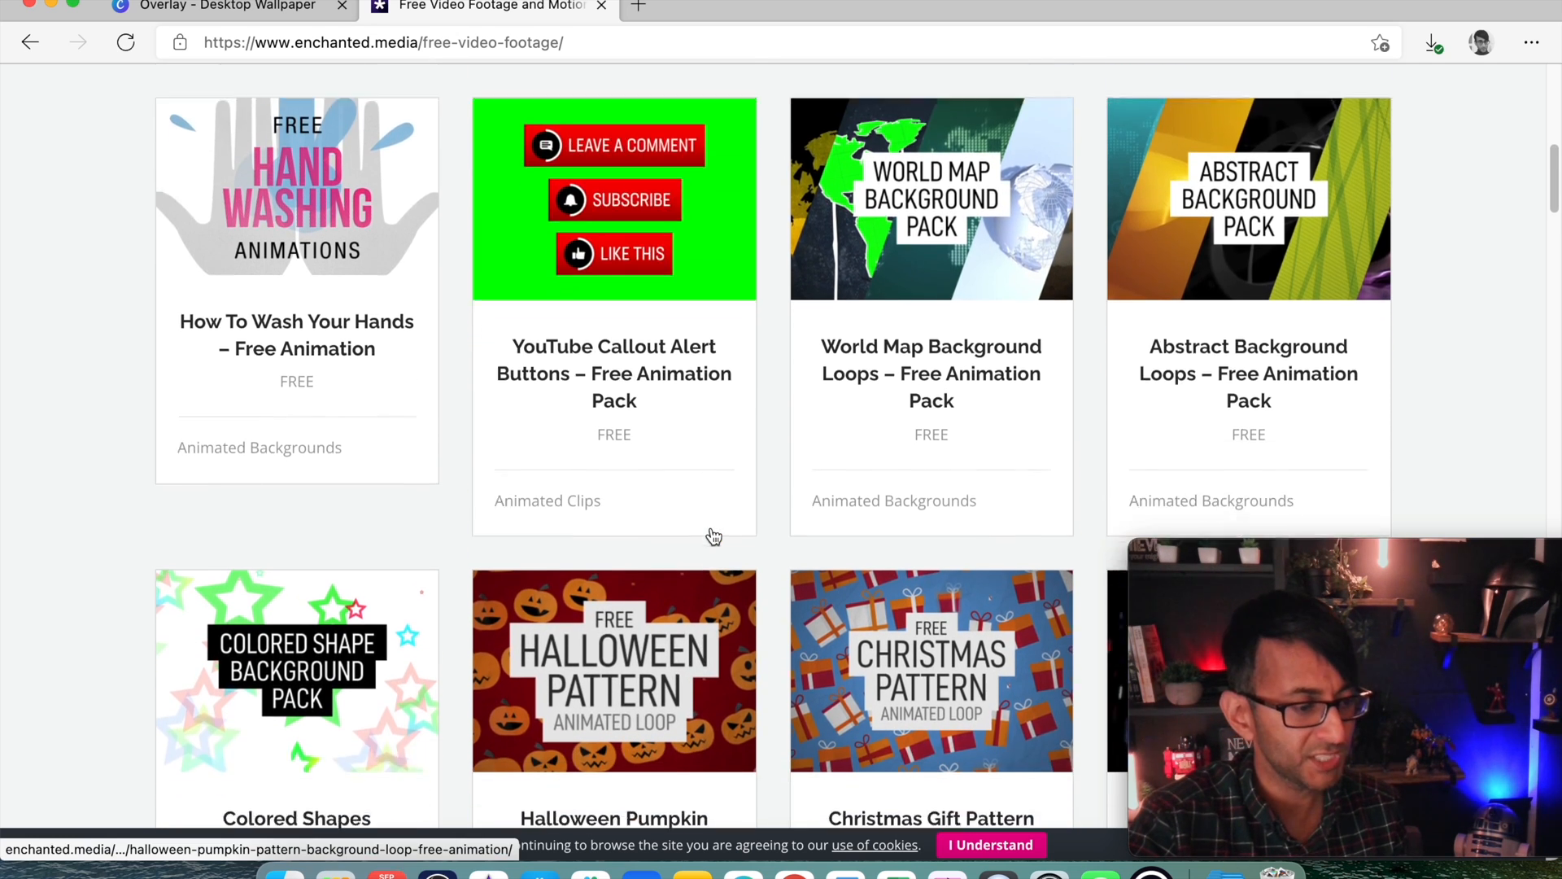
scroll(down, 3)
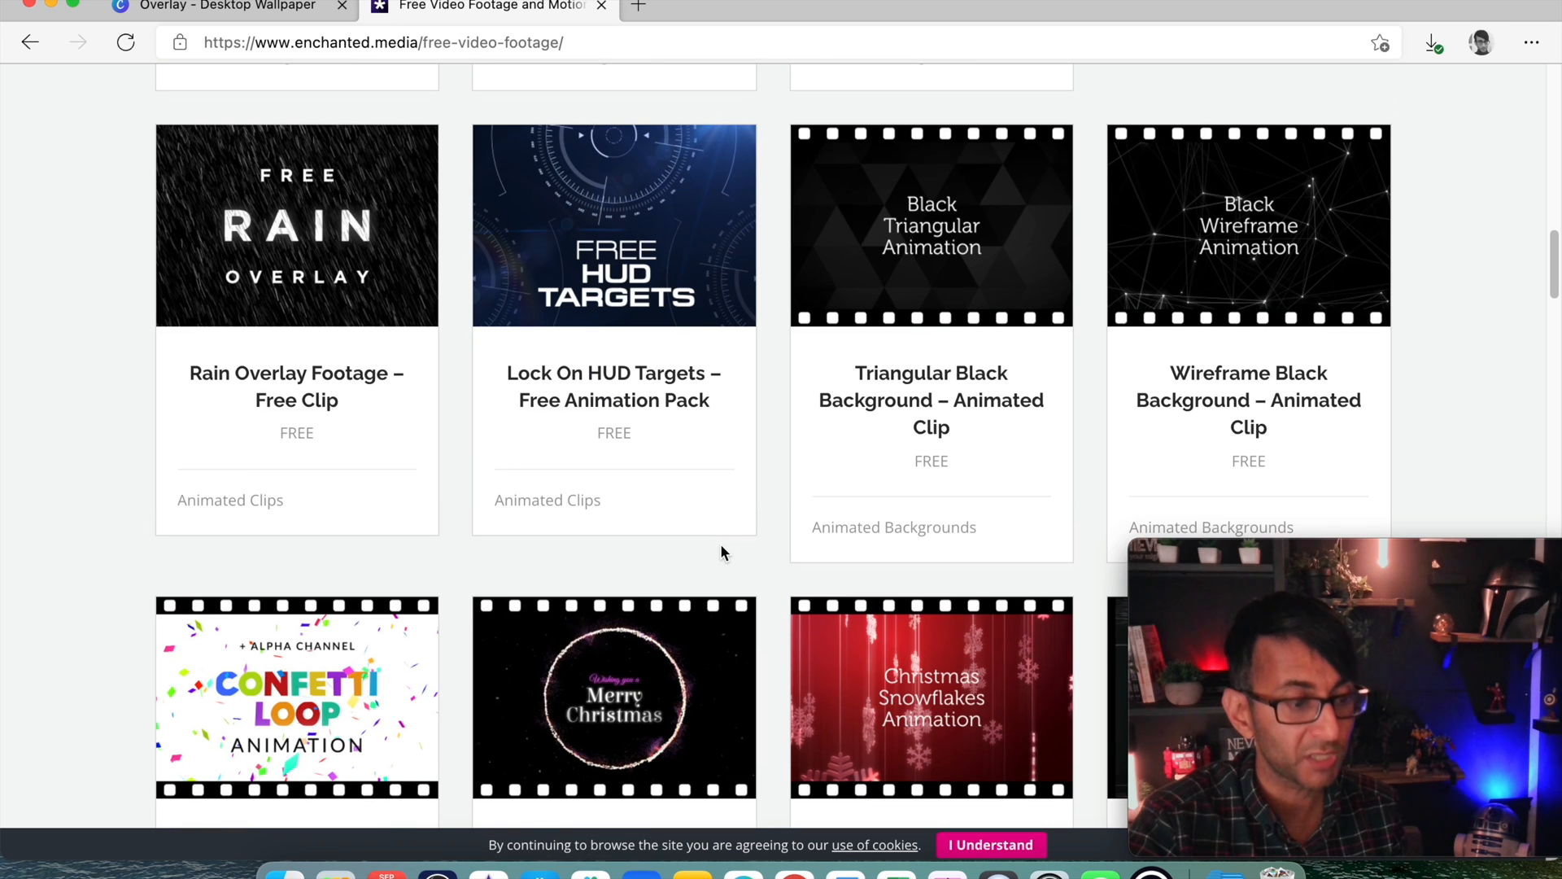
scroll(down, 3)
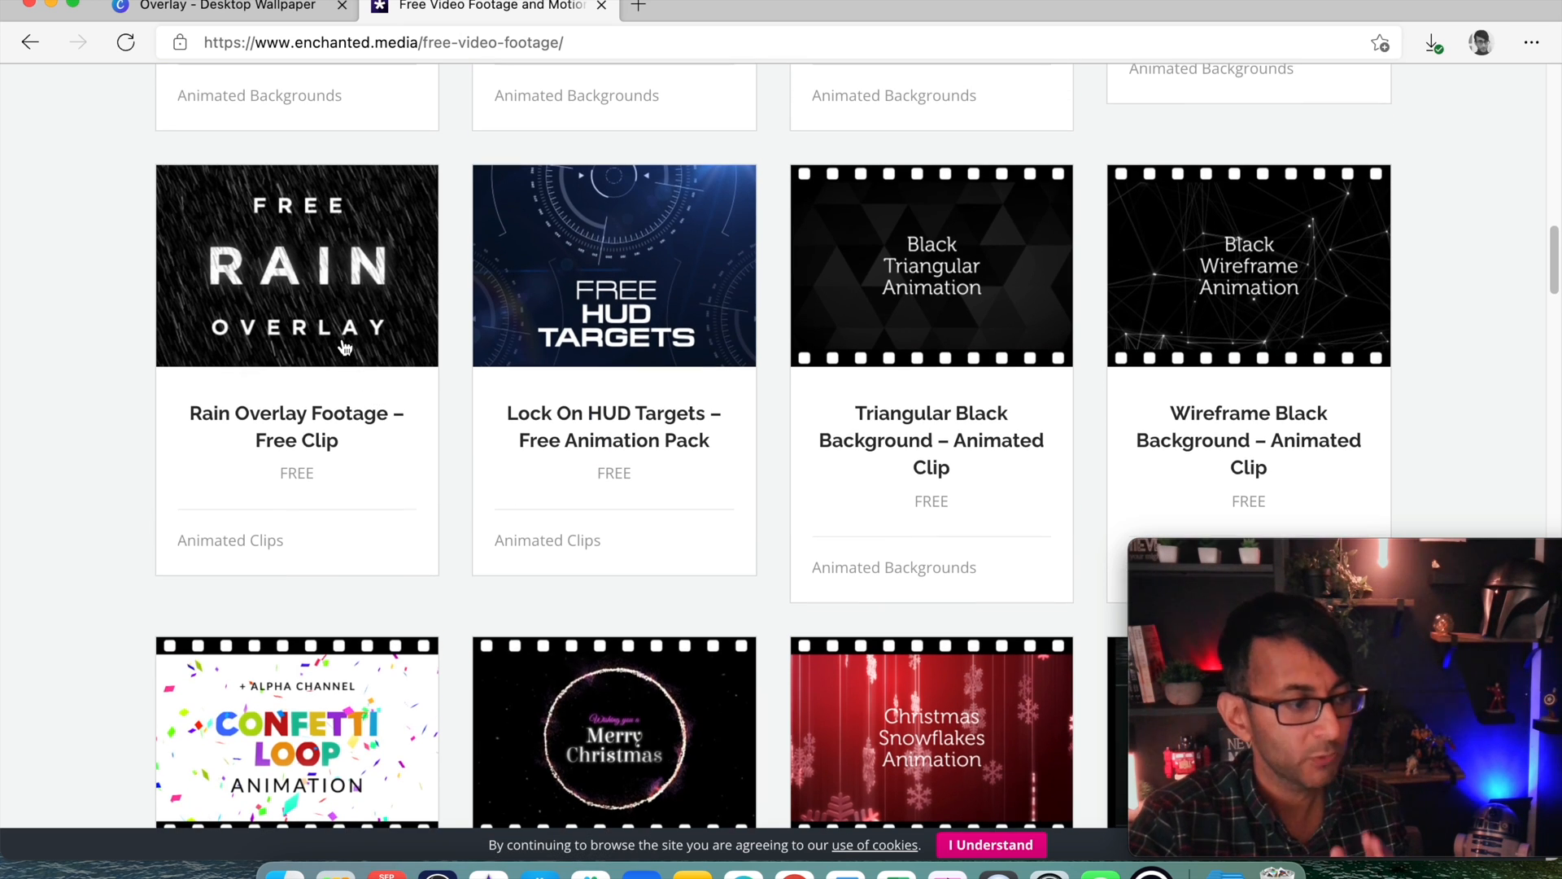
mouse_move(345, 340)
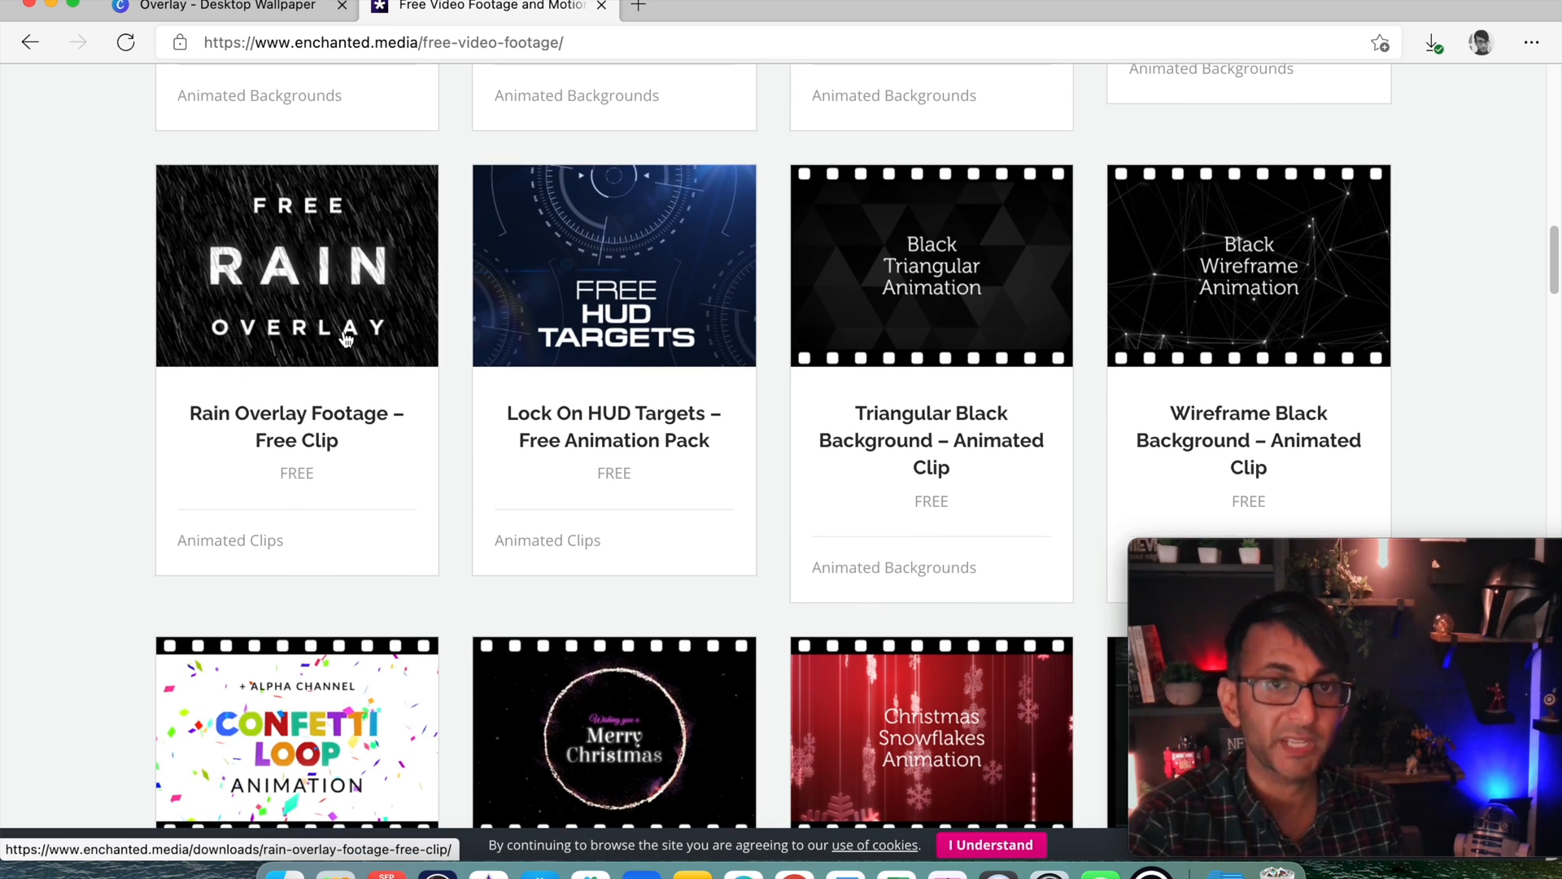
mouse_move(662, 330)
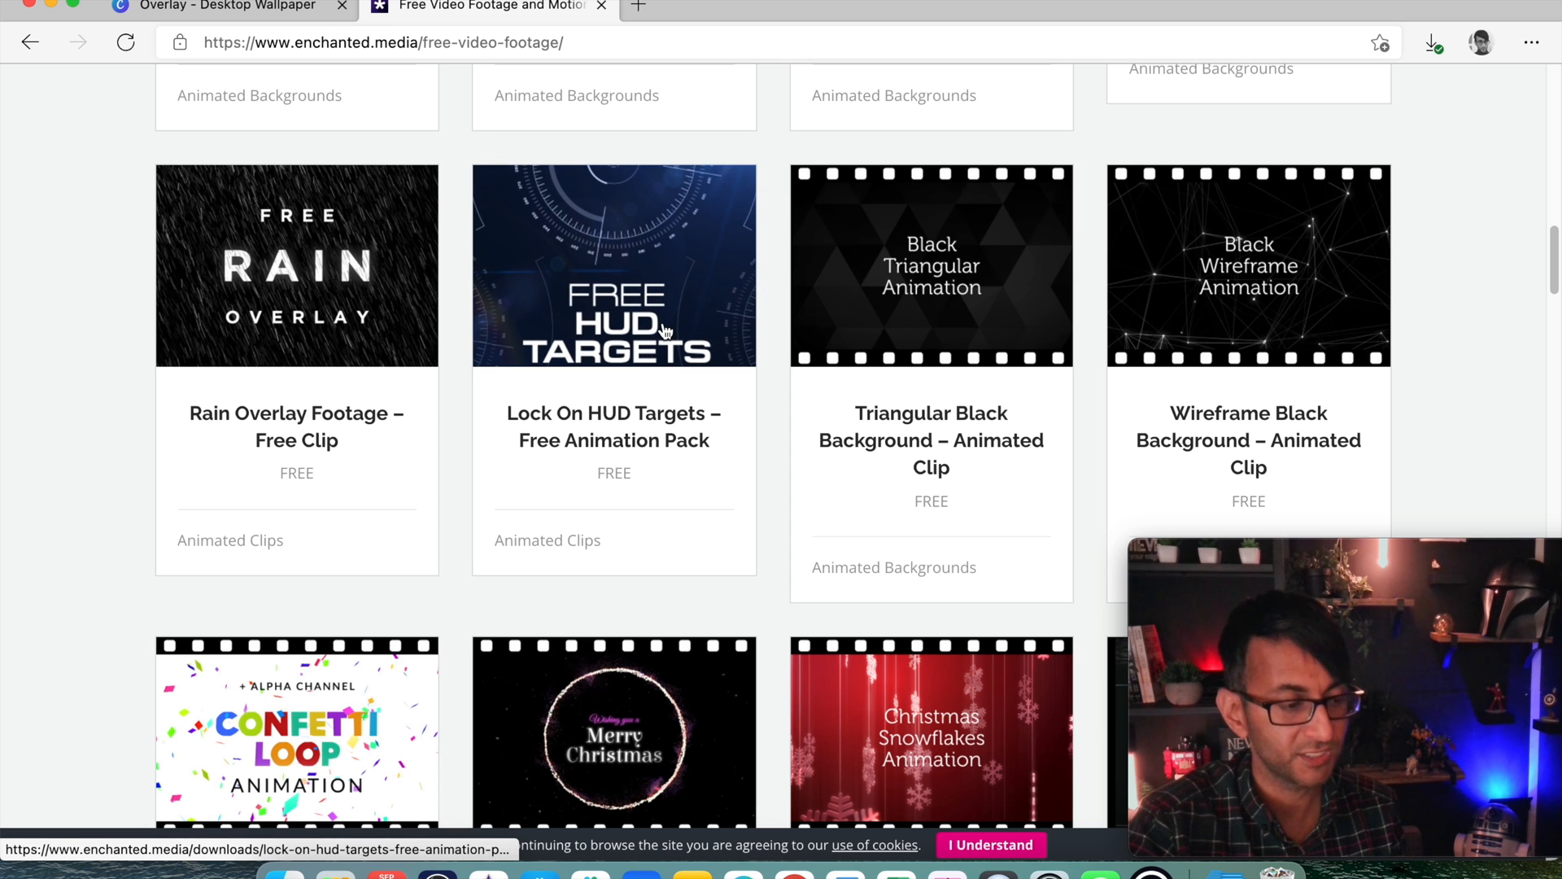
mouse_move(1206, 315)
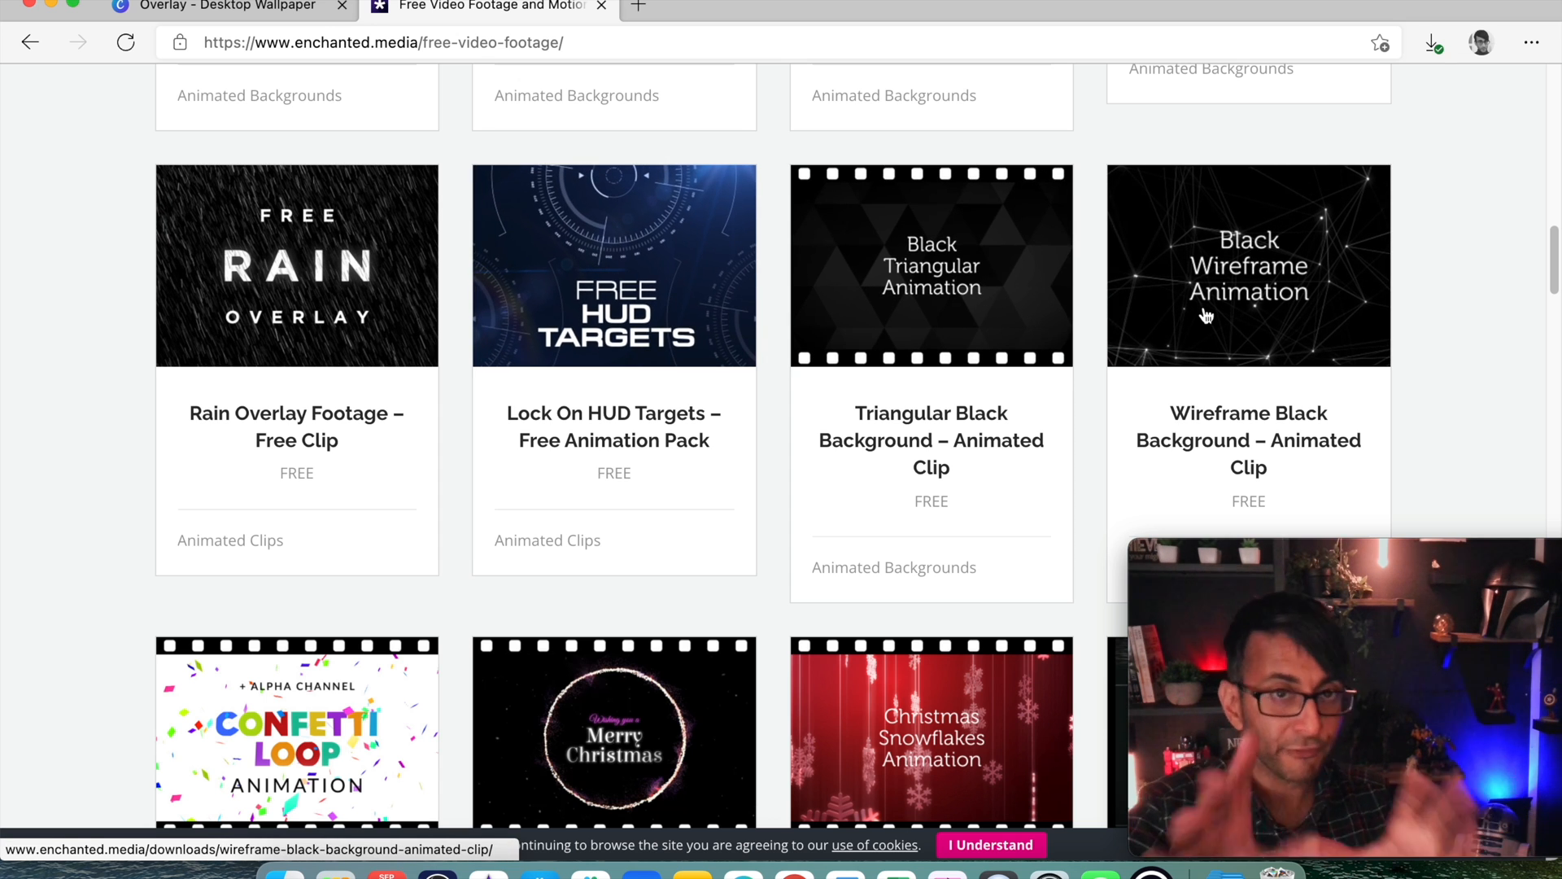
Reach the Futuristic City To Green Screen clip in the grid and land on its download page
scroll(down, 3)
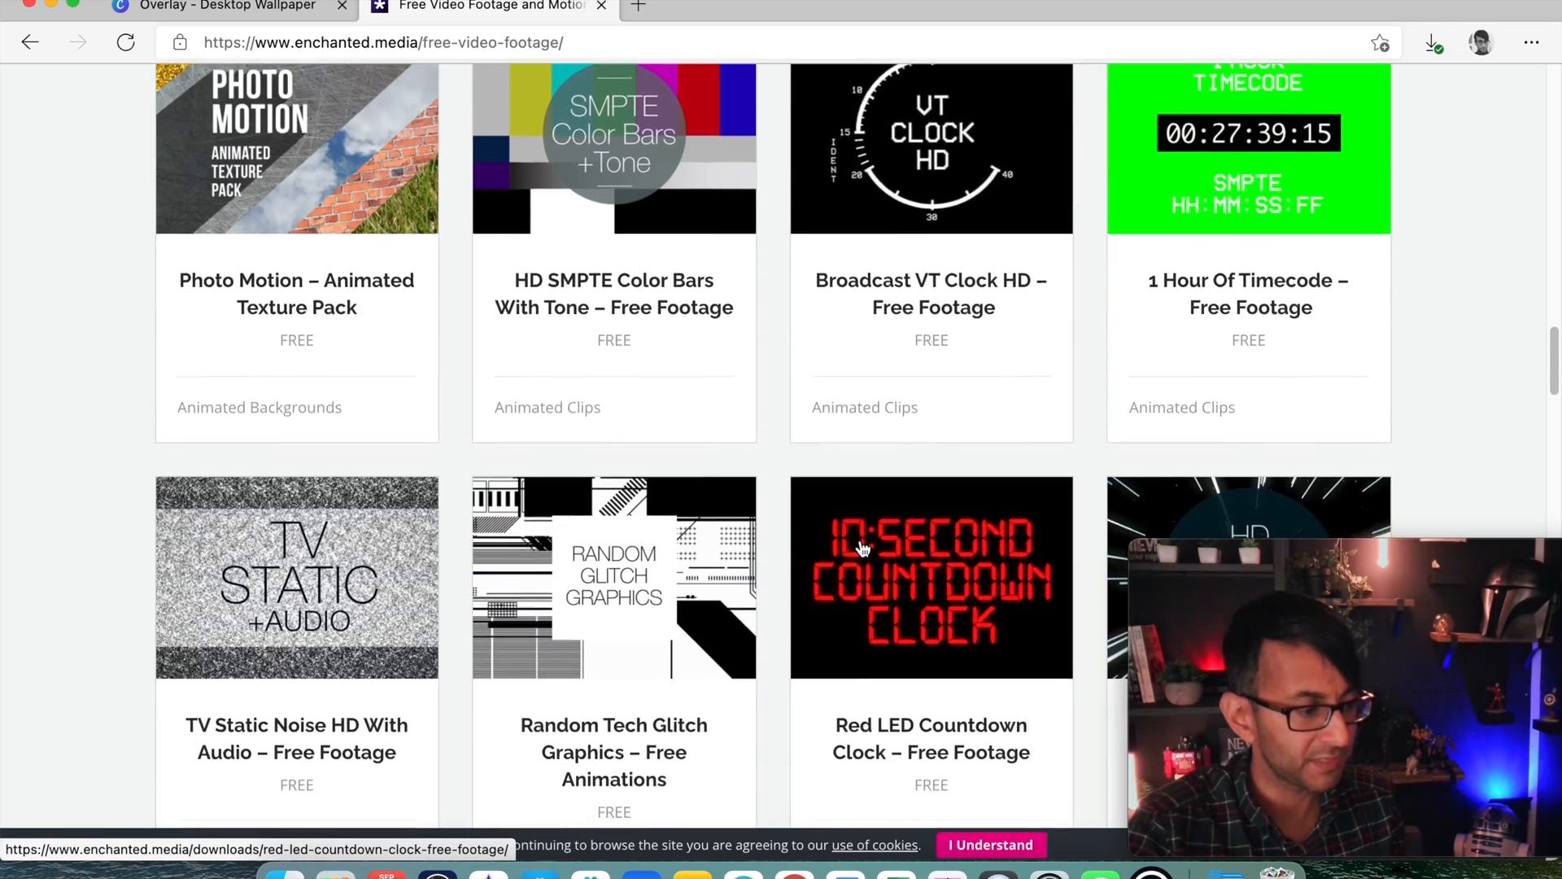
scroll(down, 3)
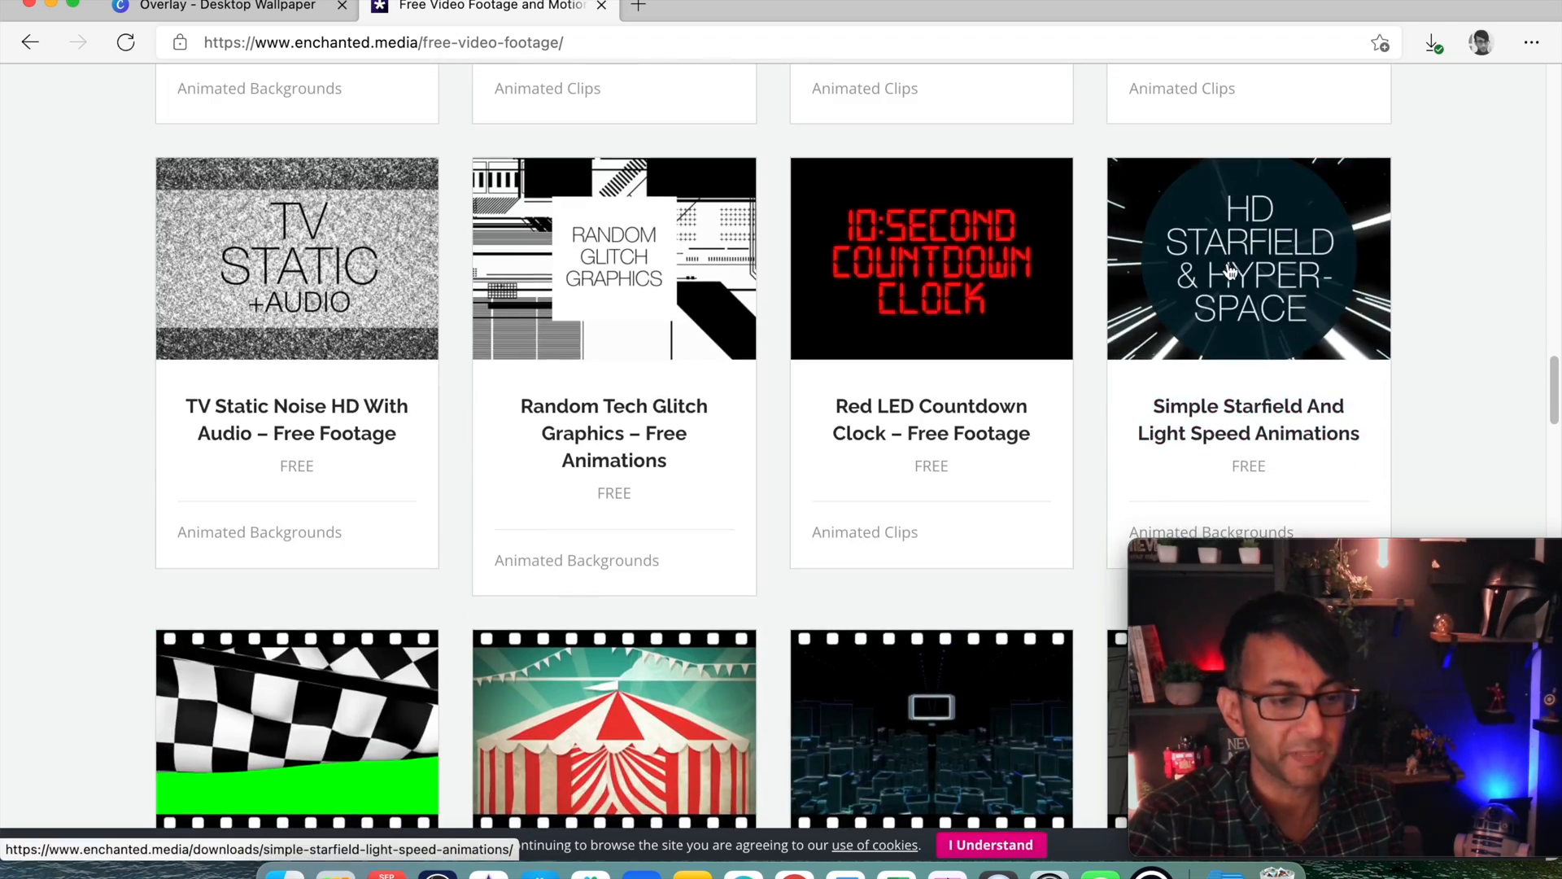
scroll(down, 3)
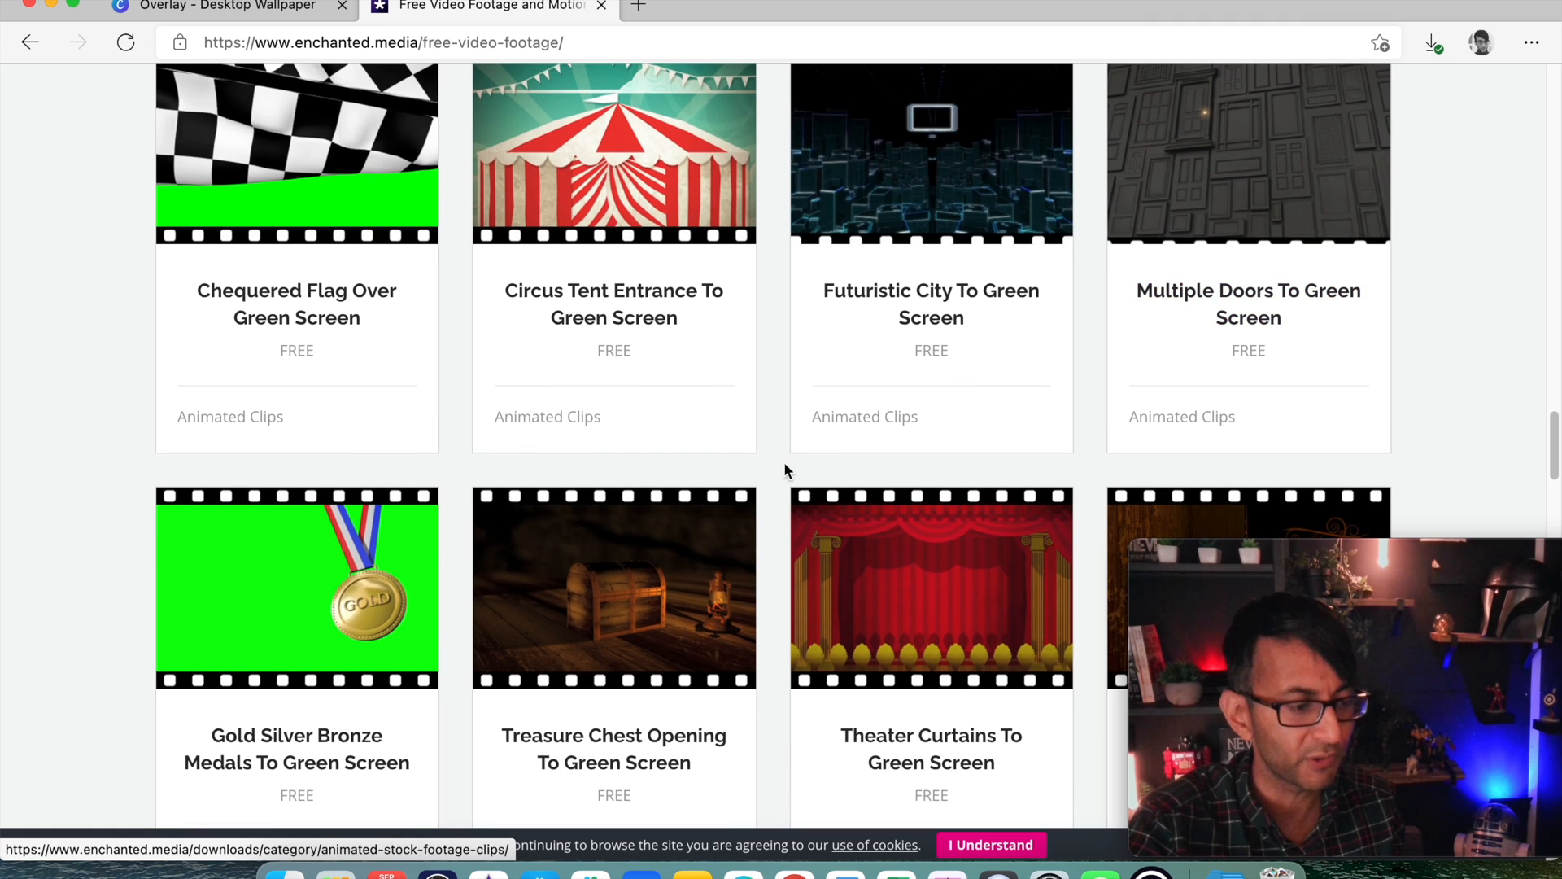
scroll(up, 3)
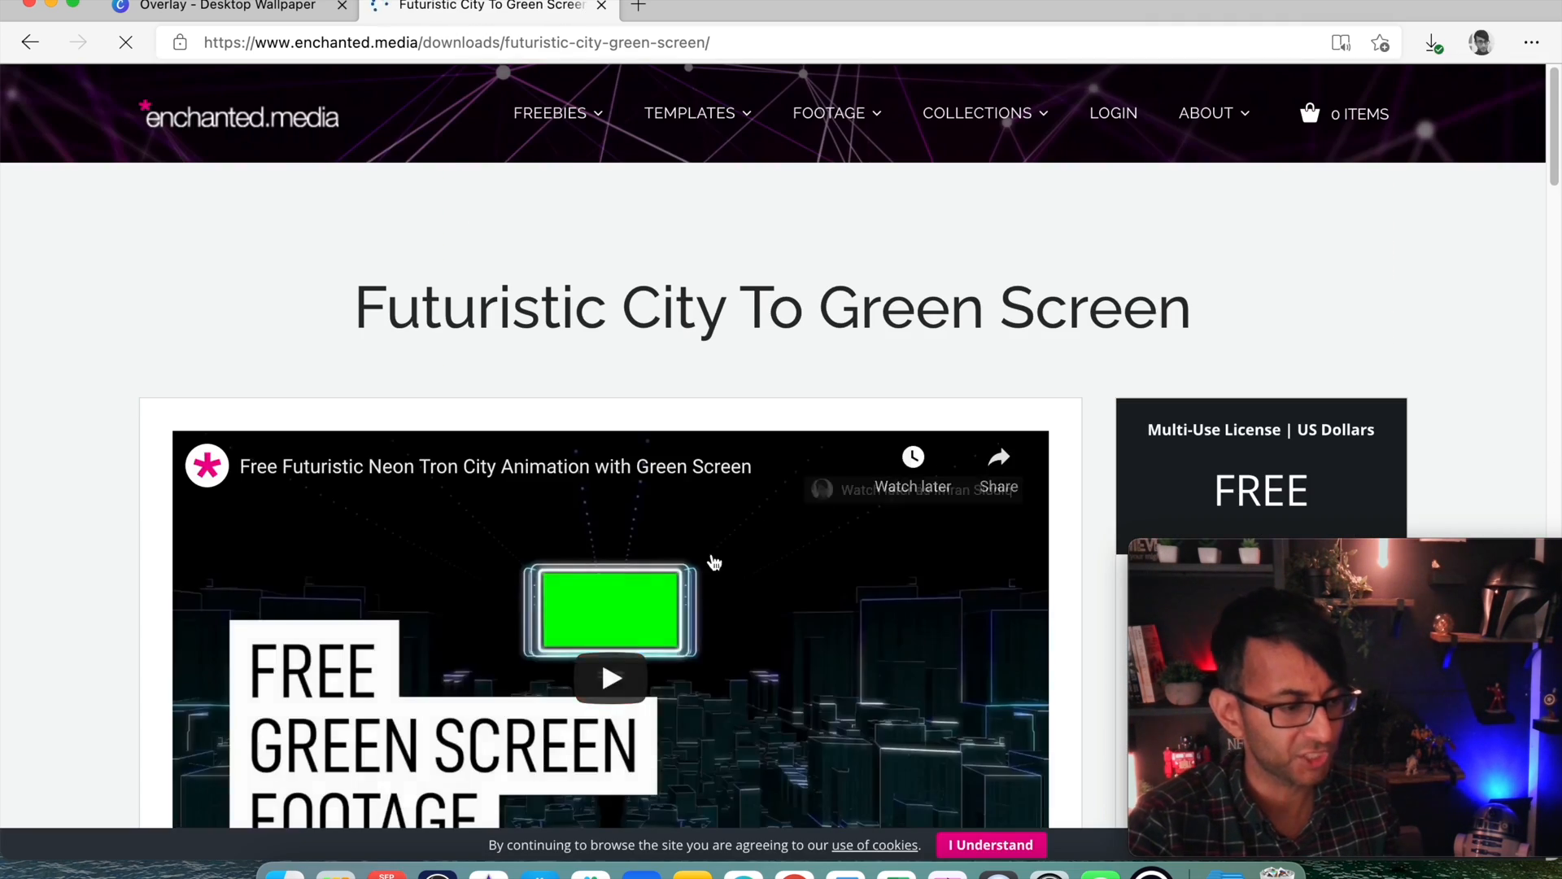
Watch the embedded Futuristic City preview video, pausing it before moving to iMovie
scroll(down, 3)
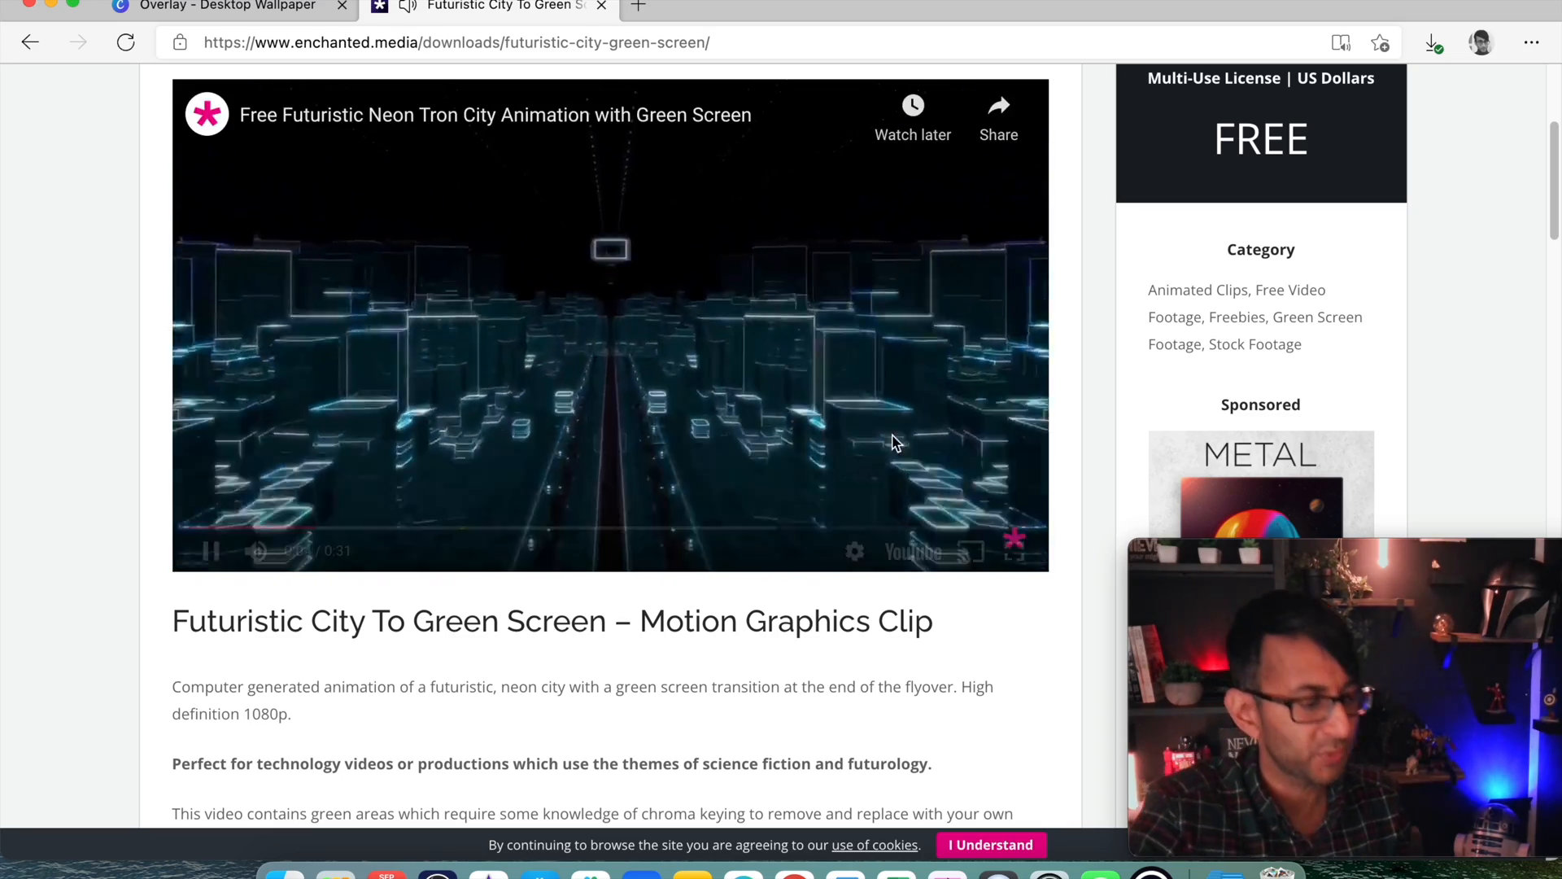
click(205, 552)
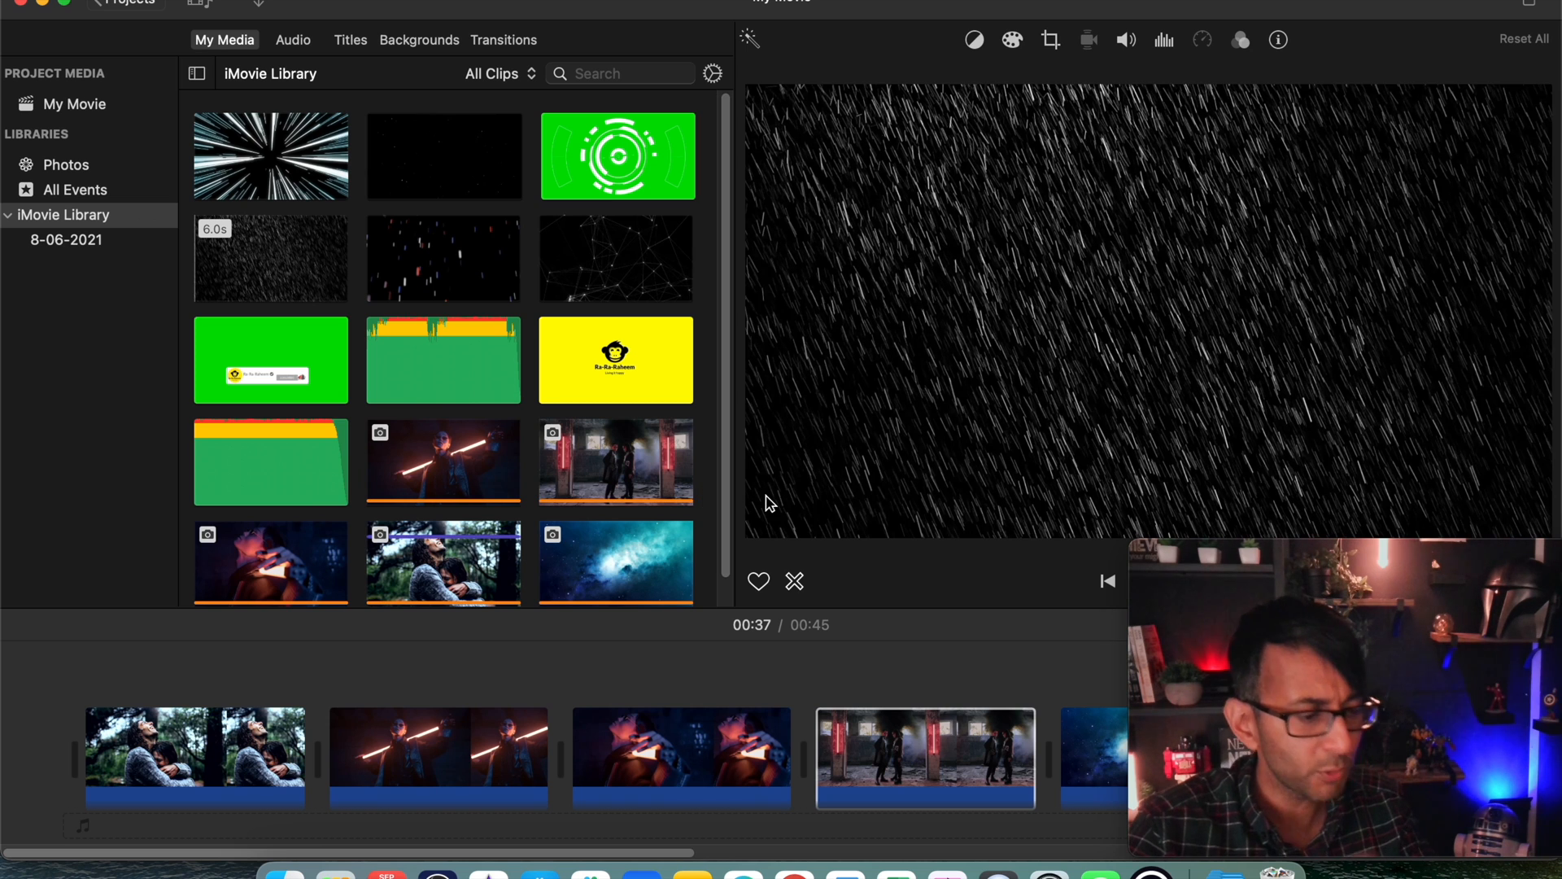
mouse_move(328, 602)
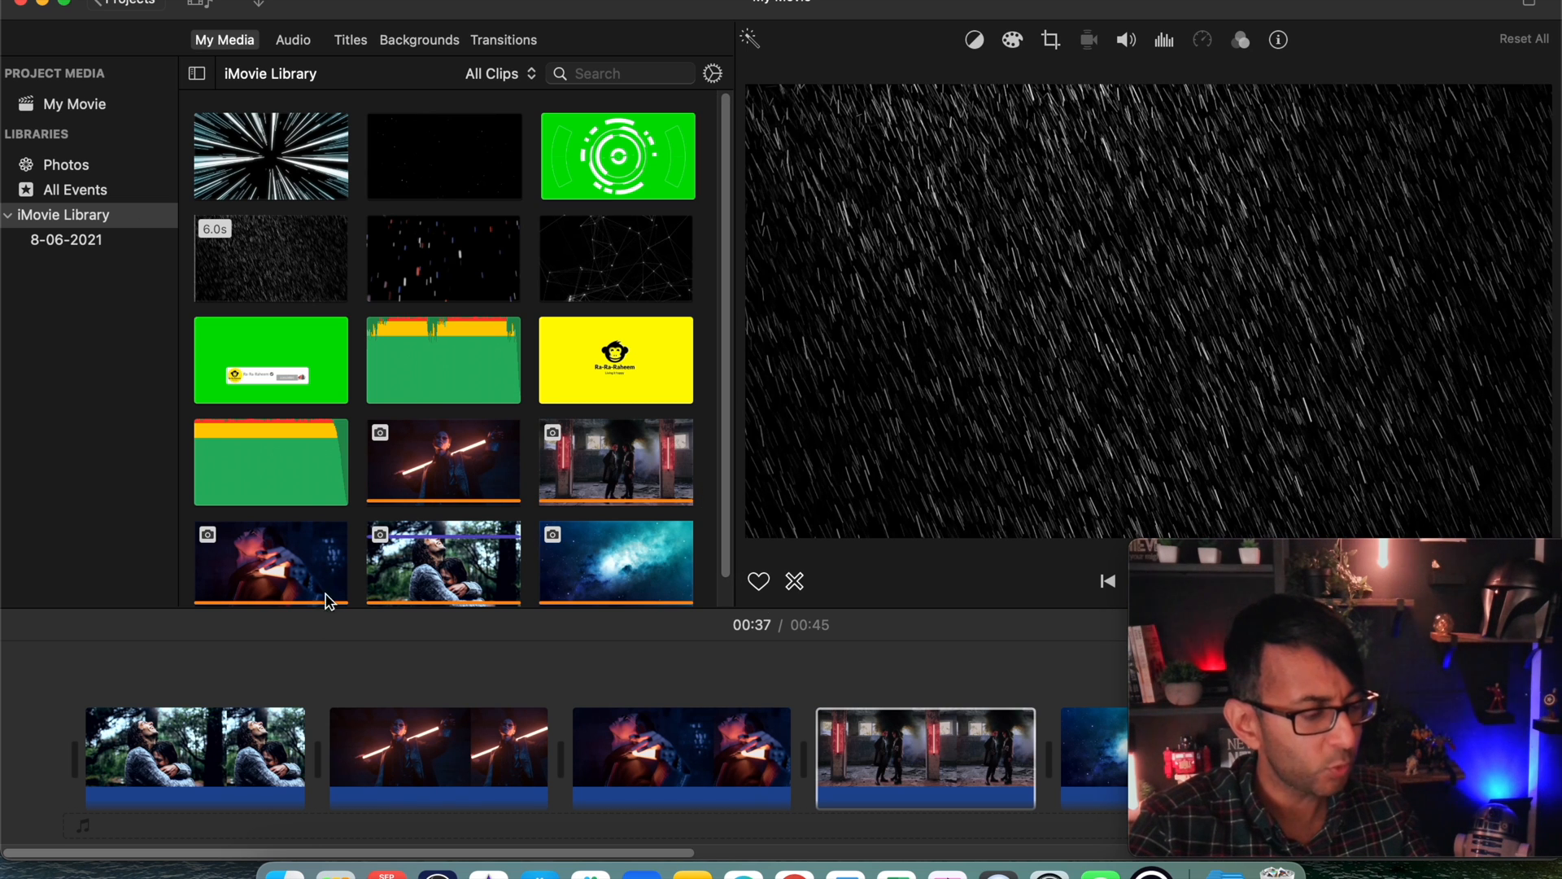
mouse_move(446, 181)
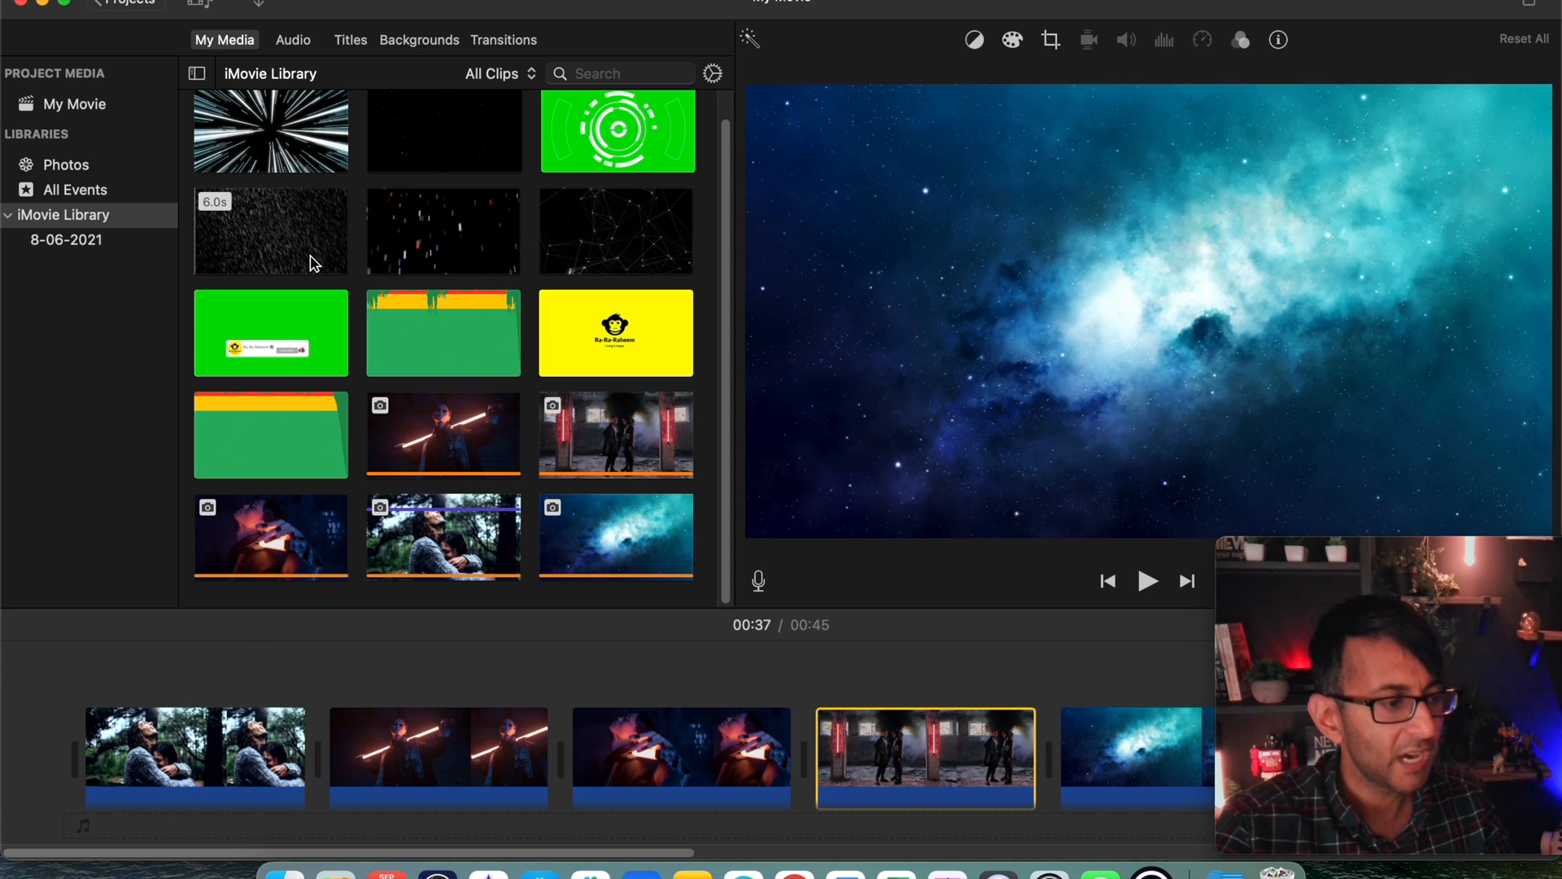
Layer the 6.0s rain clip above the opening couple photo and trim the photo to match
click(270, 229)
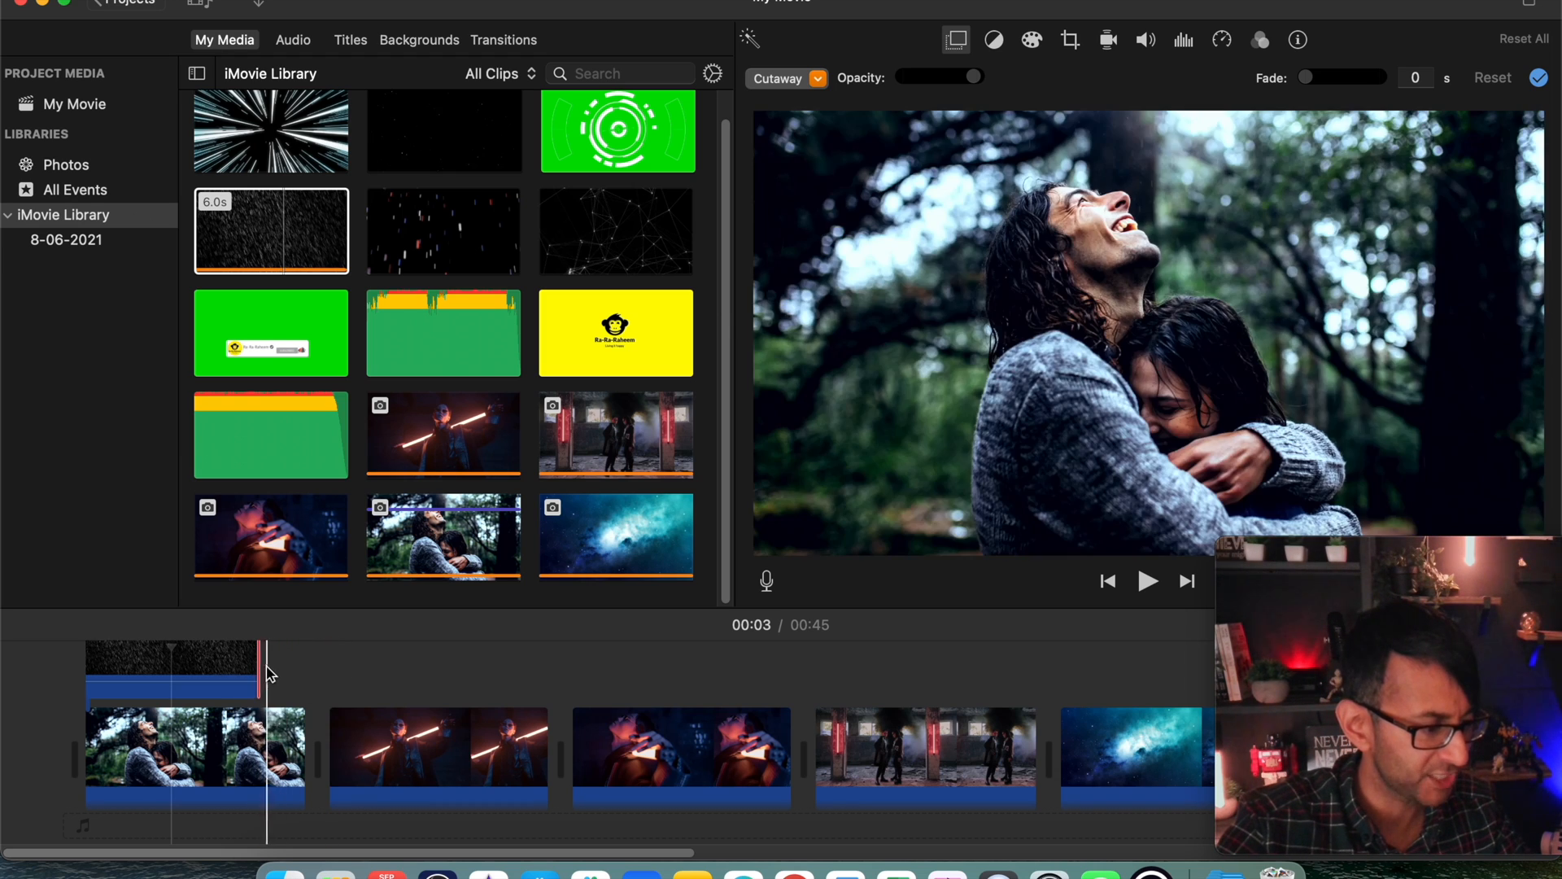
right_click(169, 677)
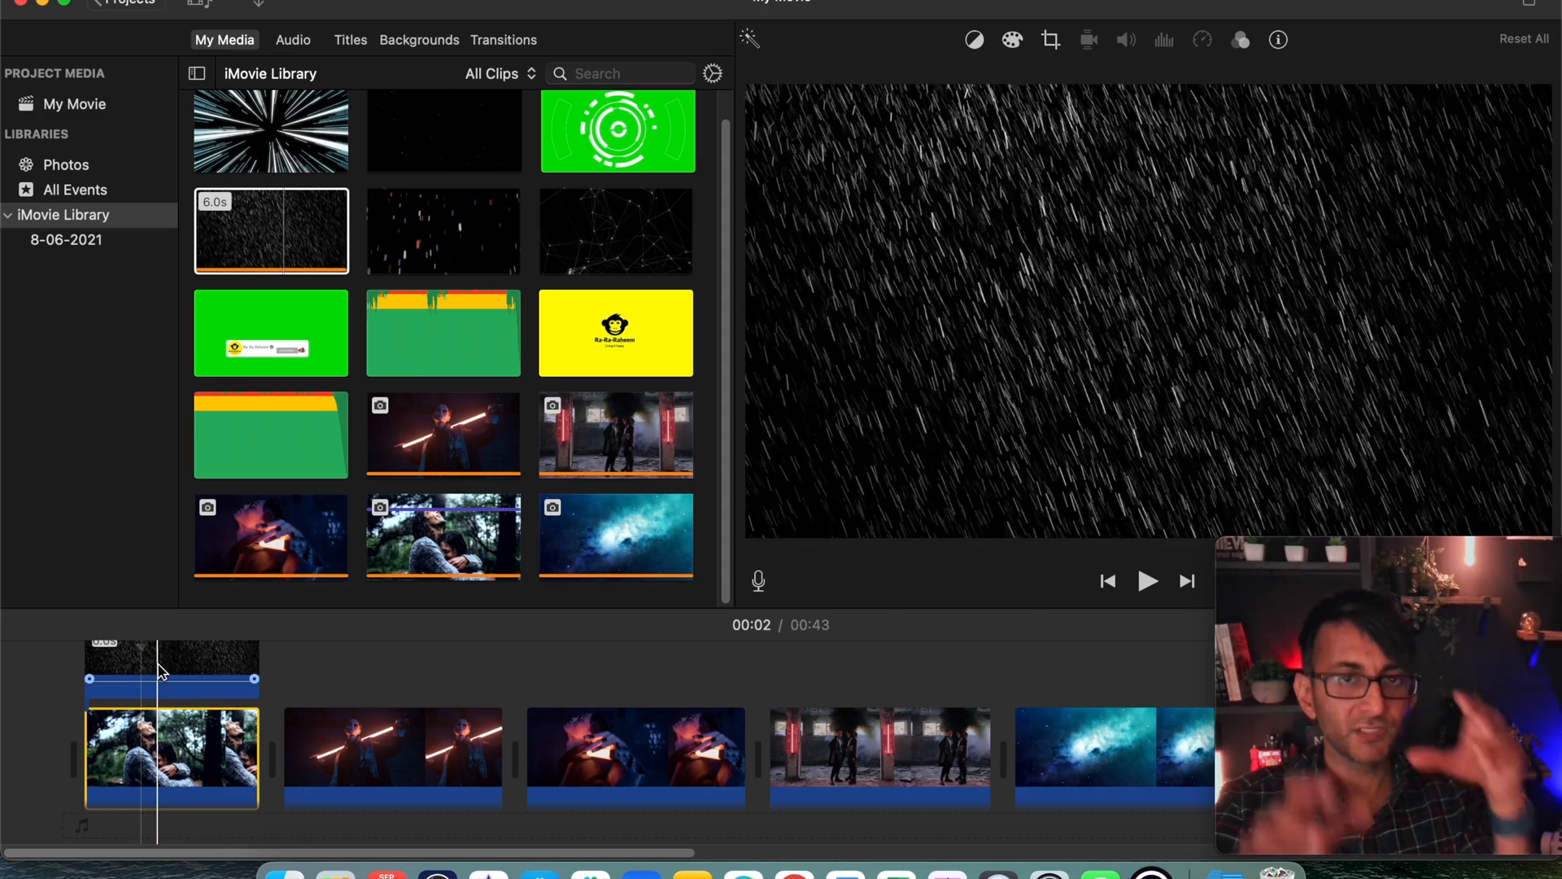
mouse_move(160, 672)
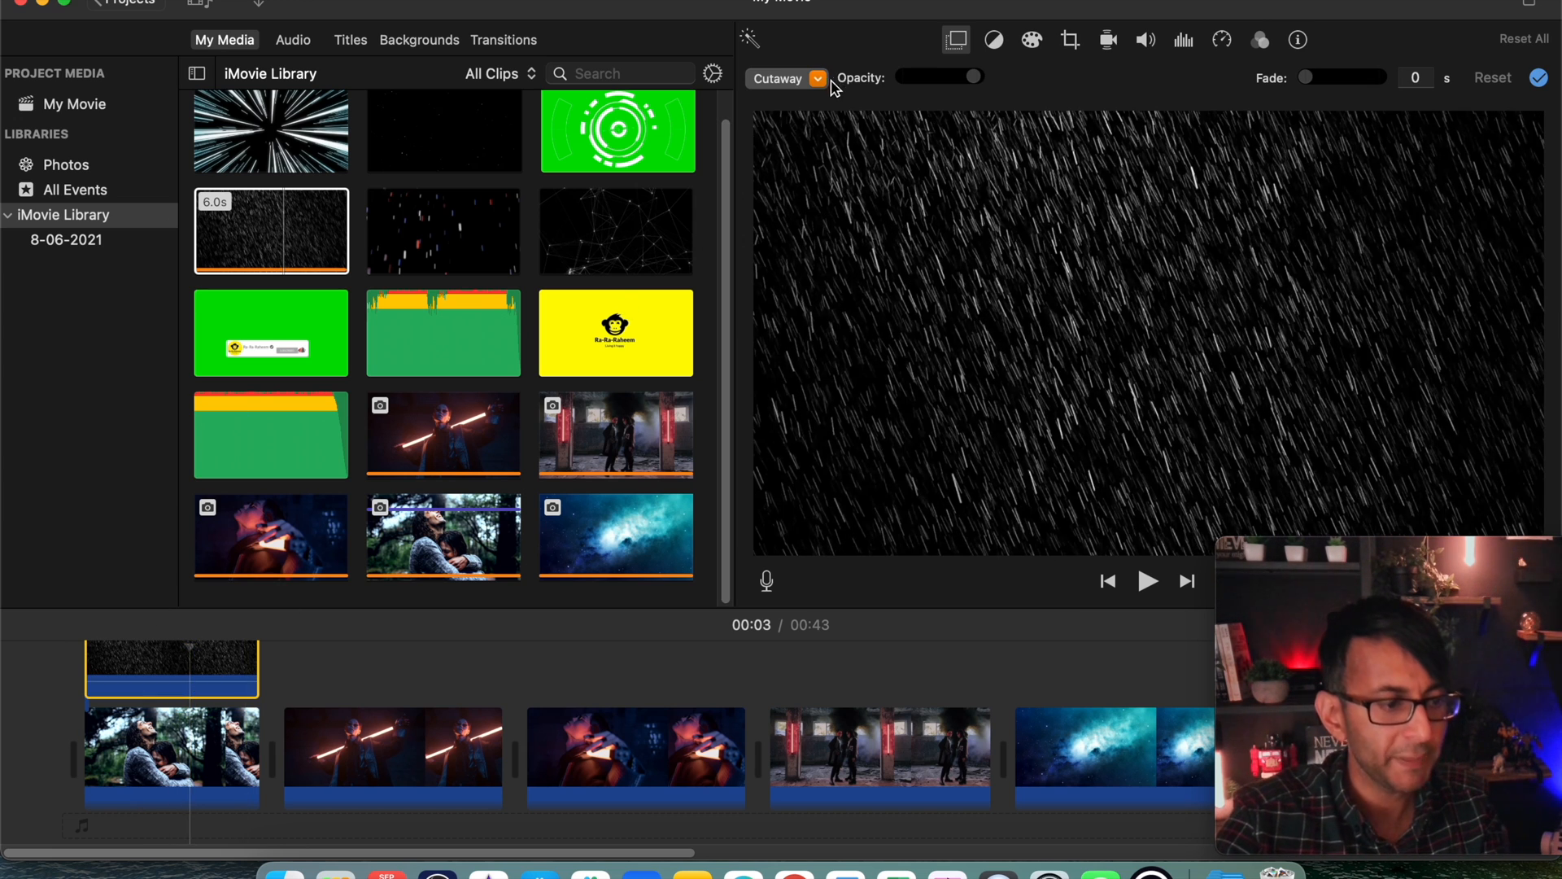
Set the rain overlay's mode to Green/Blue Screen so rain falls over the couple scene
click(784, 78)
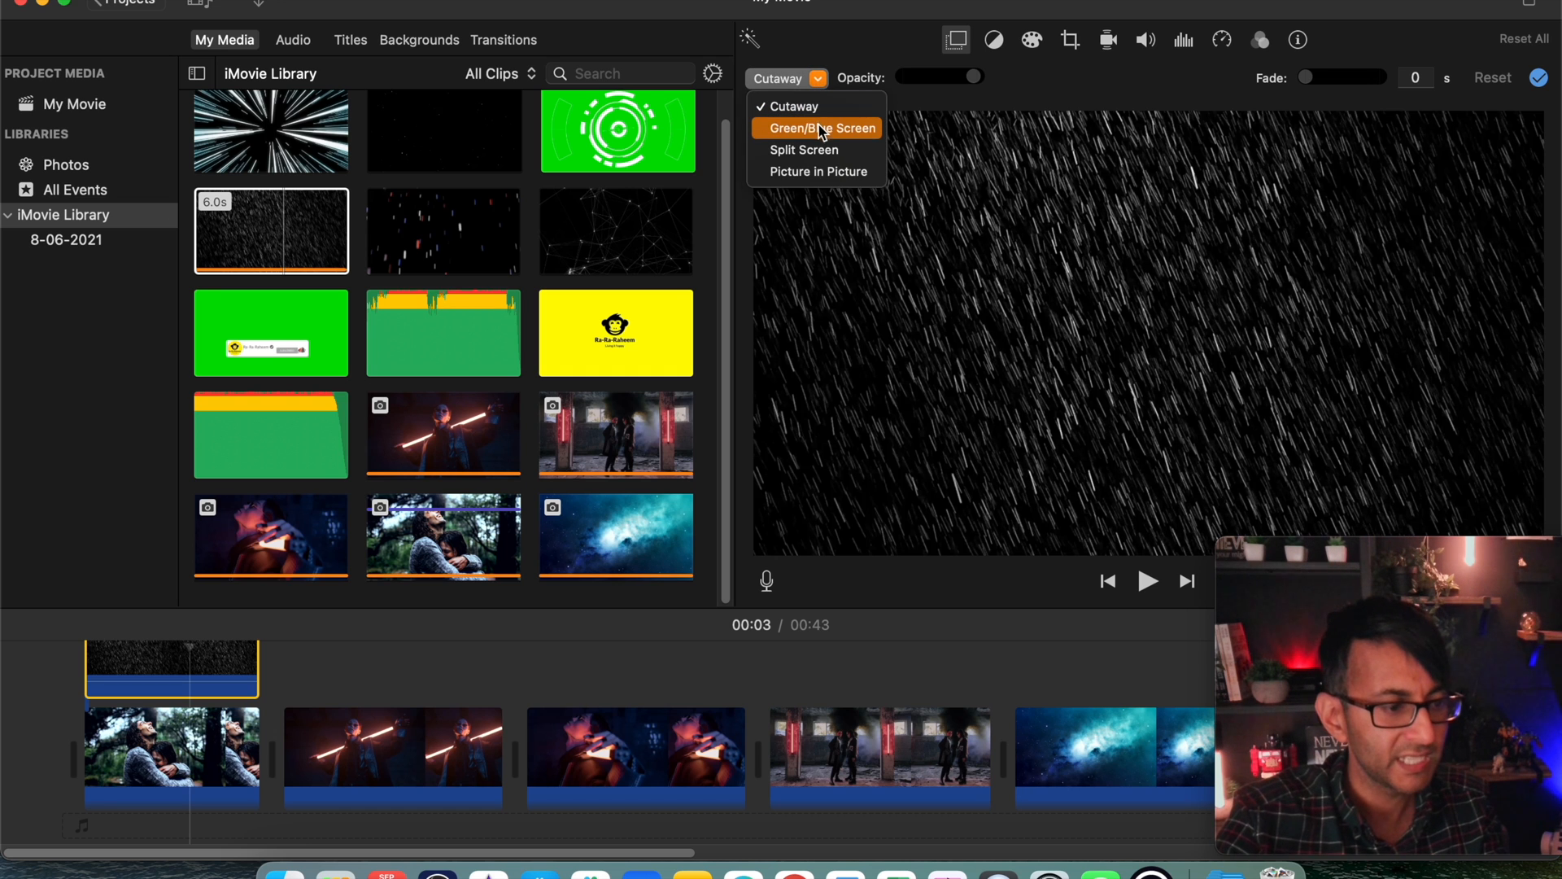
click(823, 127)
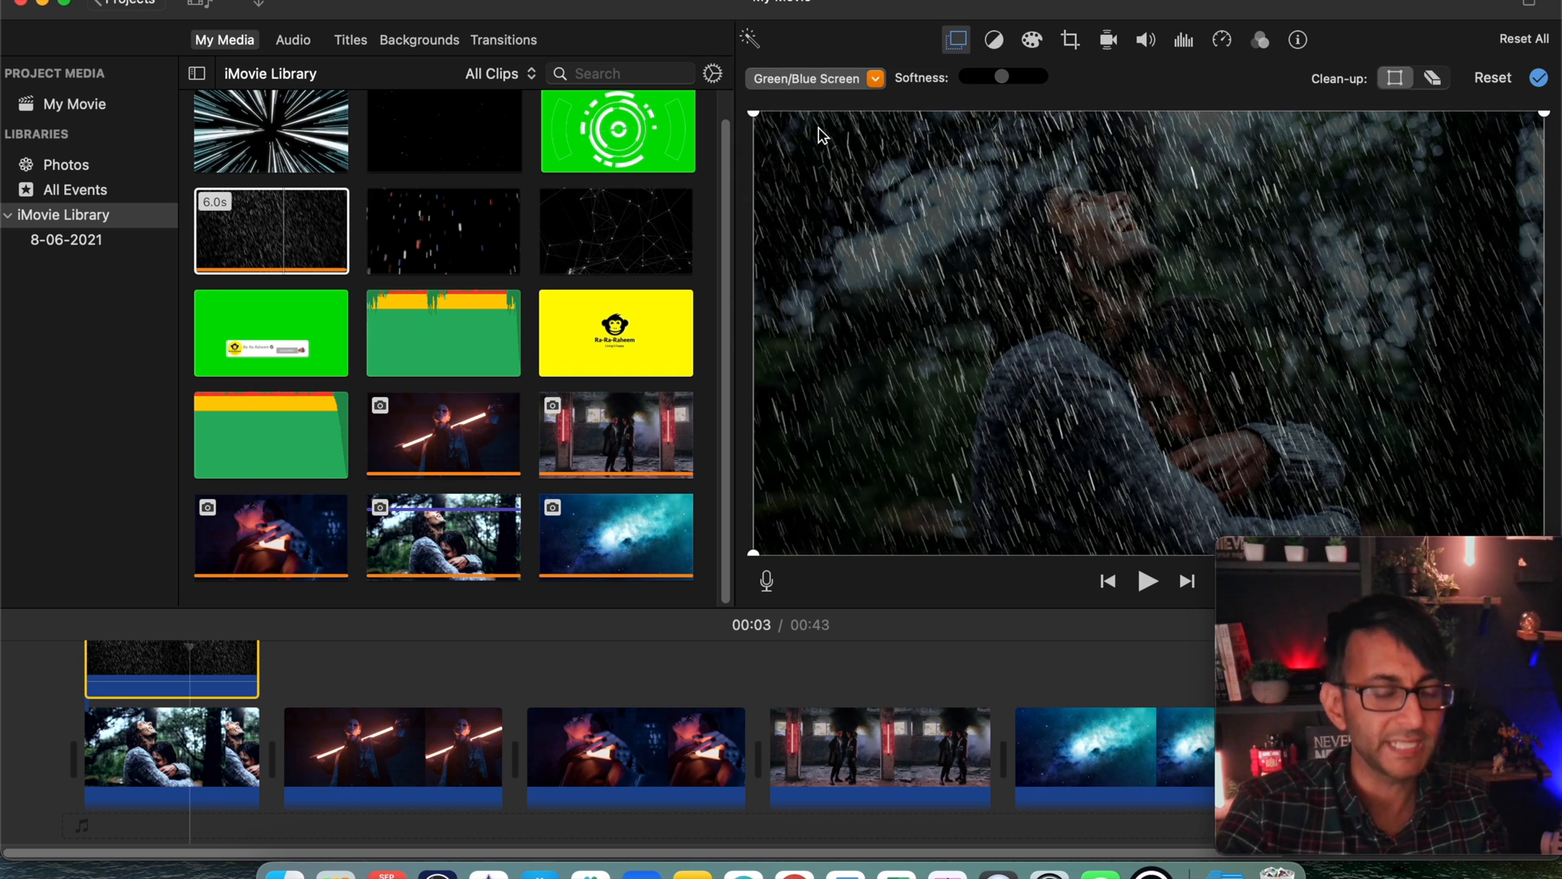
mouse_move(1074, 308)
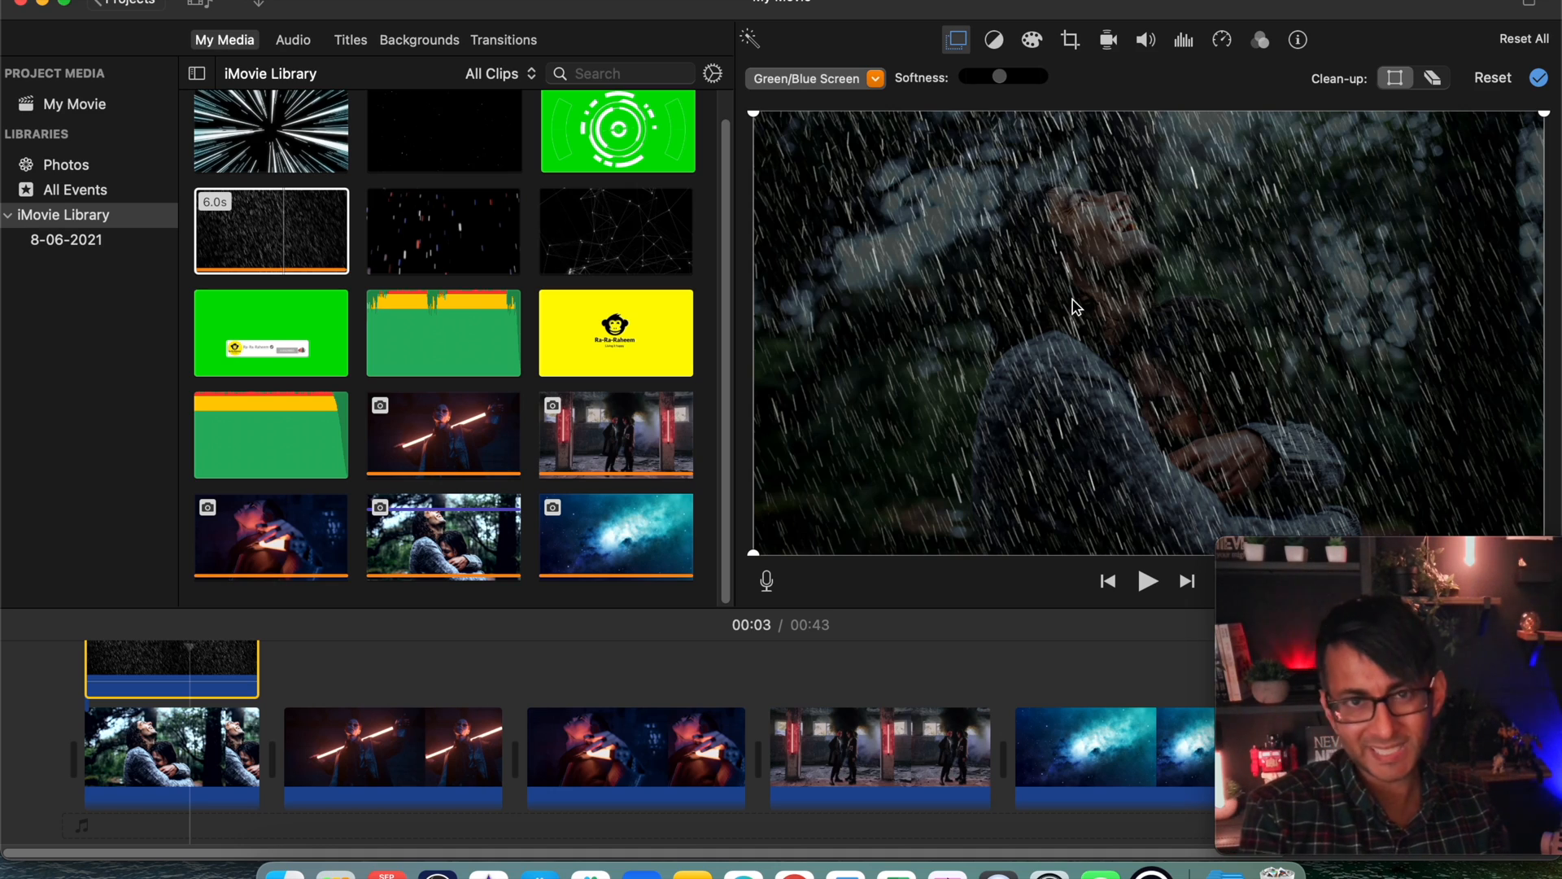
click(210, 677)
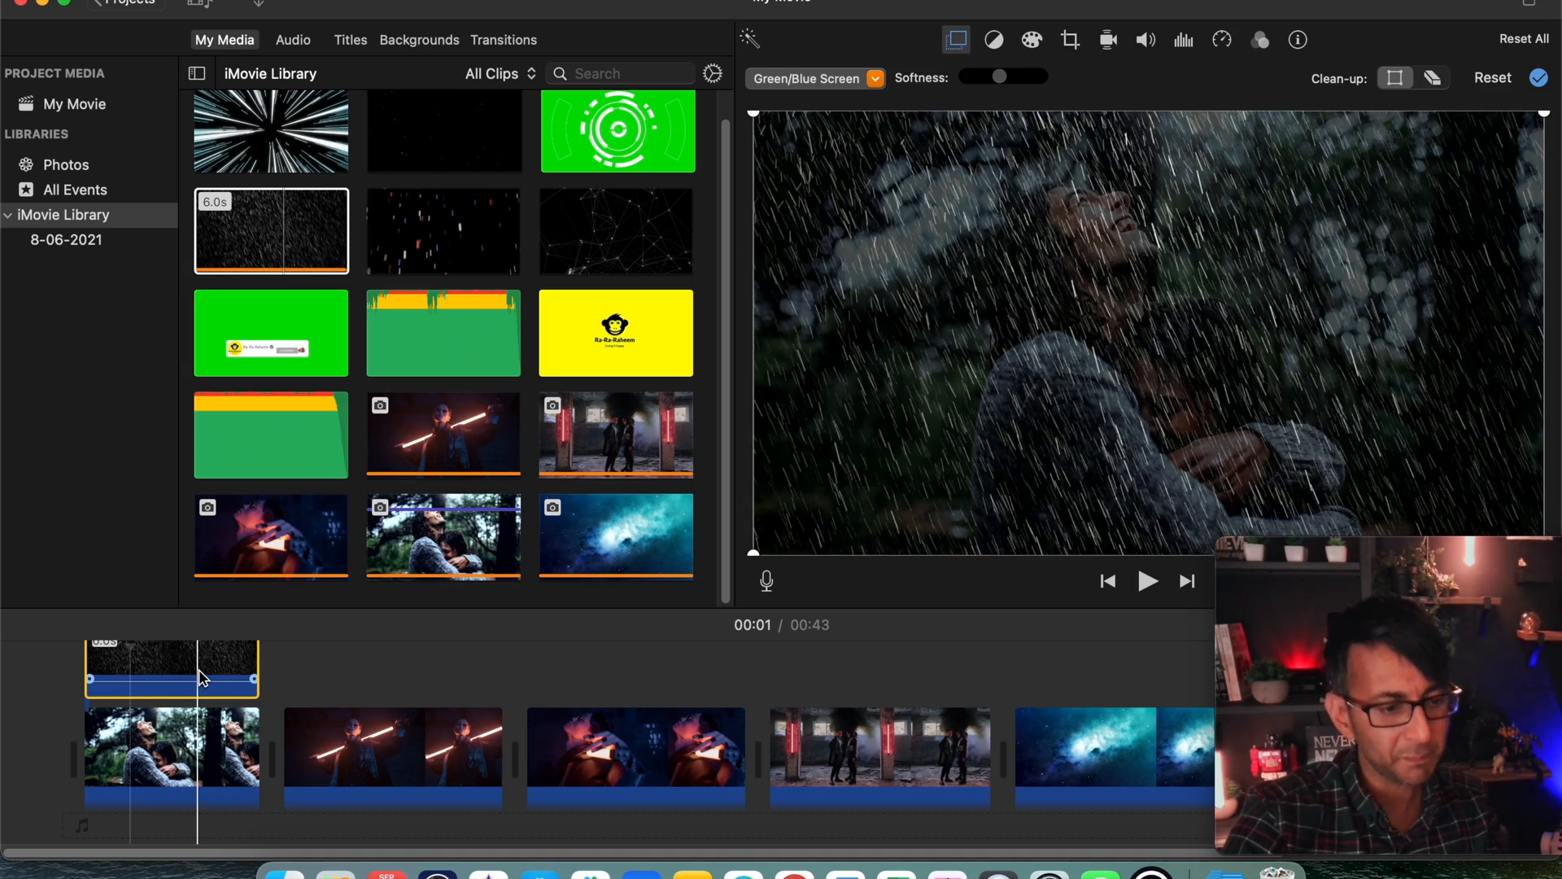
mouse_move(205, 677)
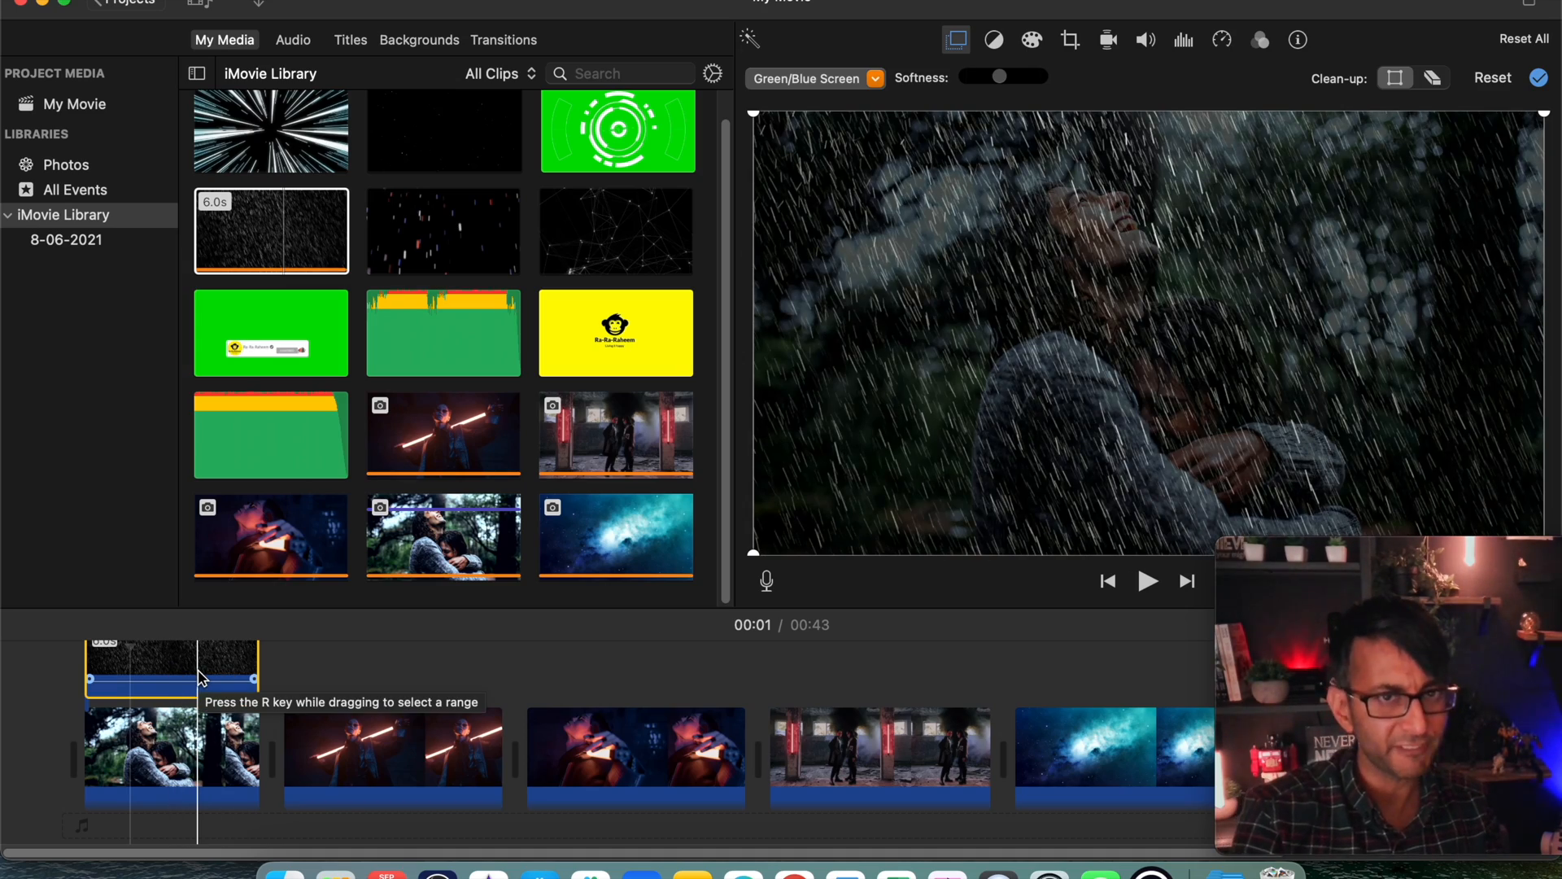
mouse_move(260, 217)
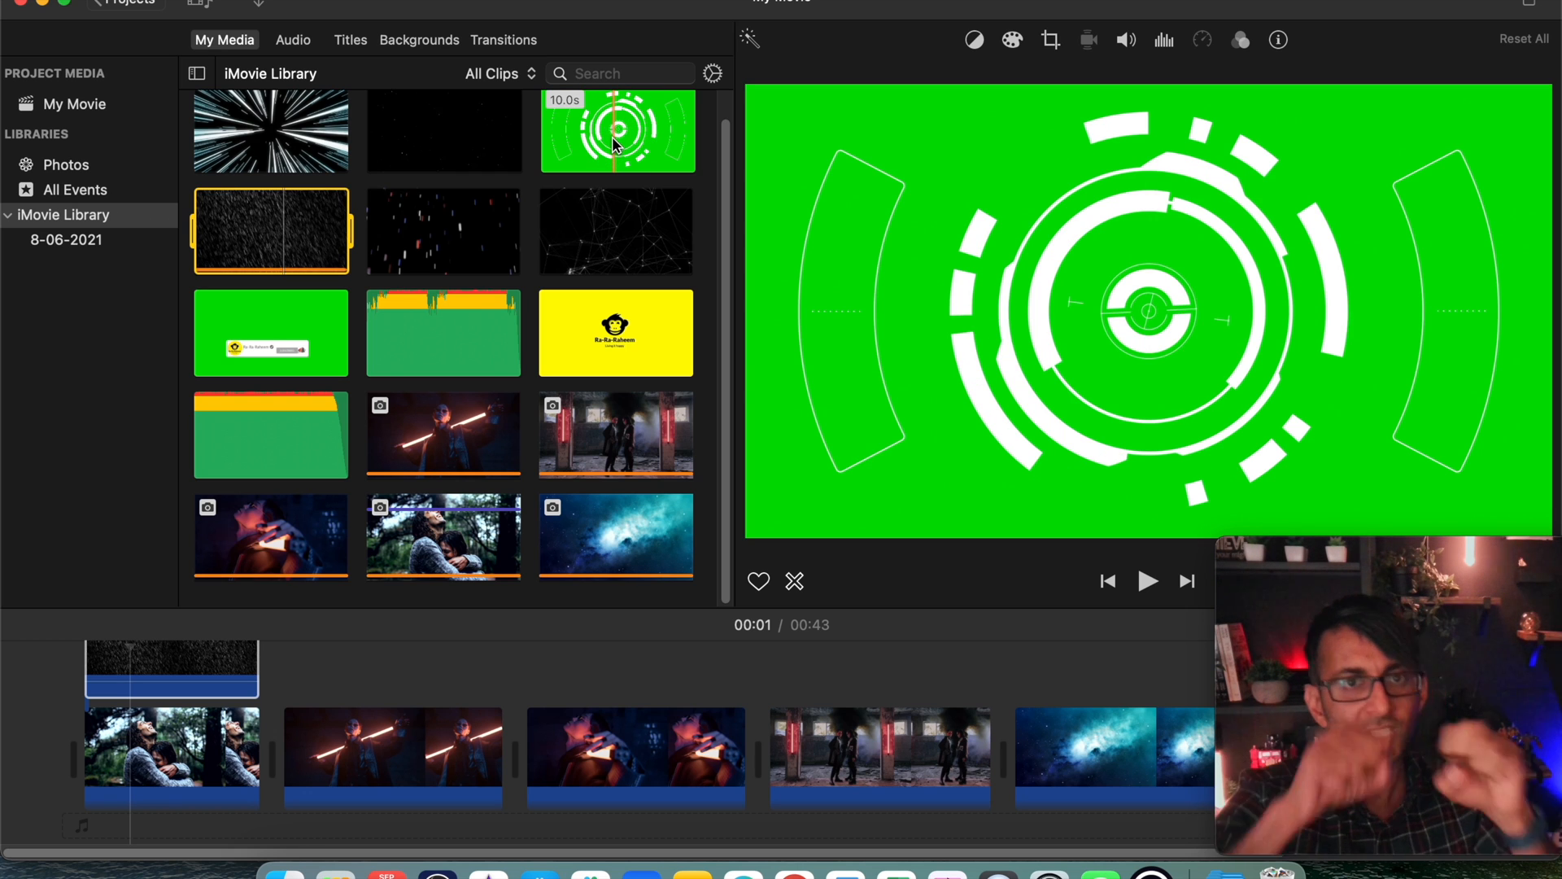
Bring up the rain overlay's Clip Filter and Audio Effects settings
click(955, 39)
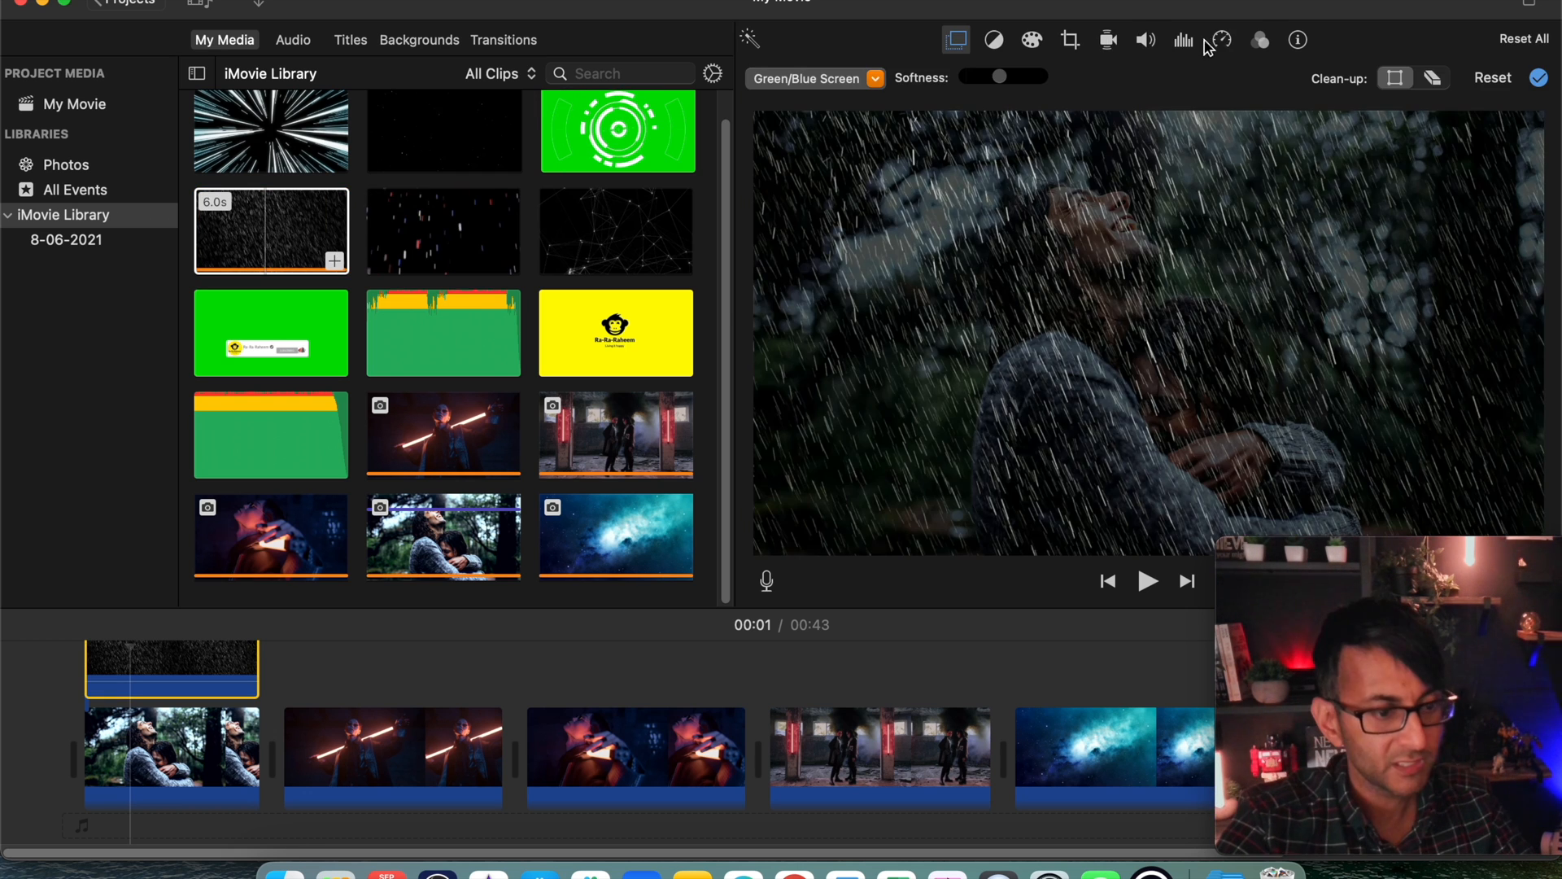
click(1257, 39)
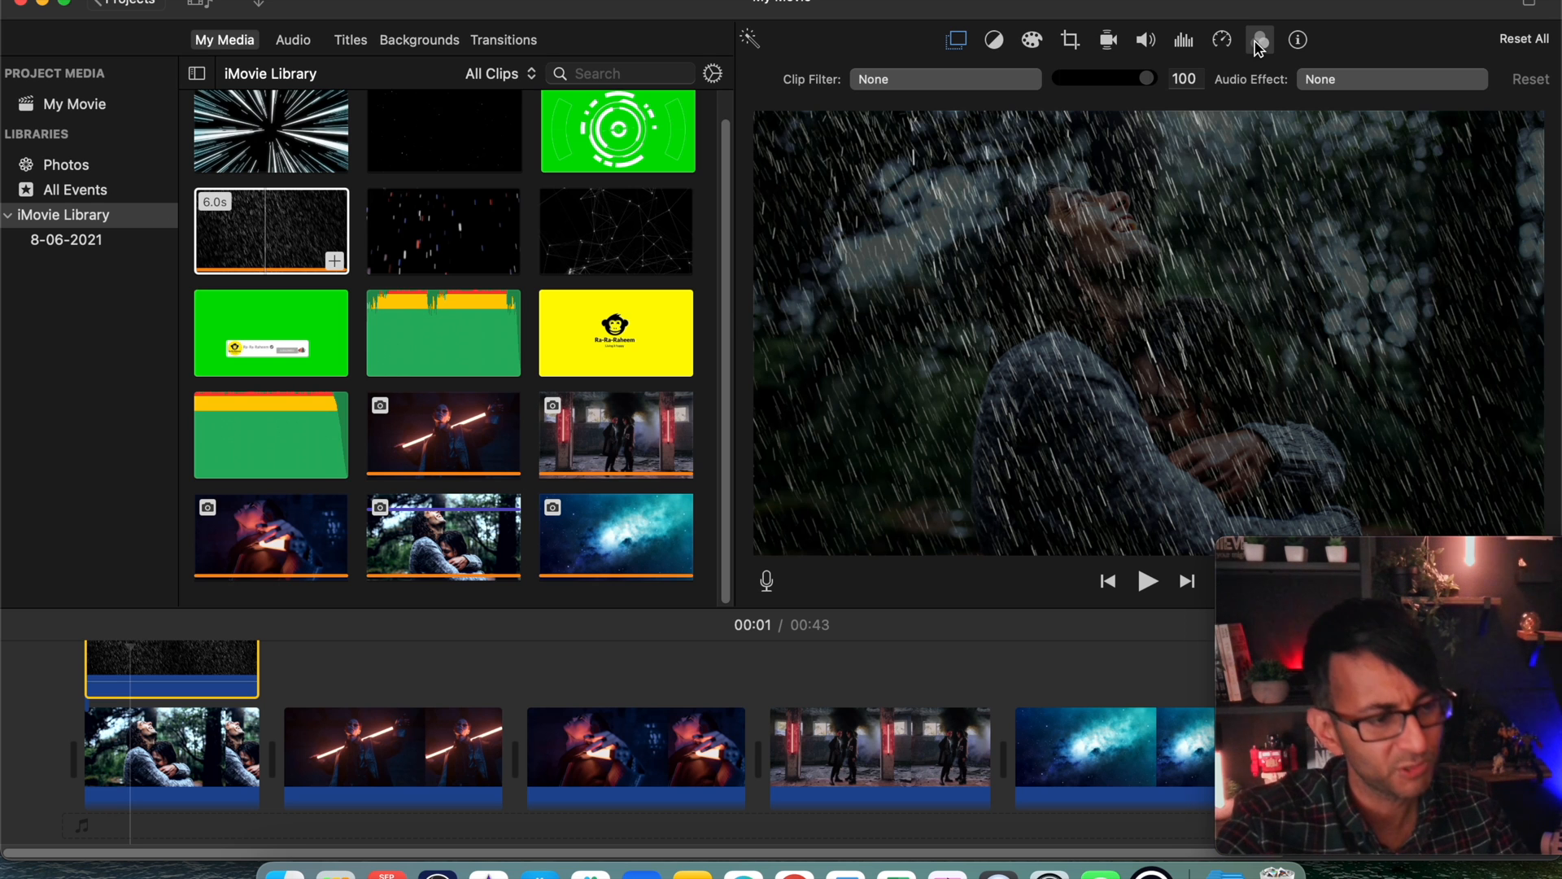
Apply the Flipped clip filter to the rain overlay, mirroring the falling rain
click(942, 78)
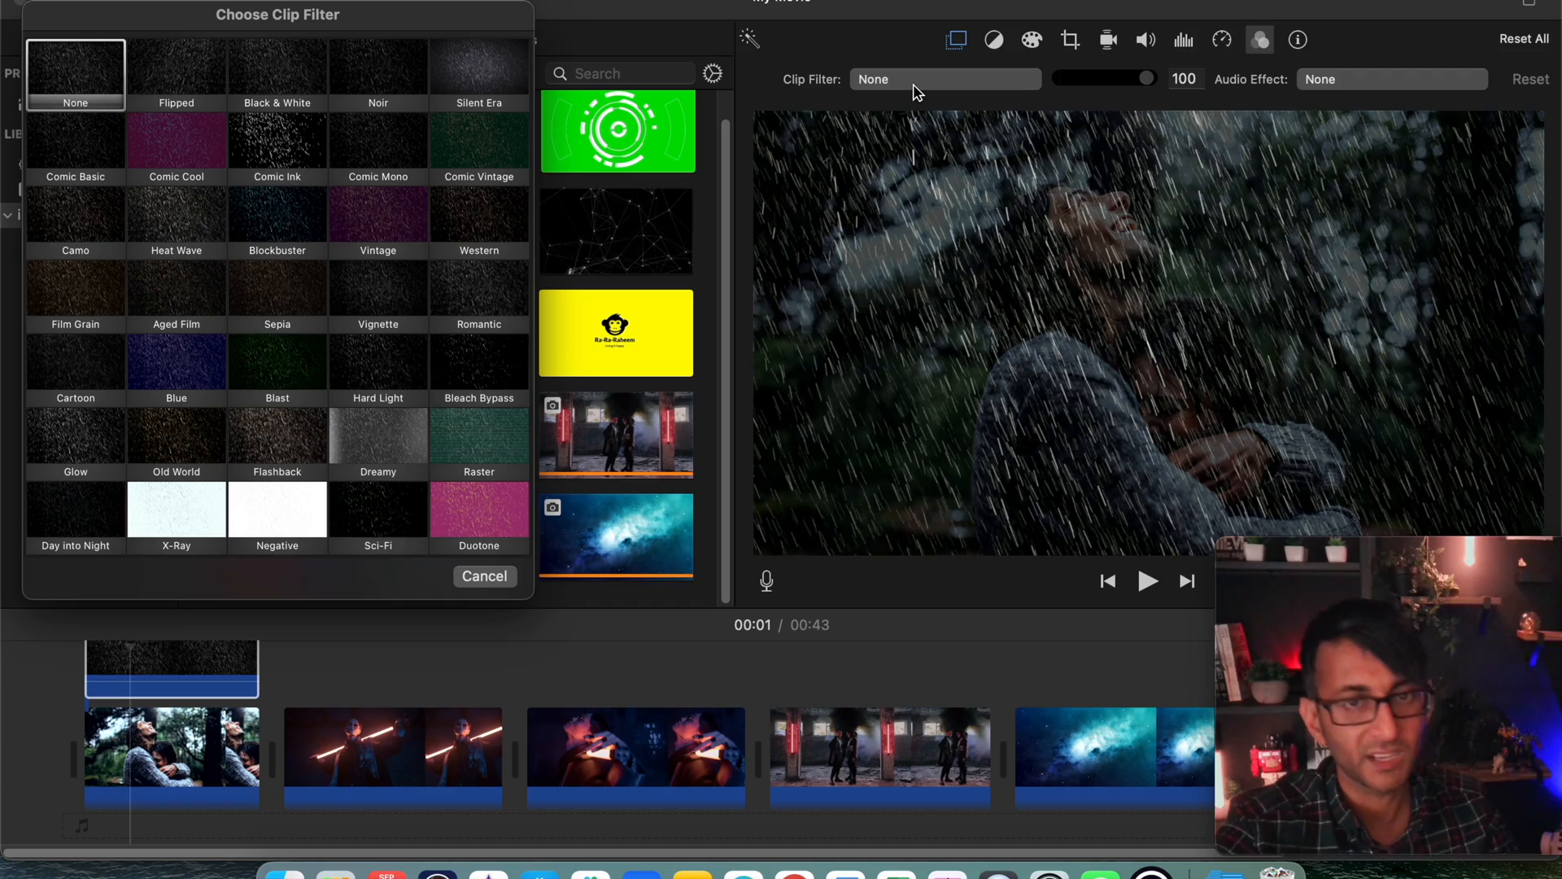
click(74, 140)
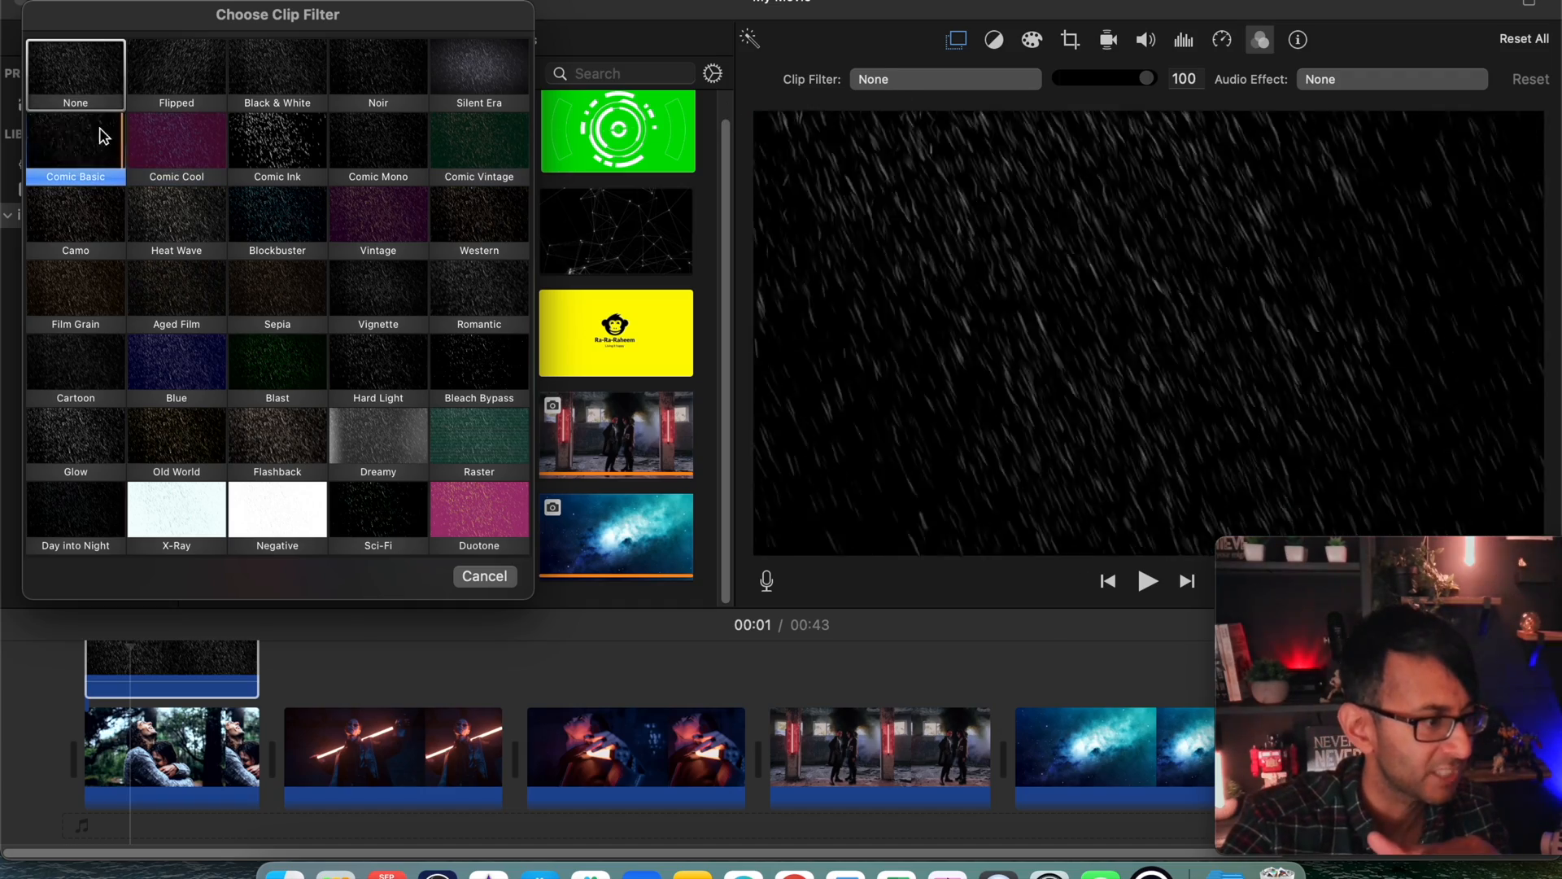
click(75, 70)
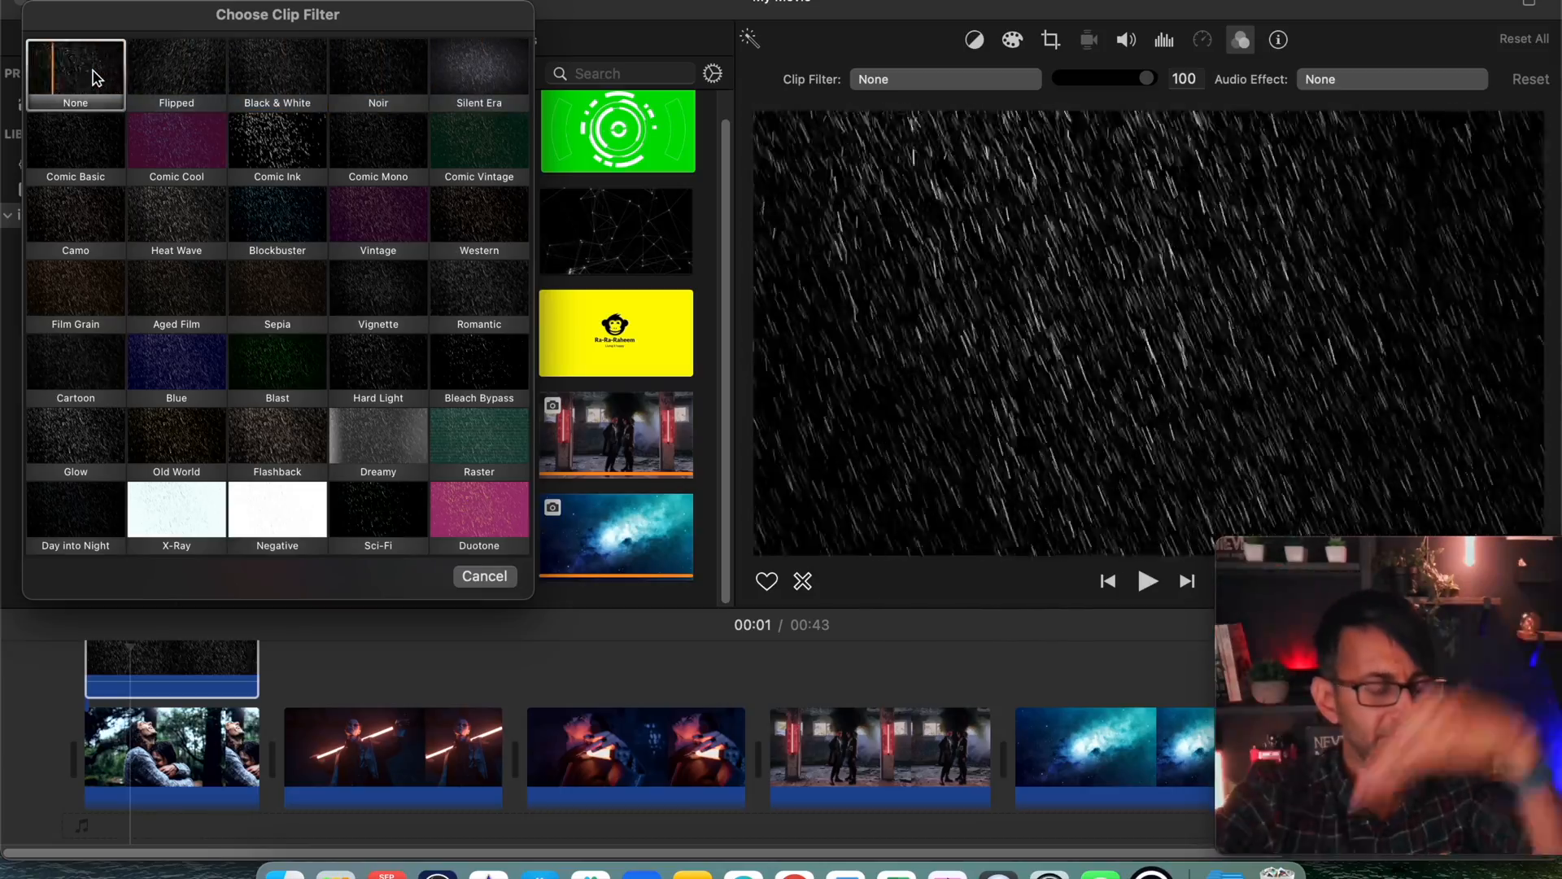
click(176, 66)
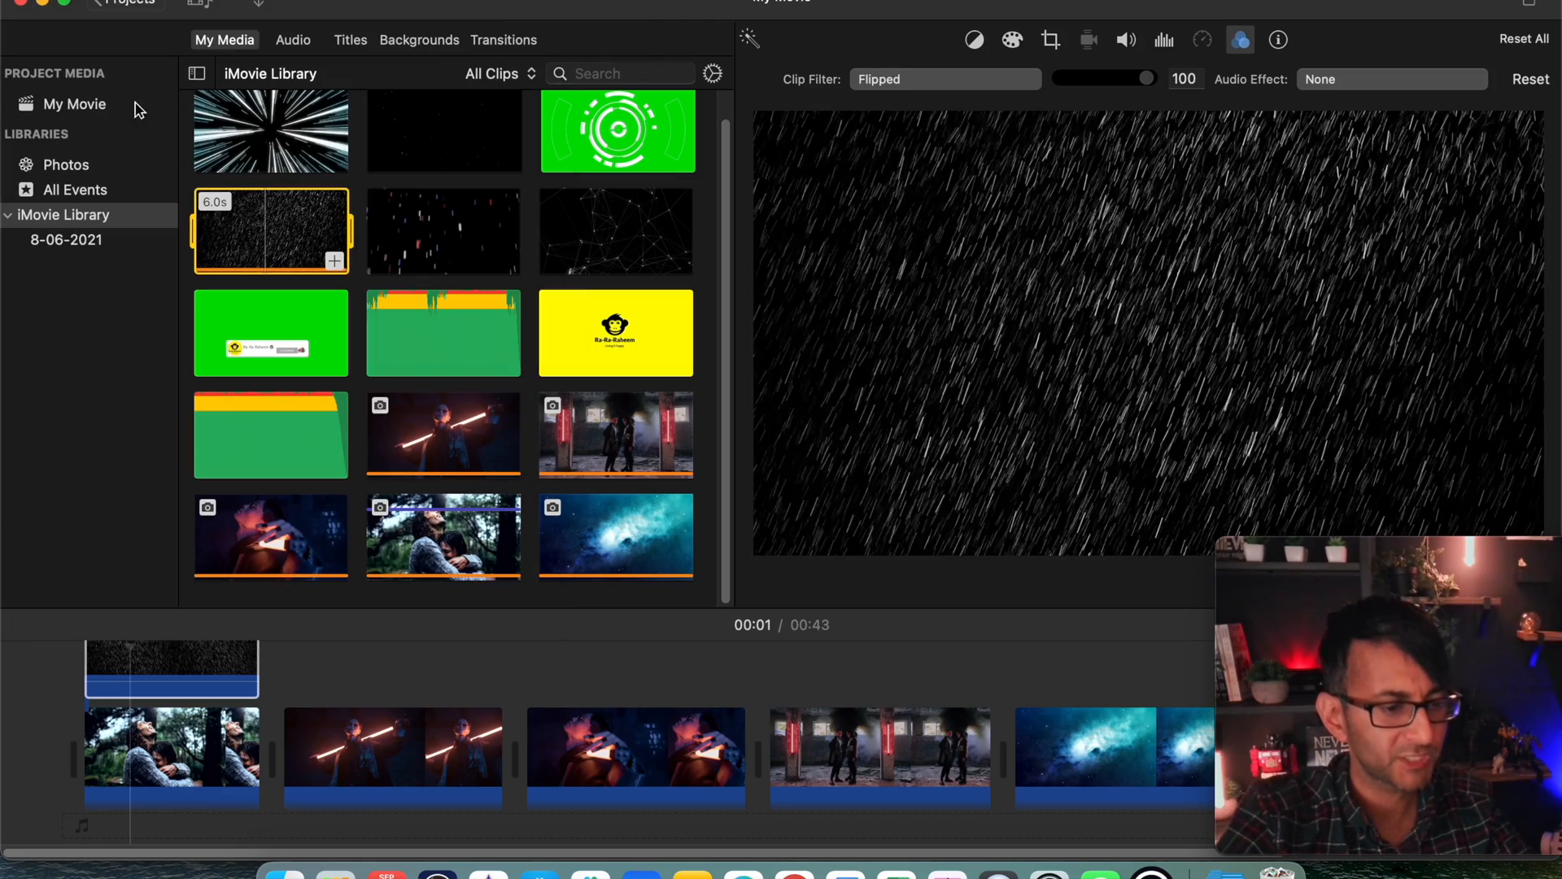
click(171, 667)
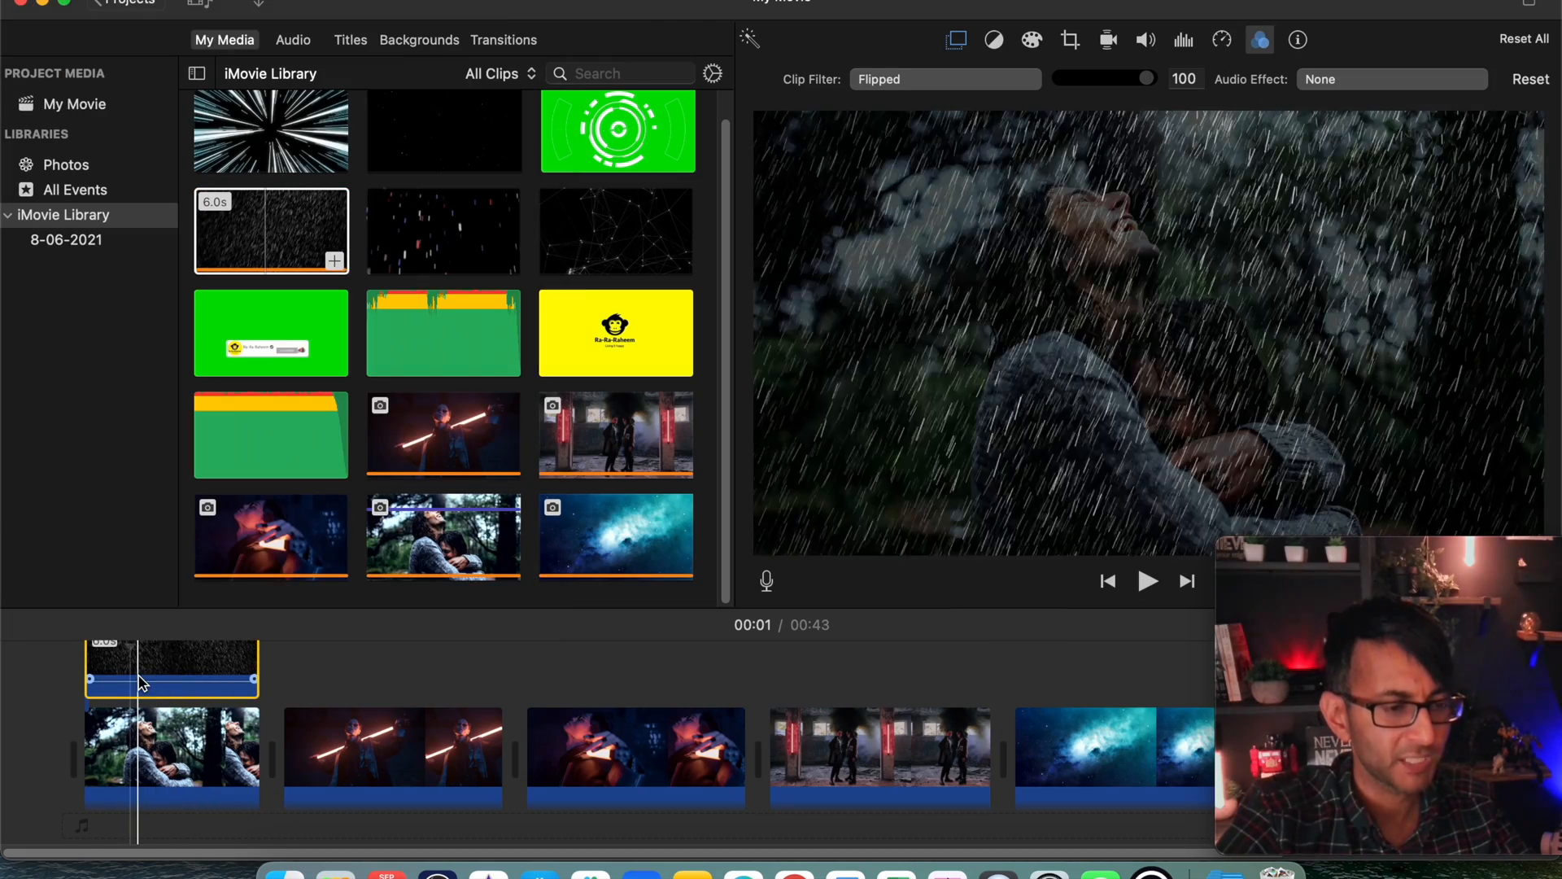
mouse_move(140, 682)
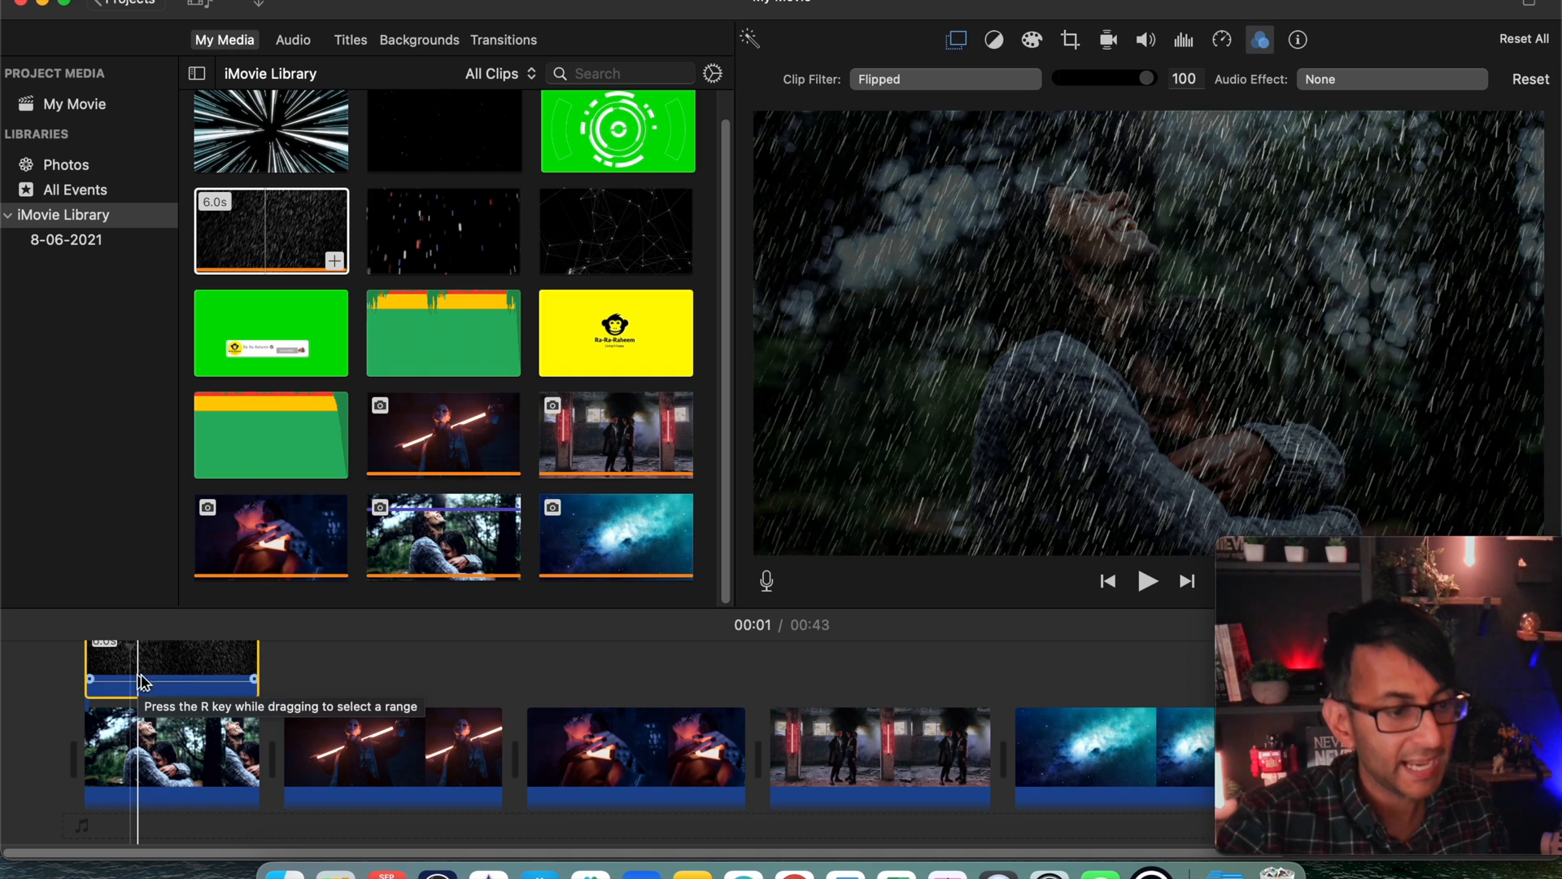
Place the green HUD circle clip as an overlay above the lightsaber scene in the timeline
click(942, 79)
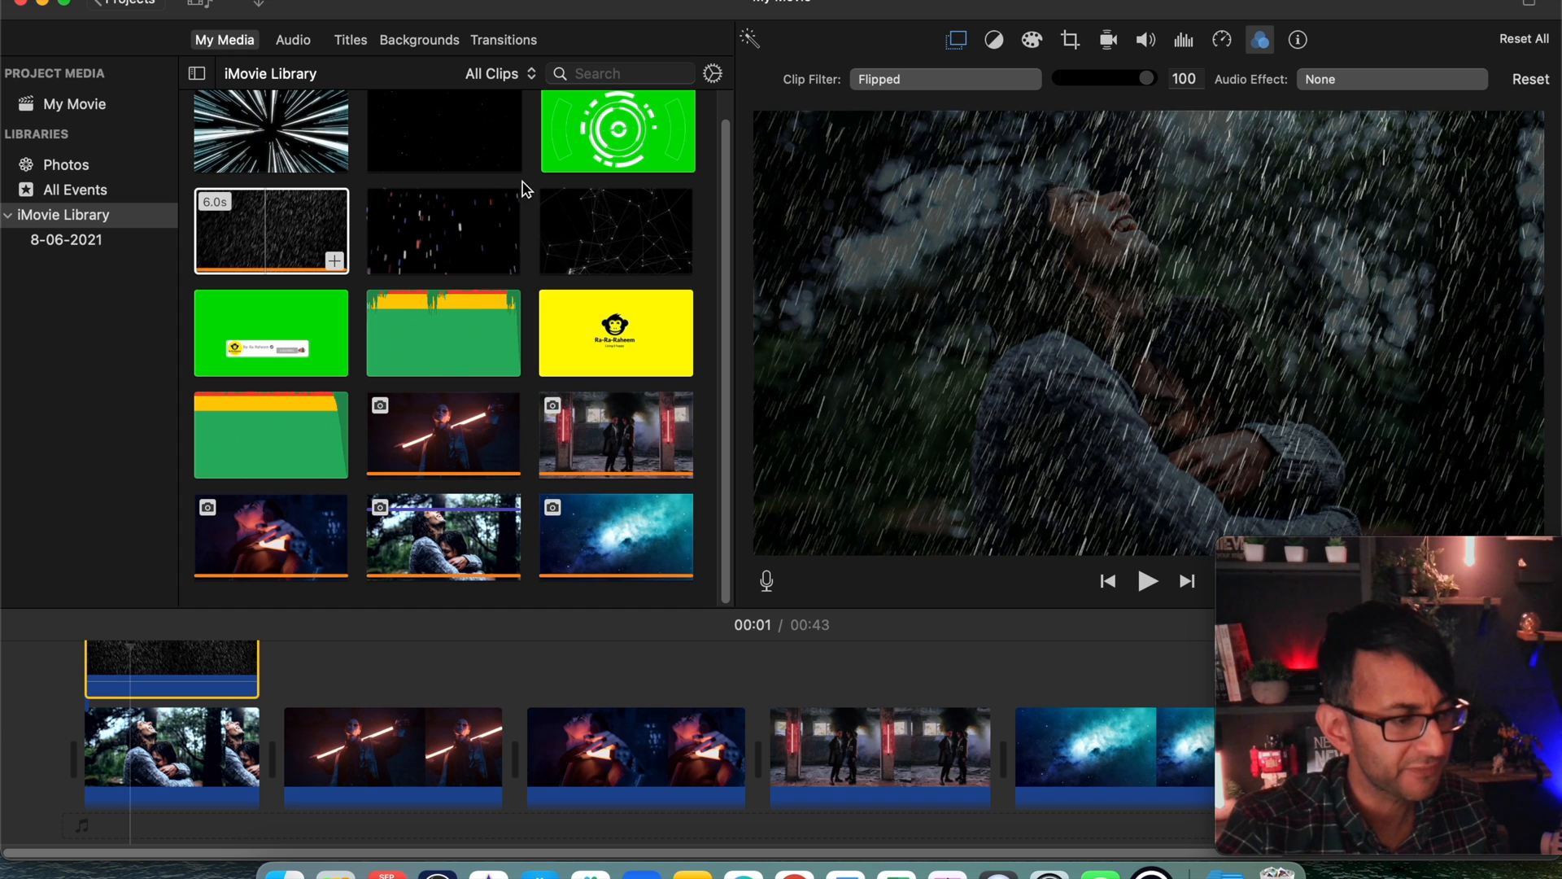
mouse_move(576, 181)
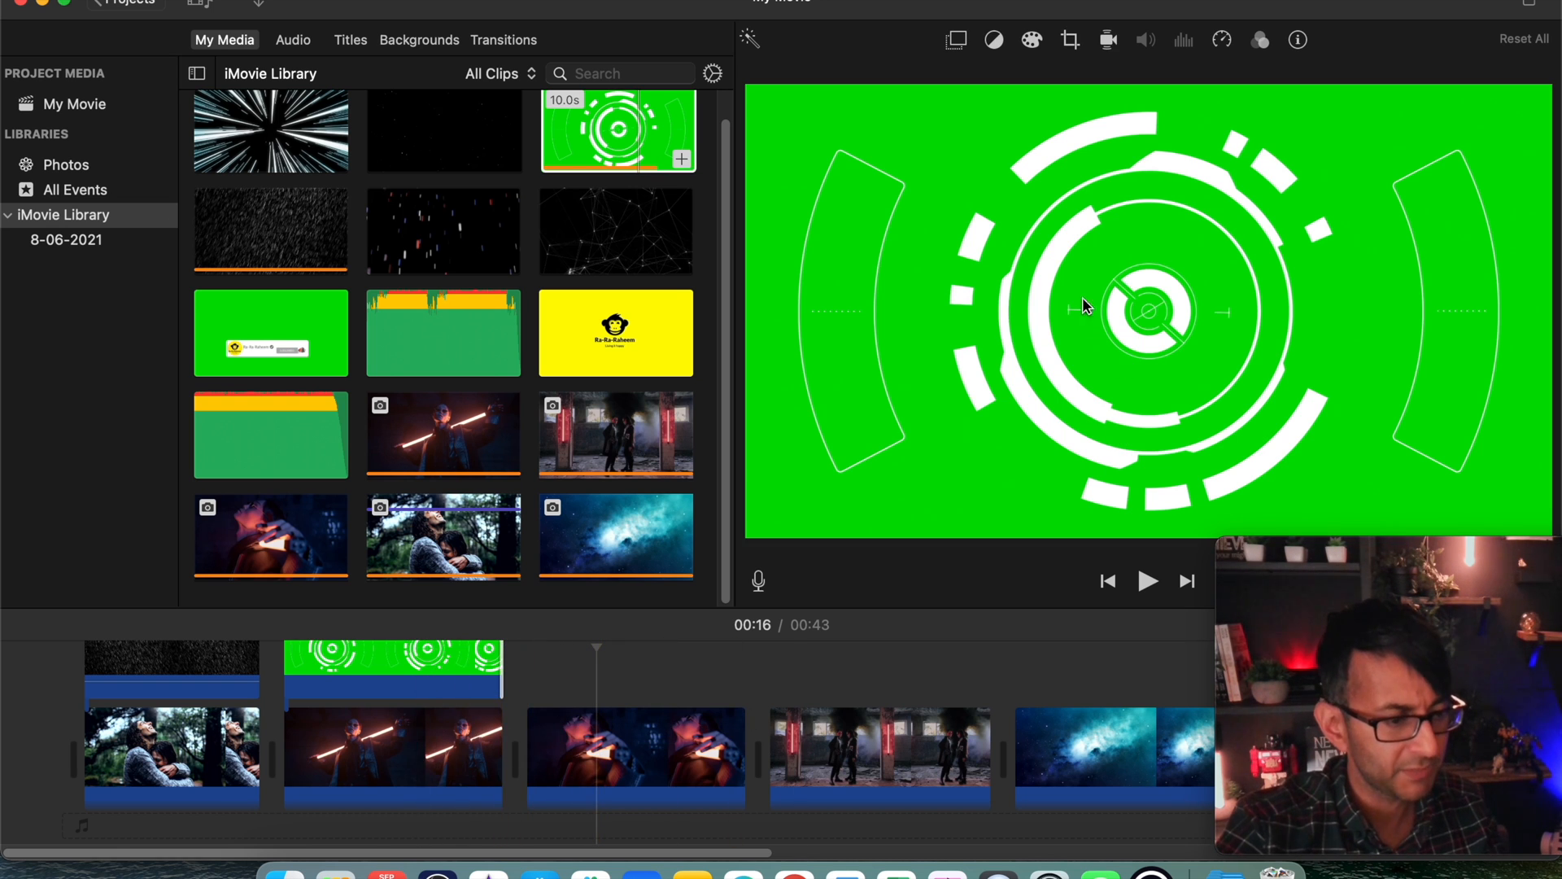
Switch the circle overlay from Cutaway to Green/Blue Screen and preview its rings over the lightsaber scene
click(953, 39)
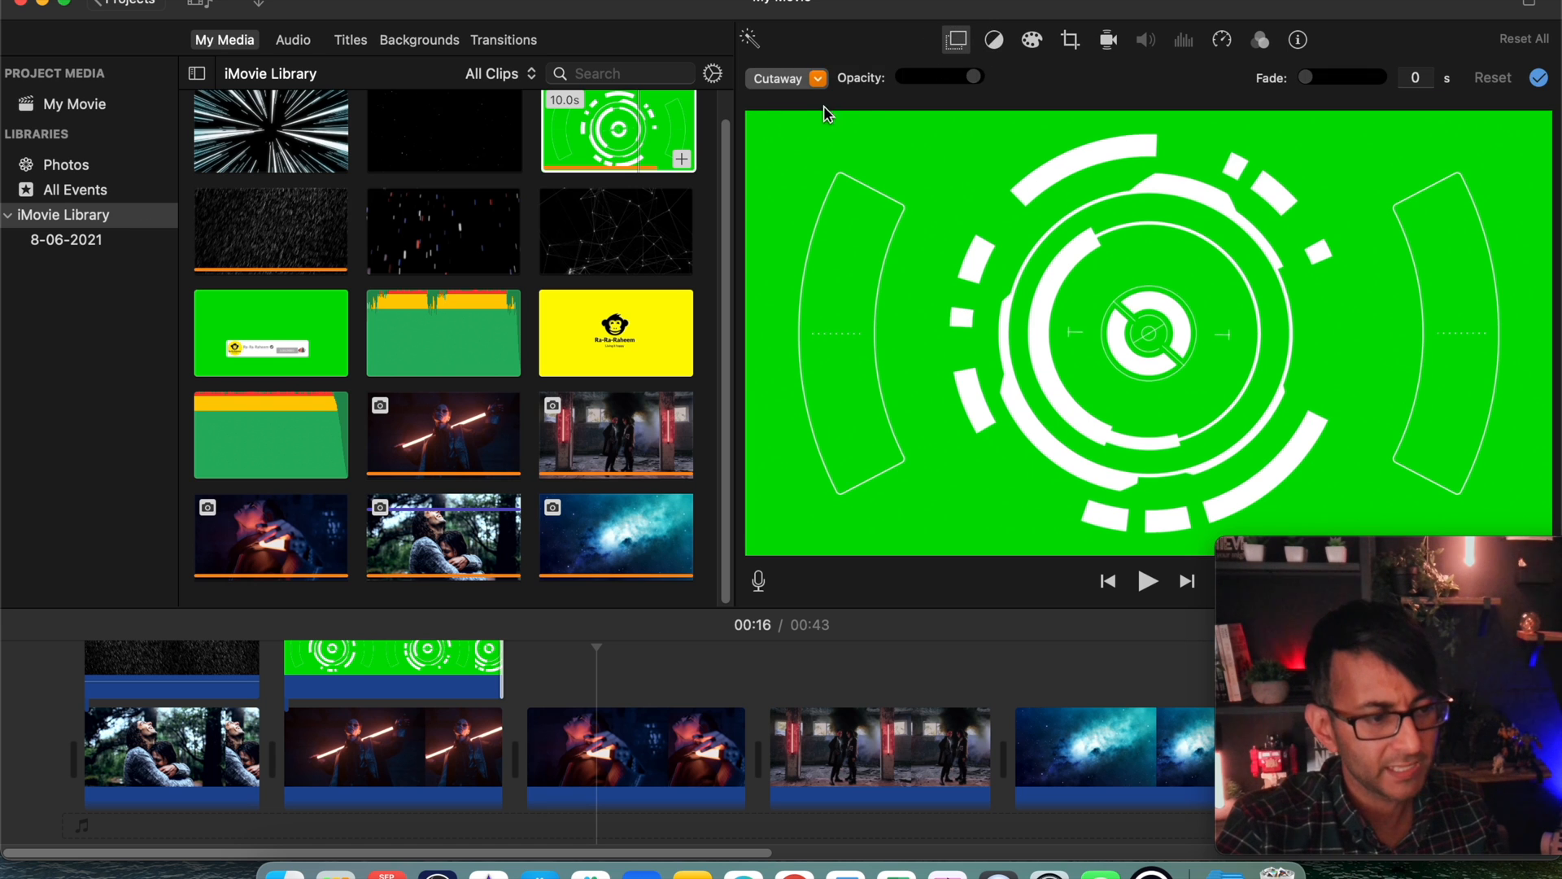
click(784, 78)
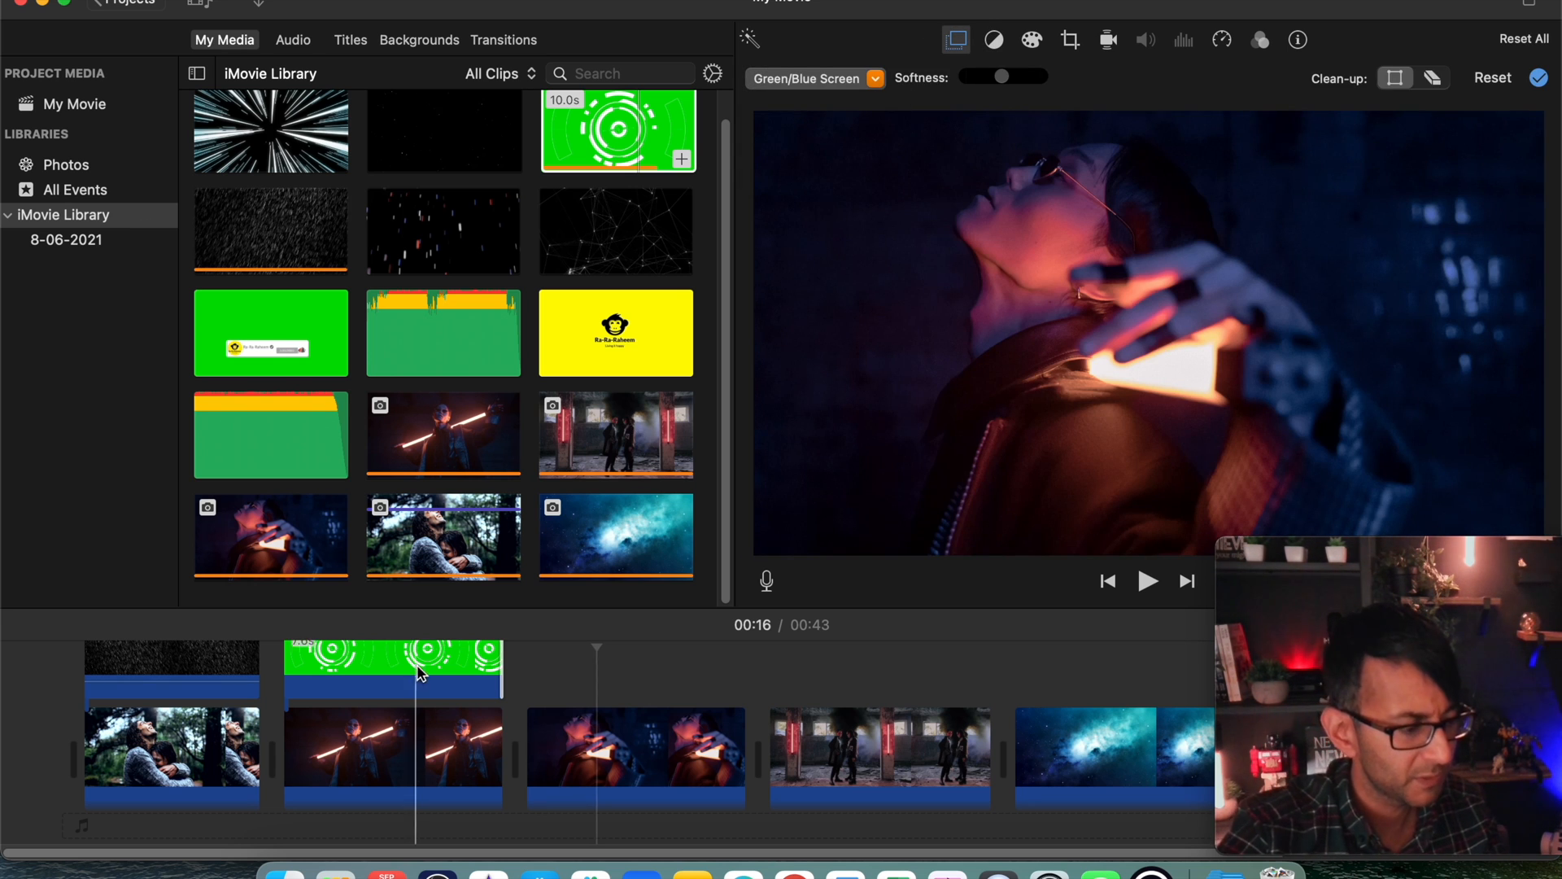
click(392, 757)
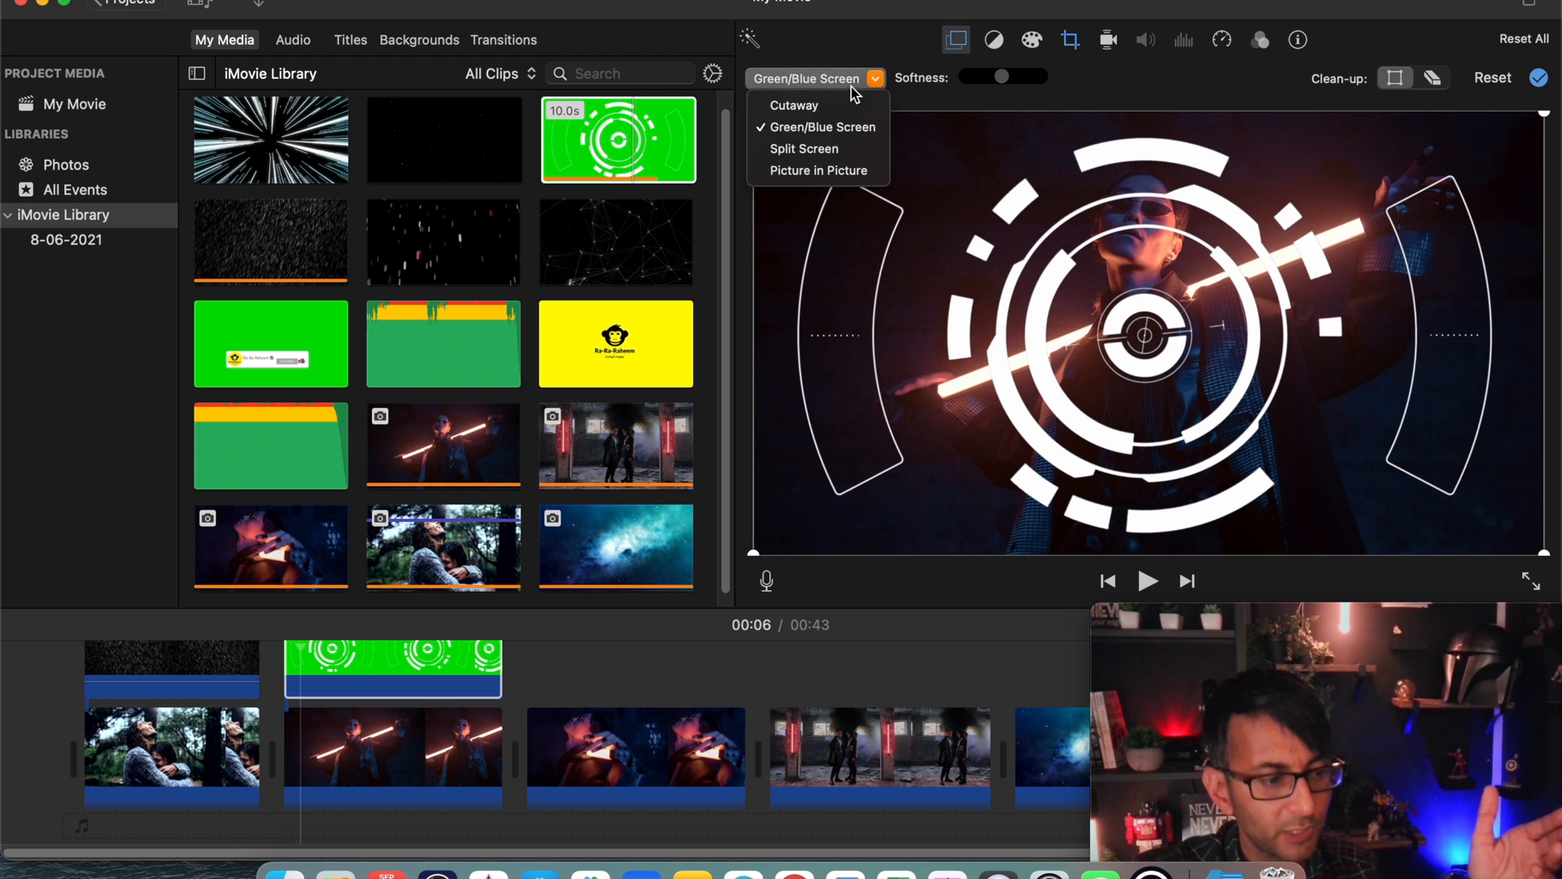
click(819, 171)
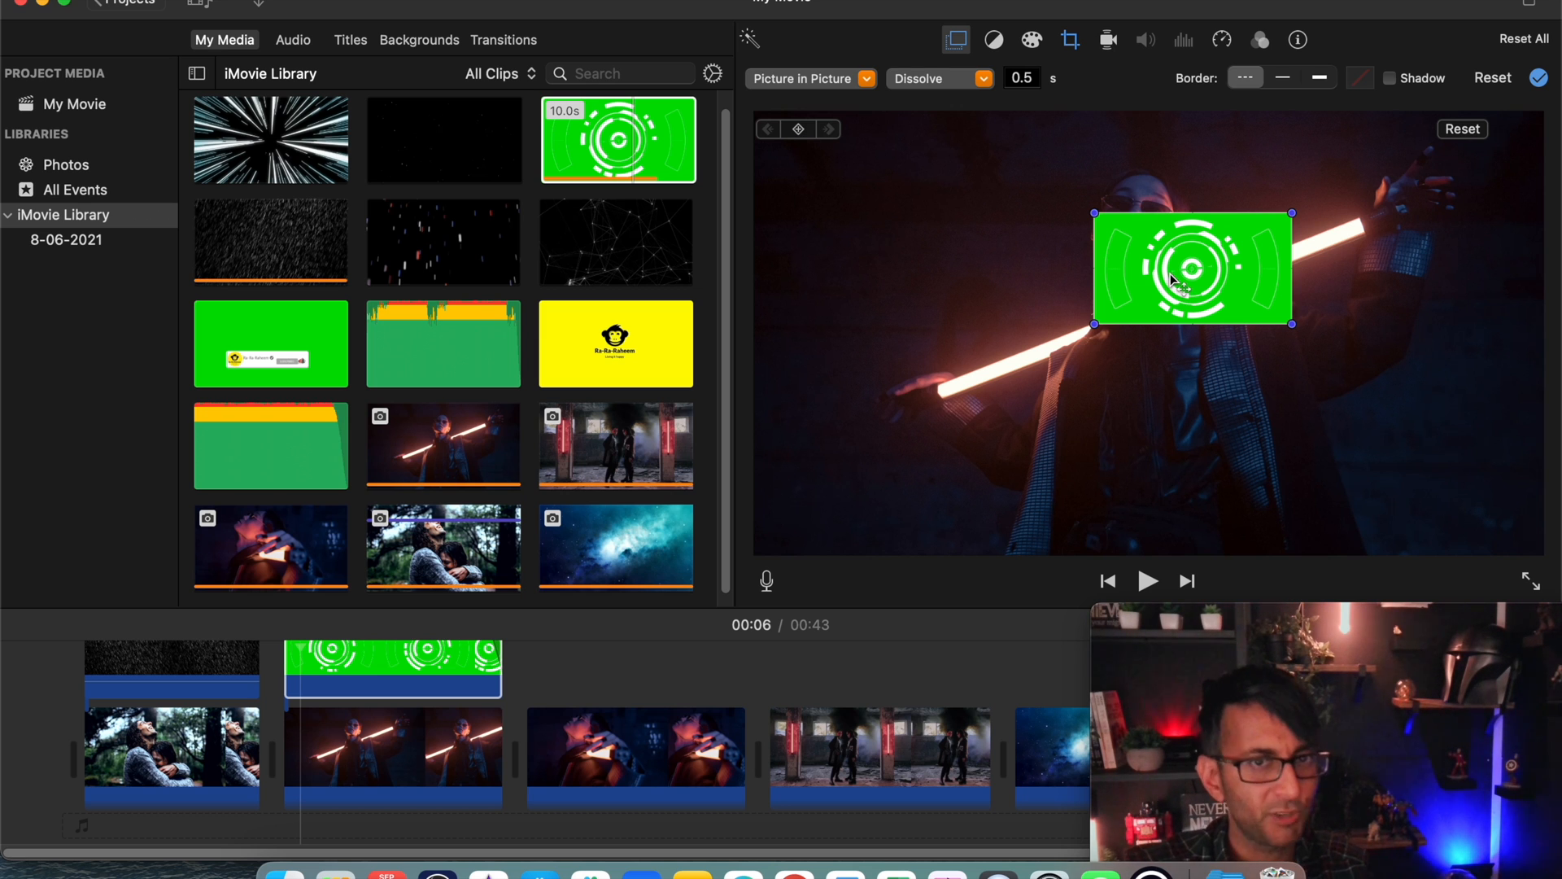
mouse_move(846, 98)
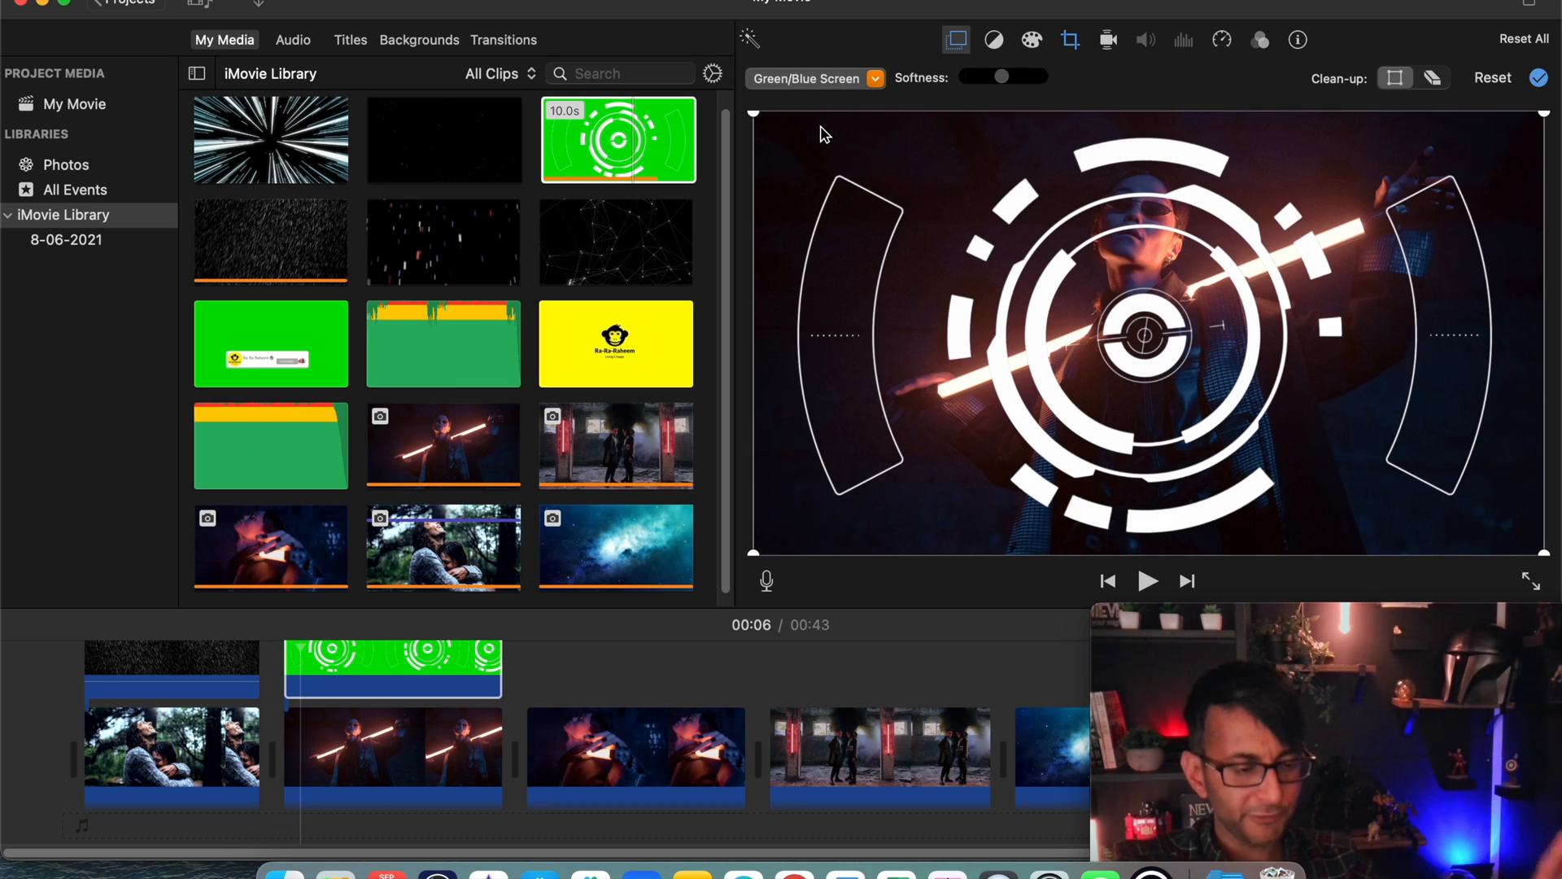
mouse_move(1136, 241)
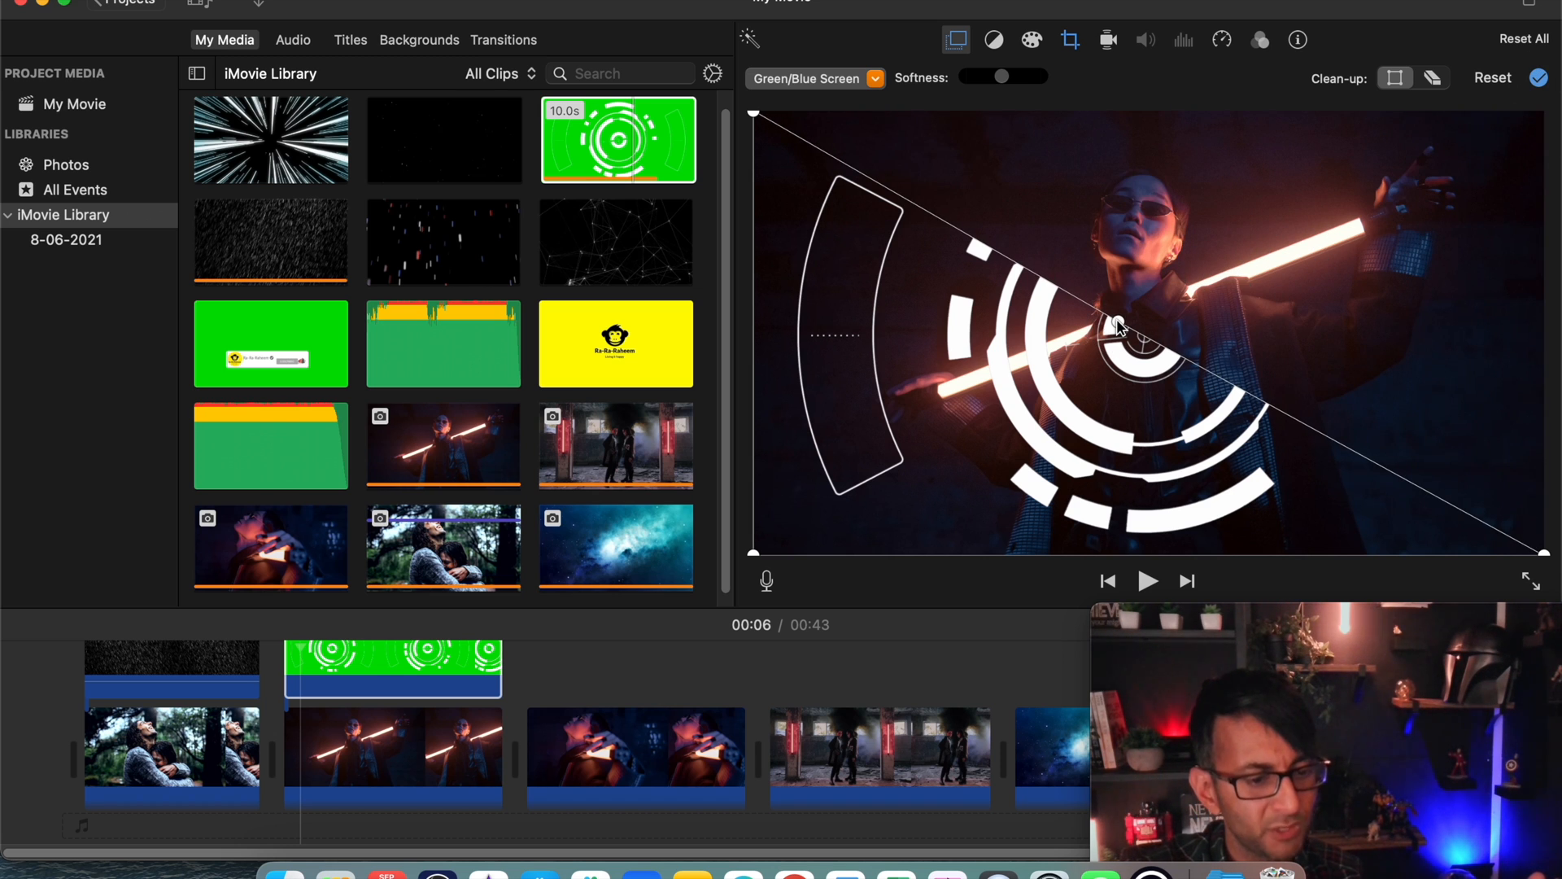
mouse_move(1388, 314)
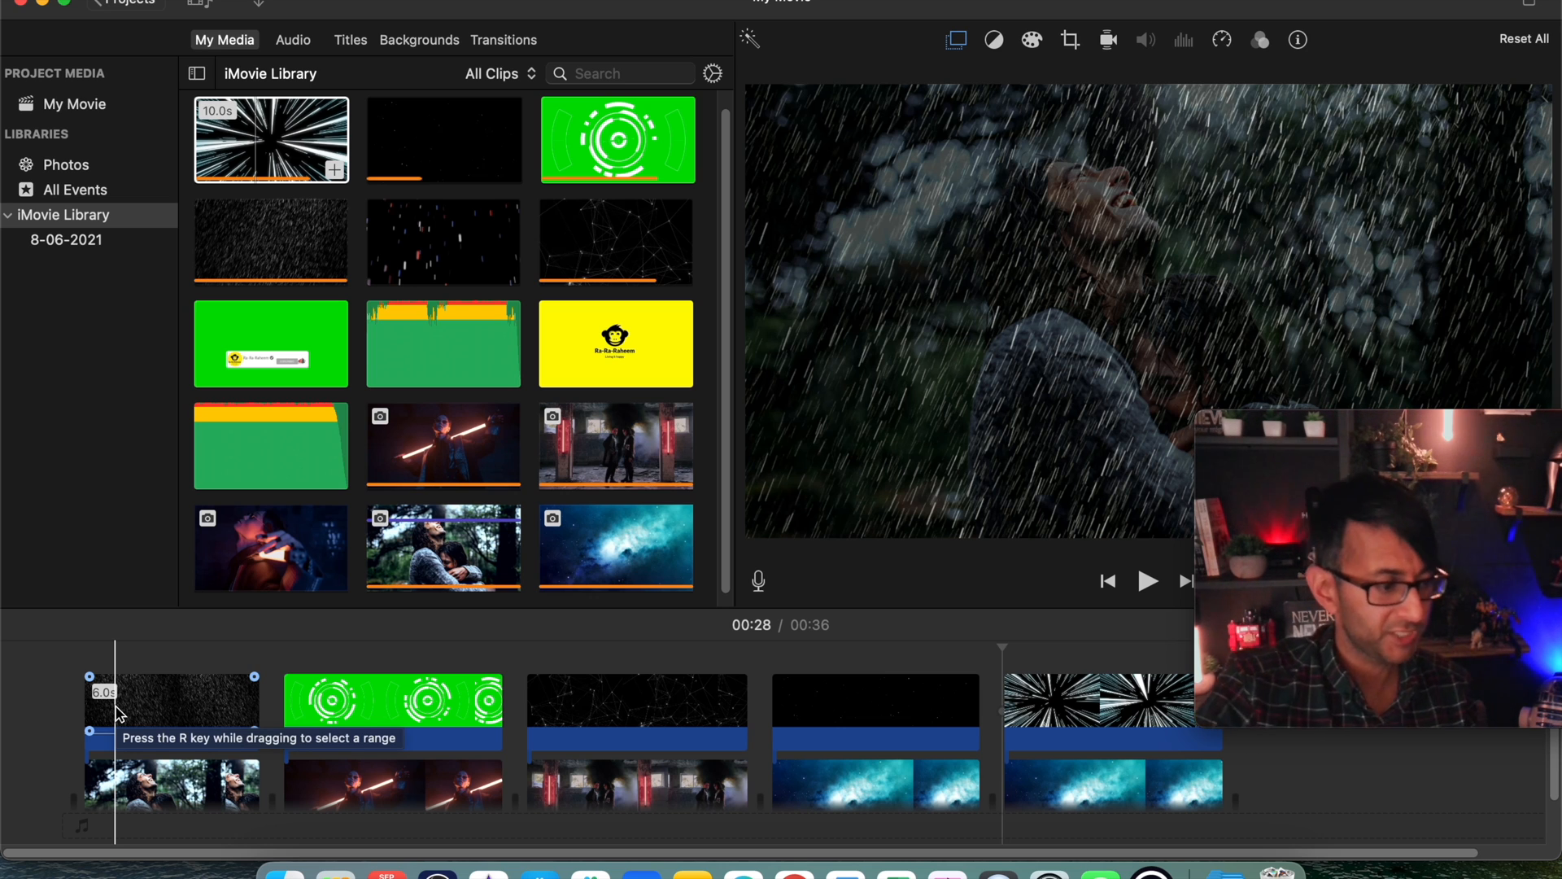
click(636, 703)
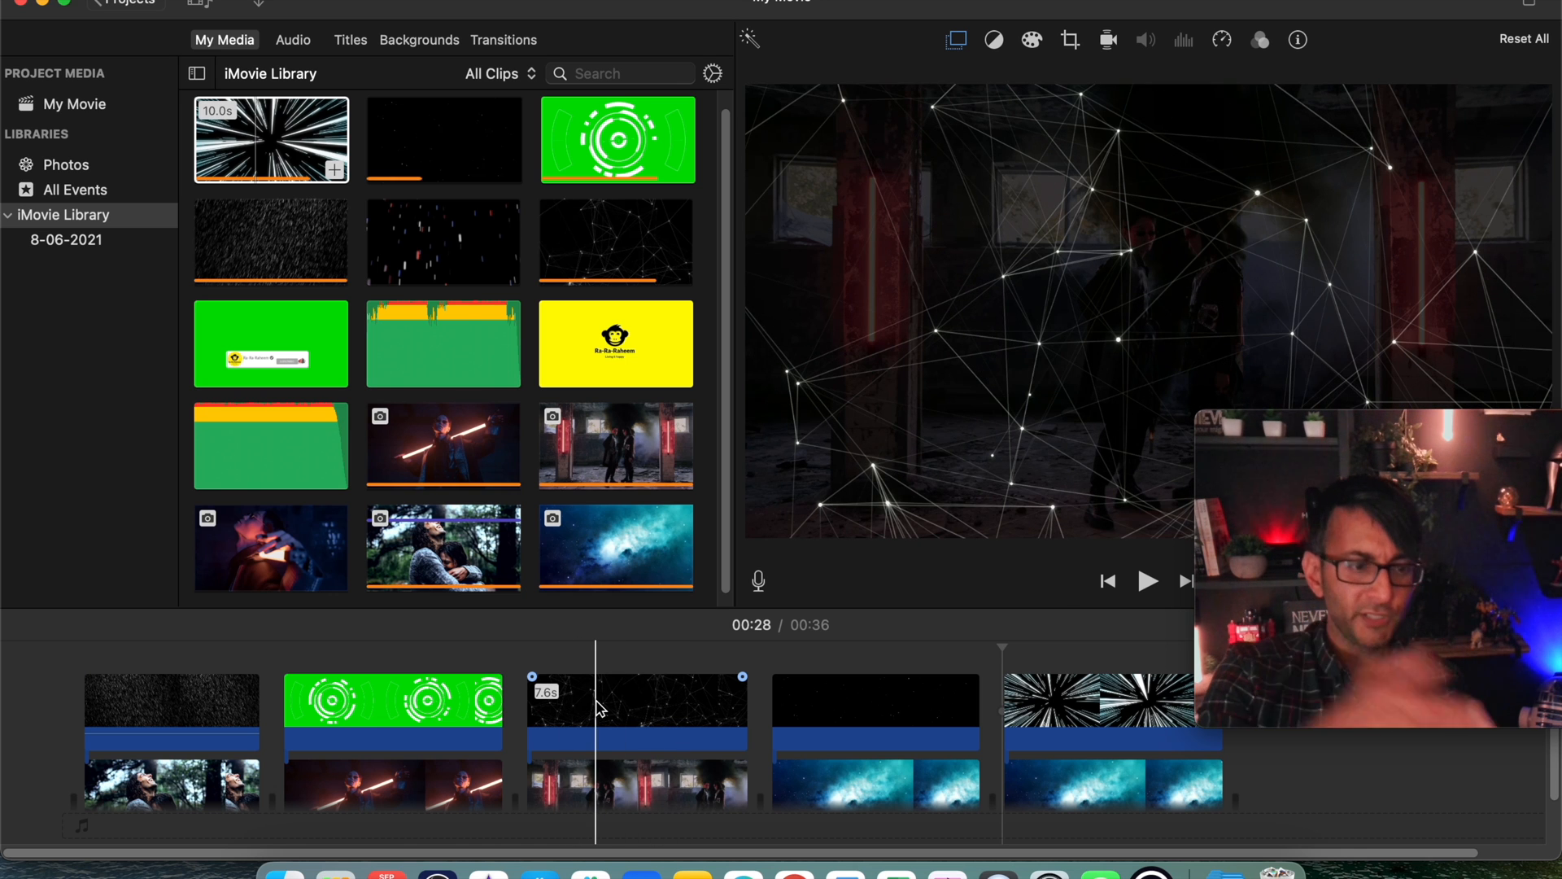
mouse_move(597, 708)
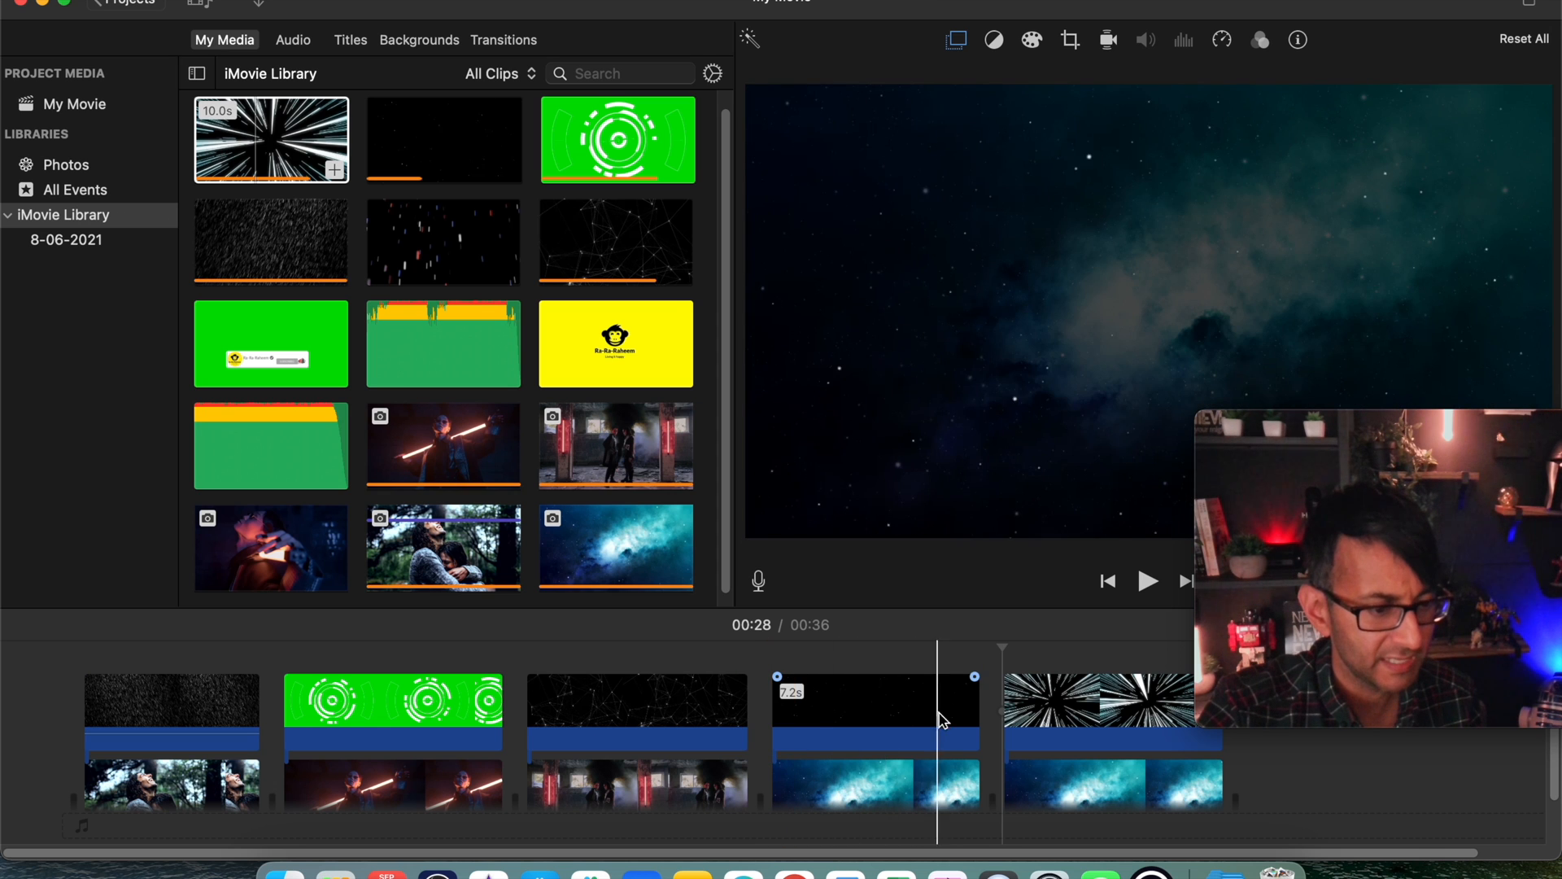
click(637, 707)
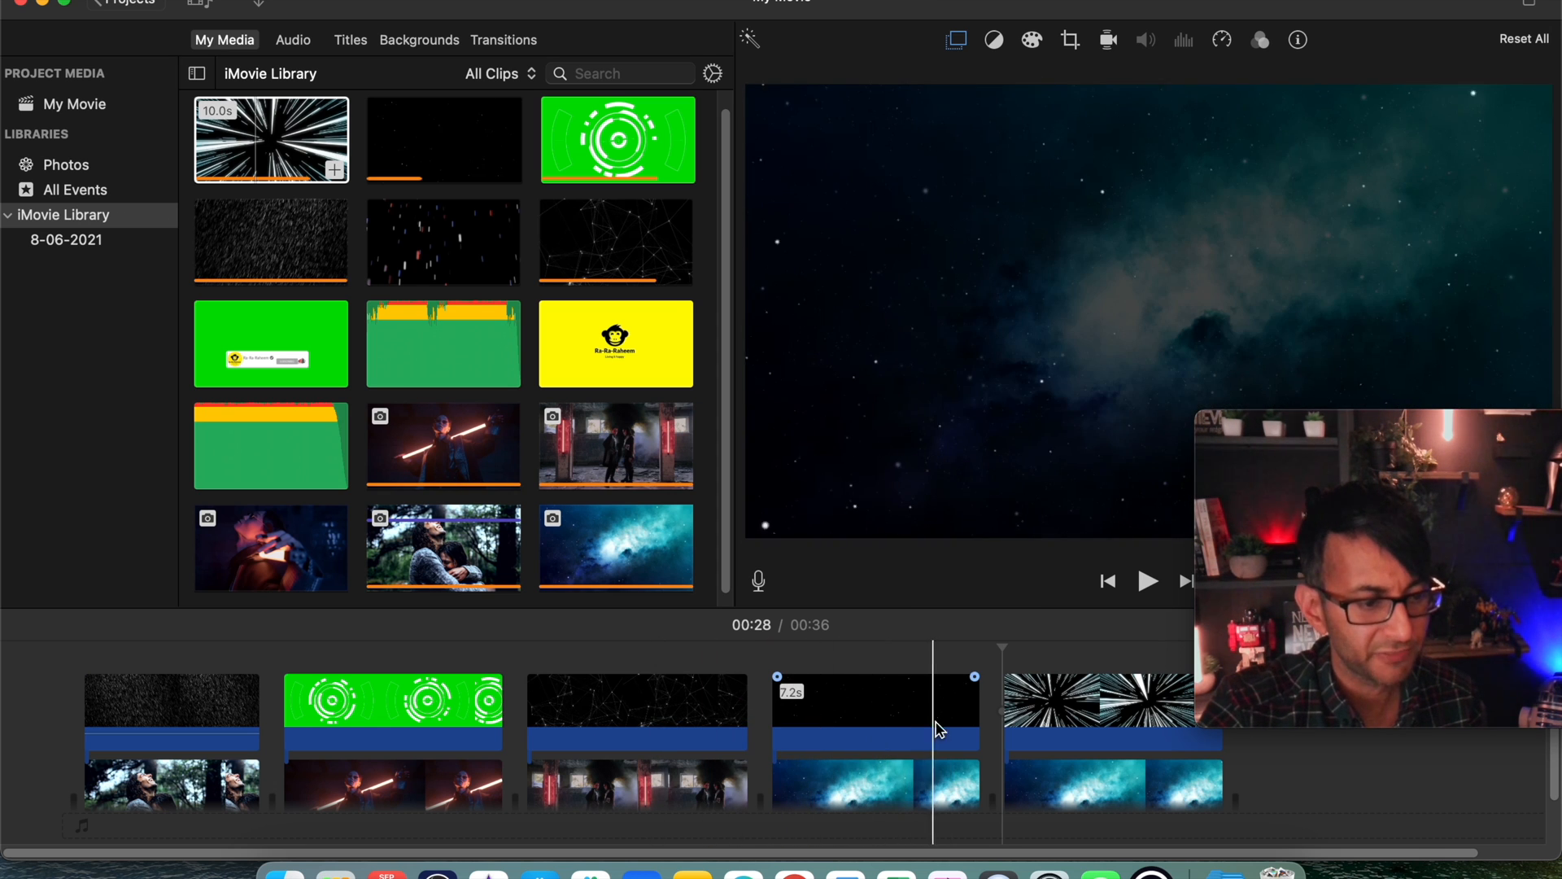
click(1116, 737)
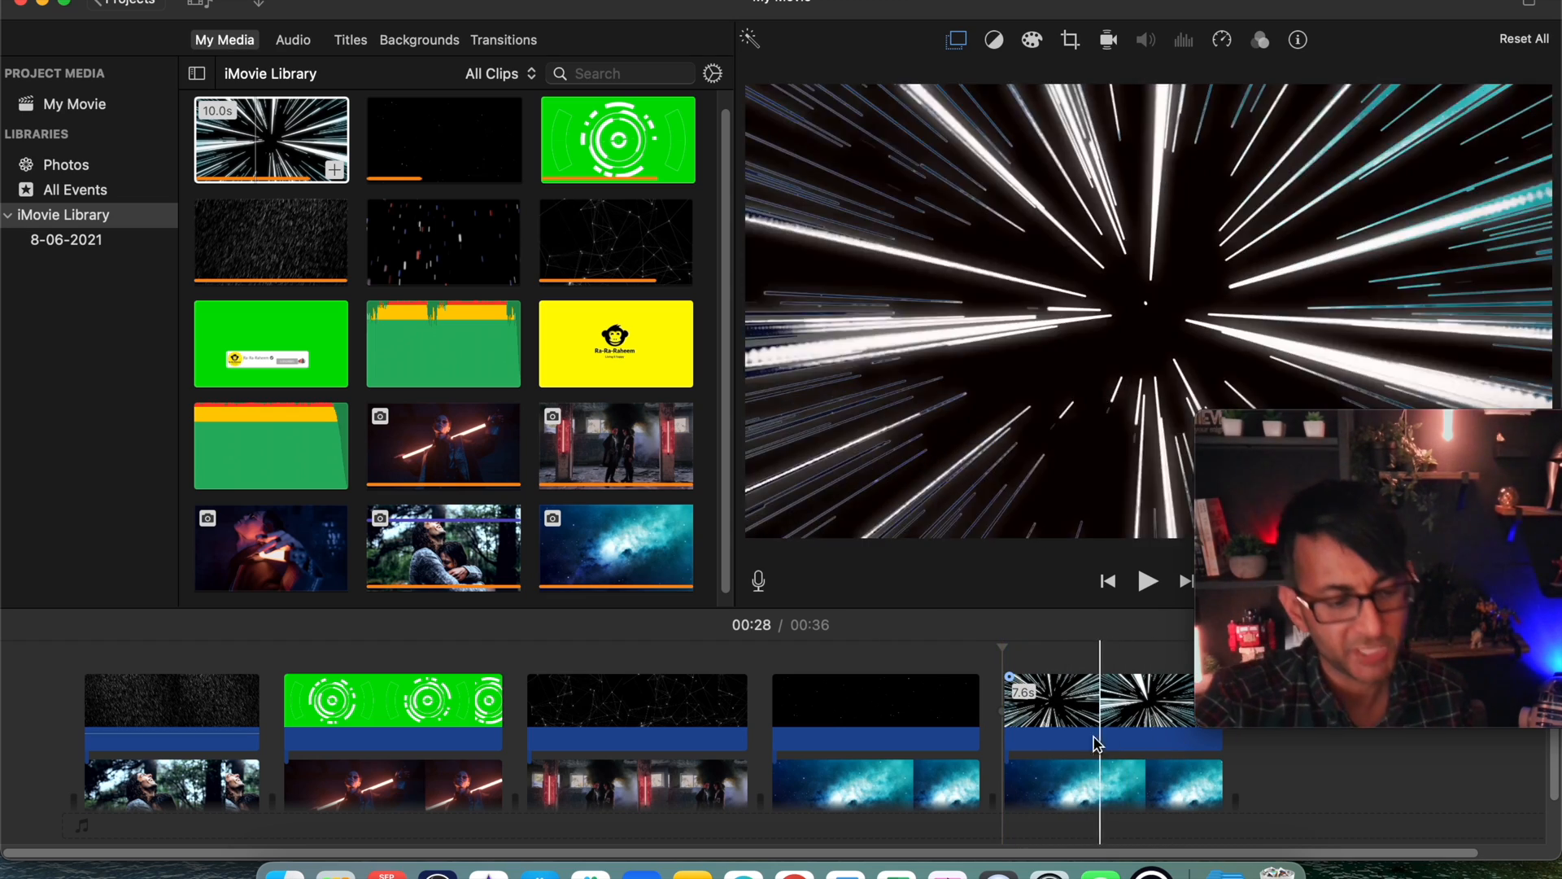
click(1111, 712)
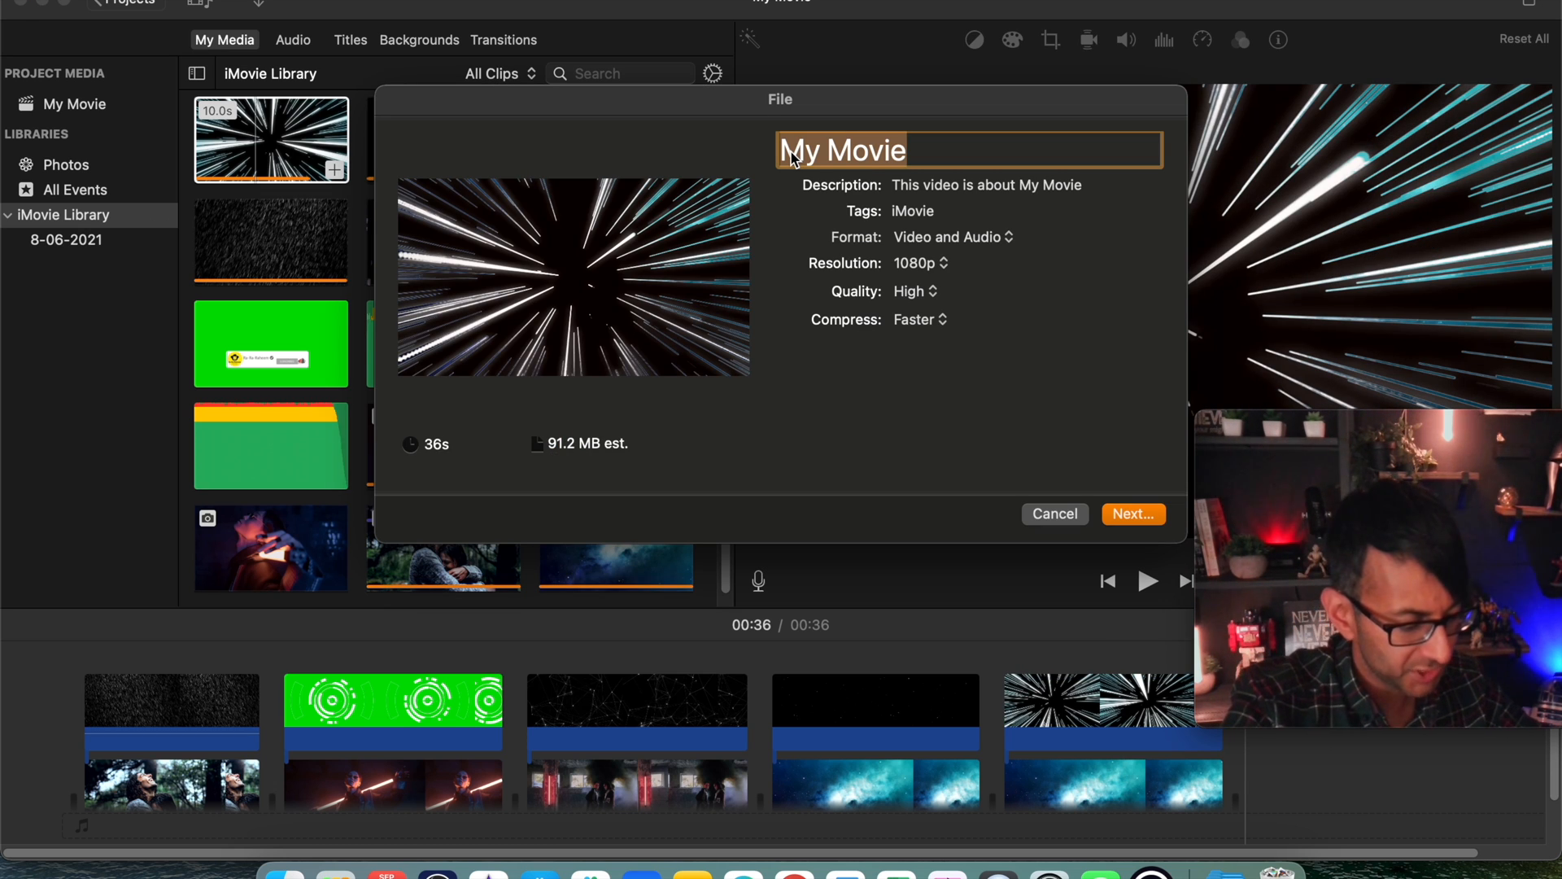
Export the movie as 'Movie Example' into the Downloads folder
text(Movie Example)
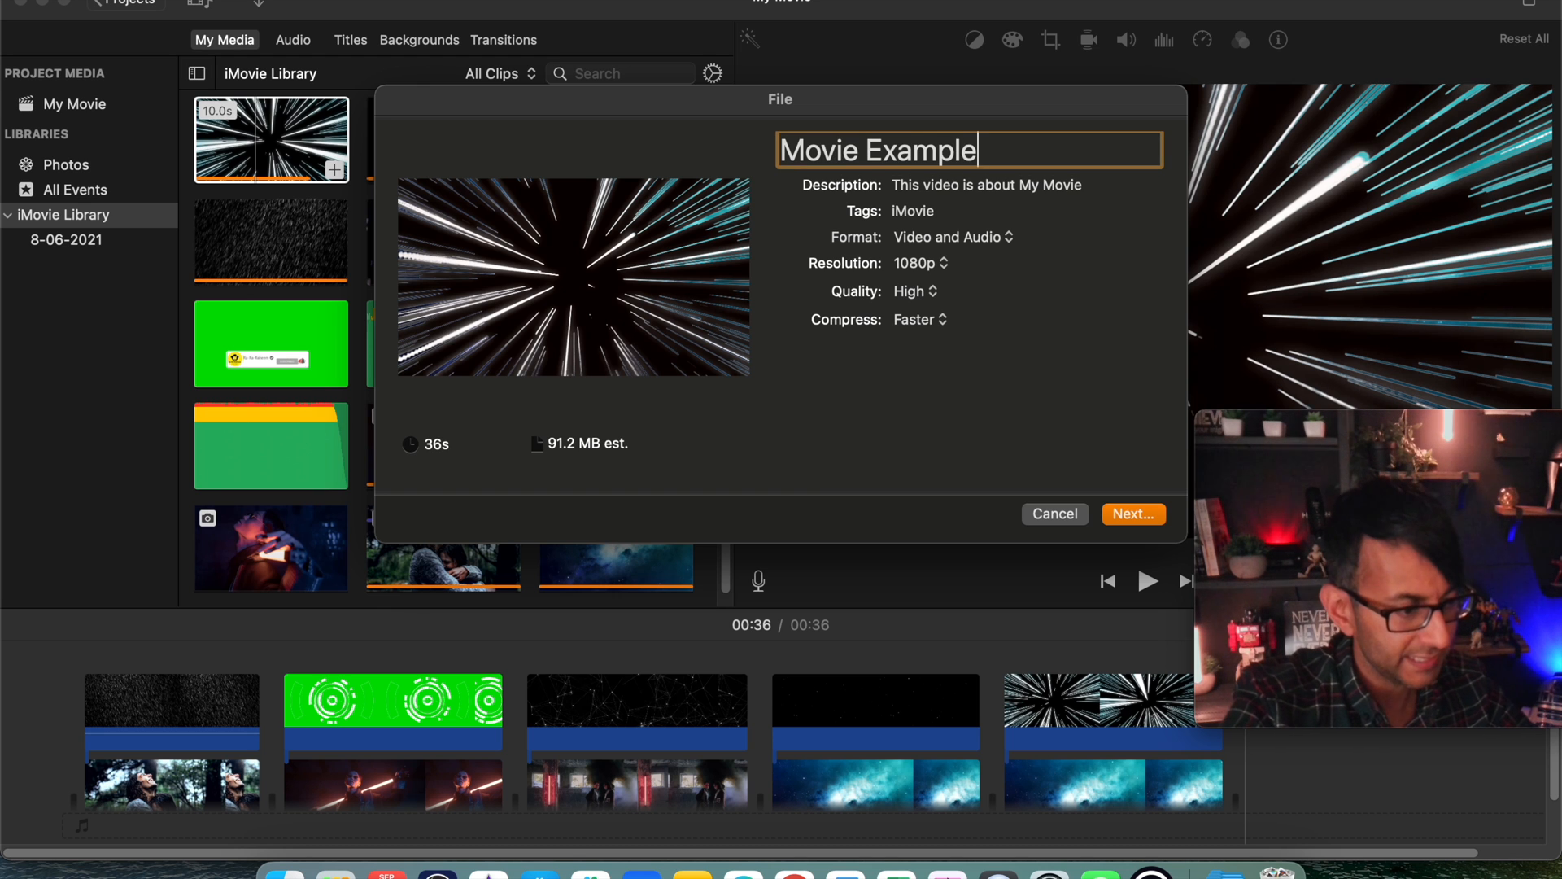
click(1131, 512)
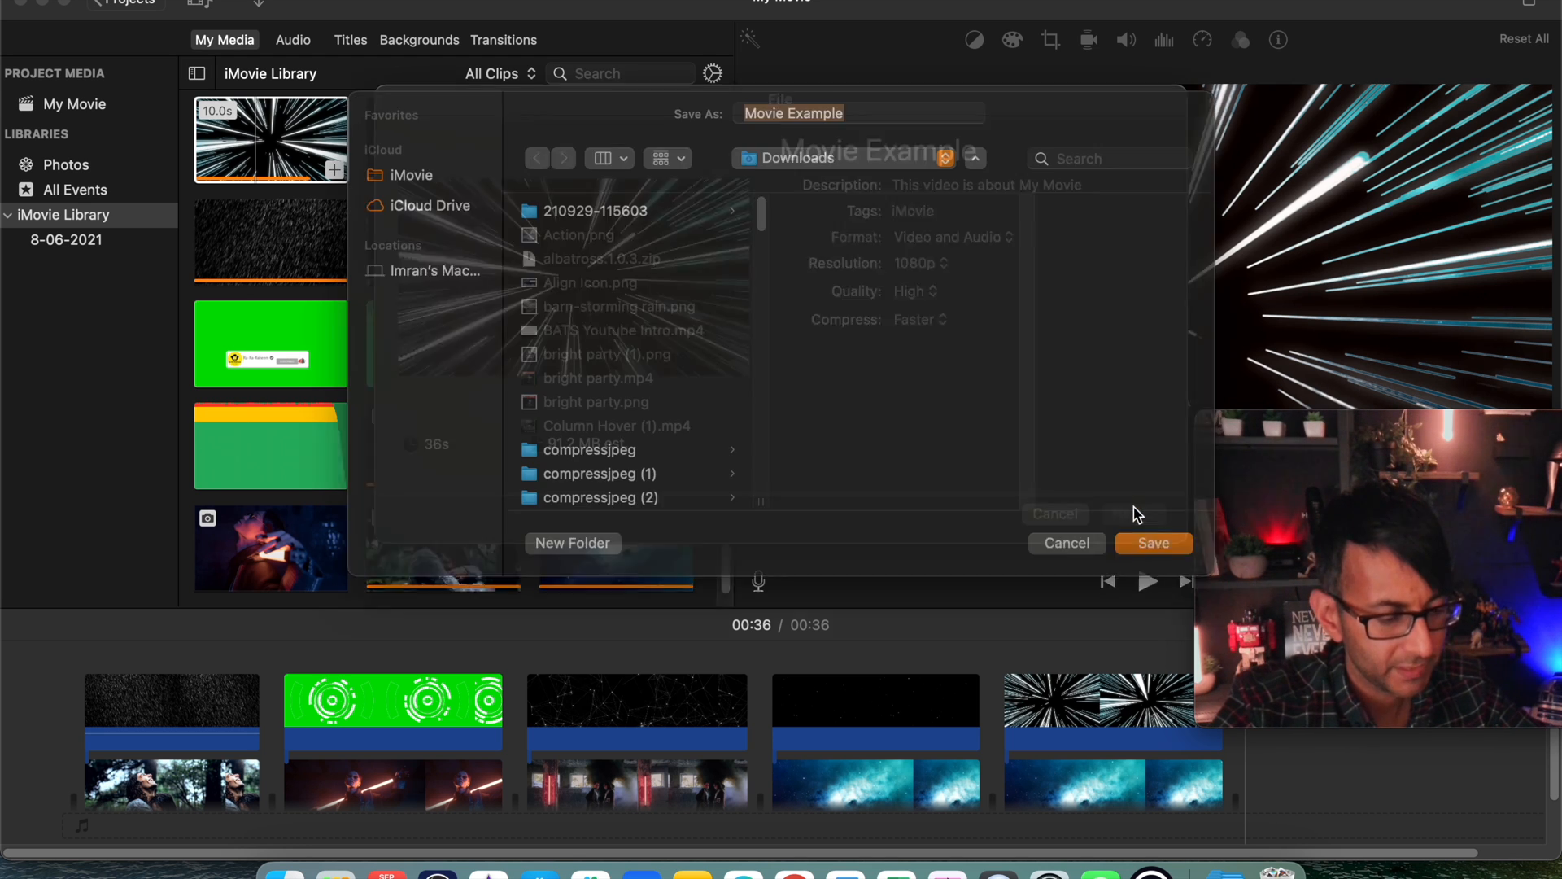
click(1152, 543)
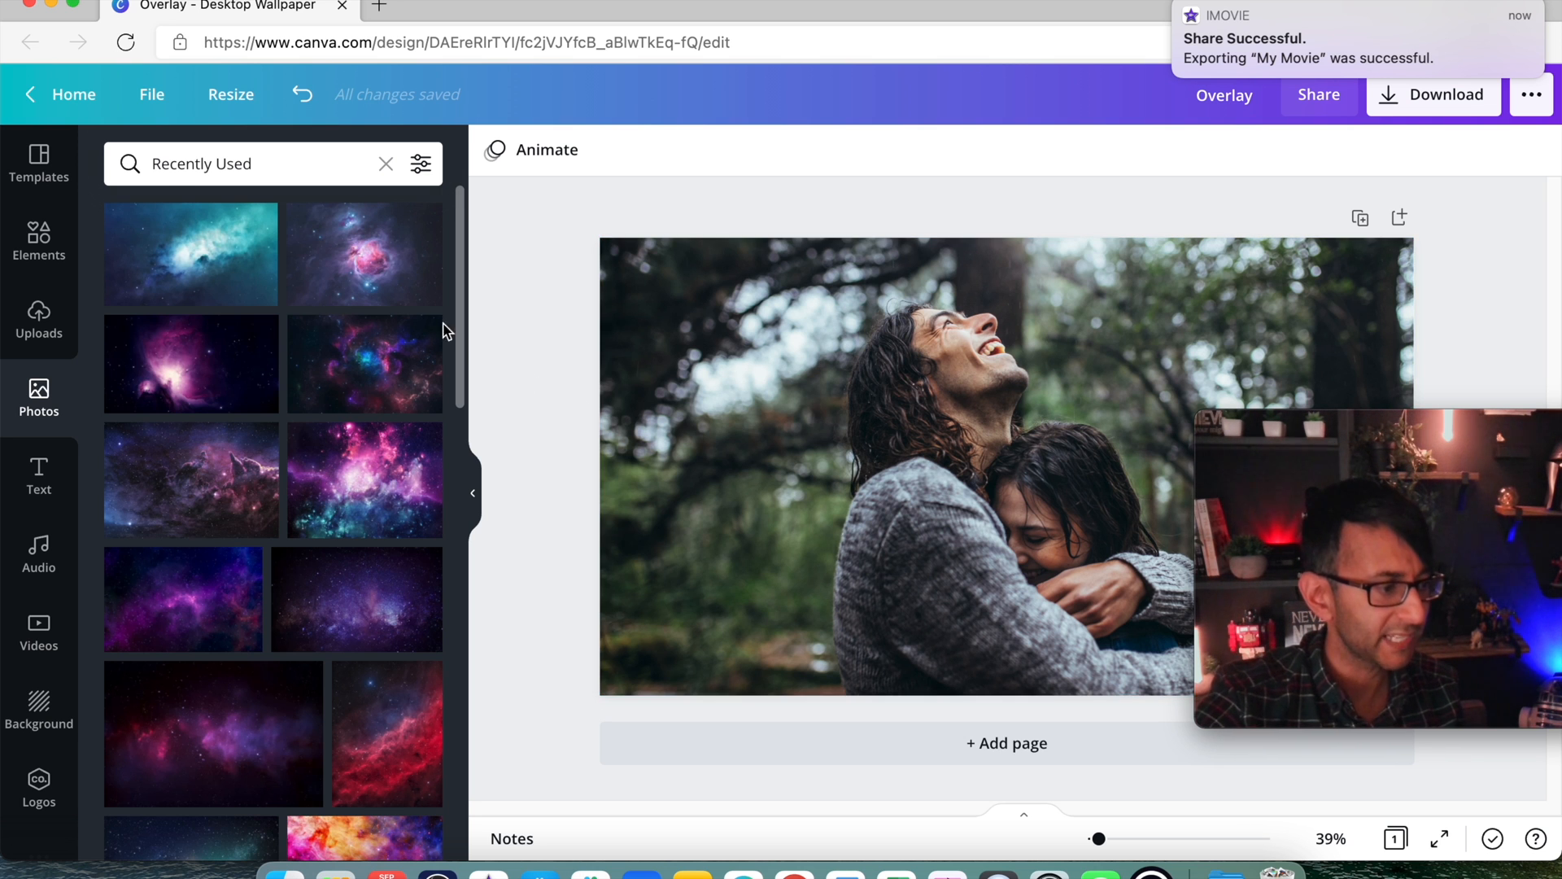
Add the uploaded rain overlay video from Uploads > Videos on top of the couple photo
click(38, 319)
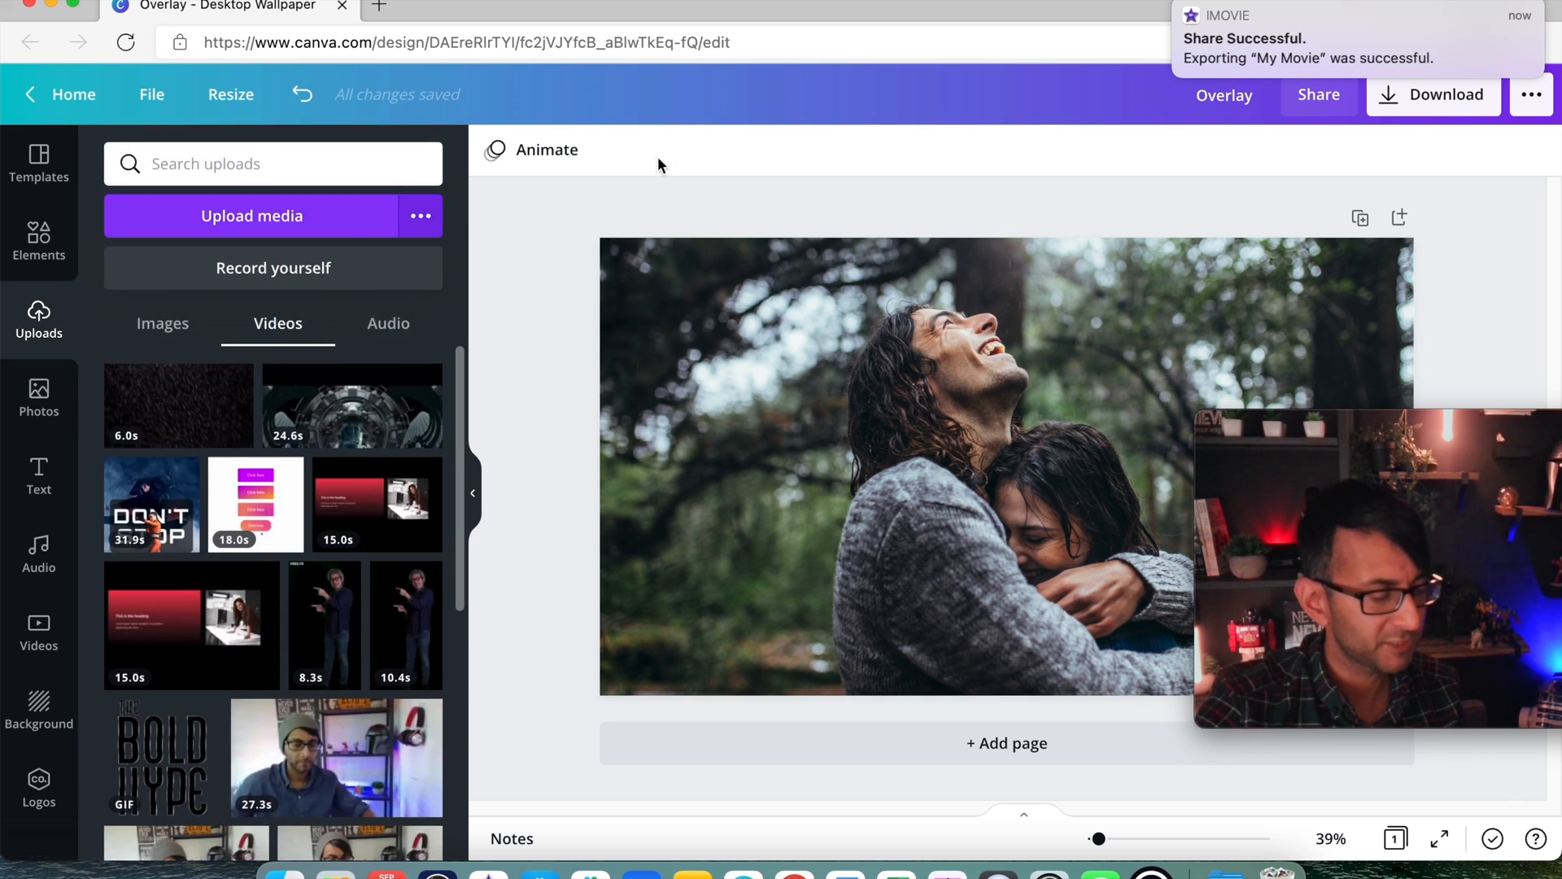
mouse_move(540, 183)
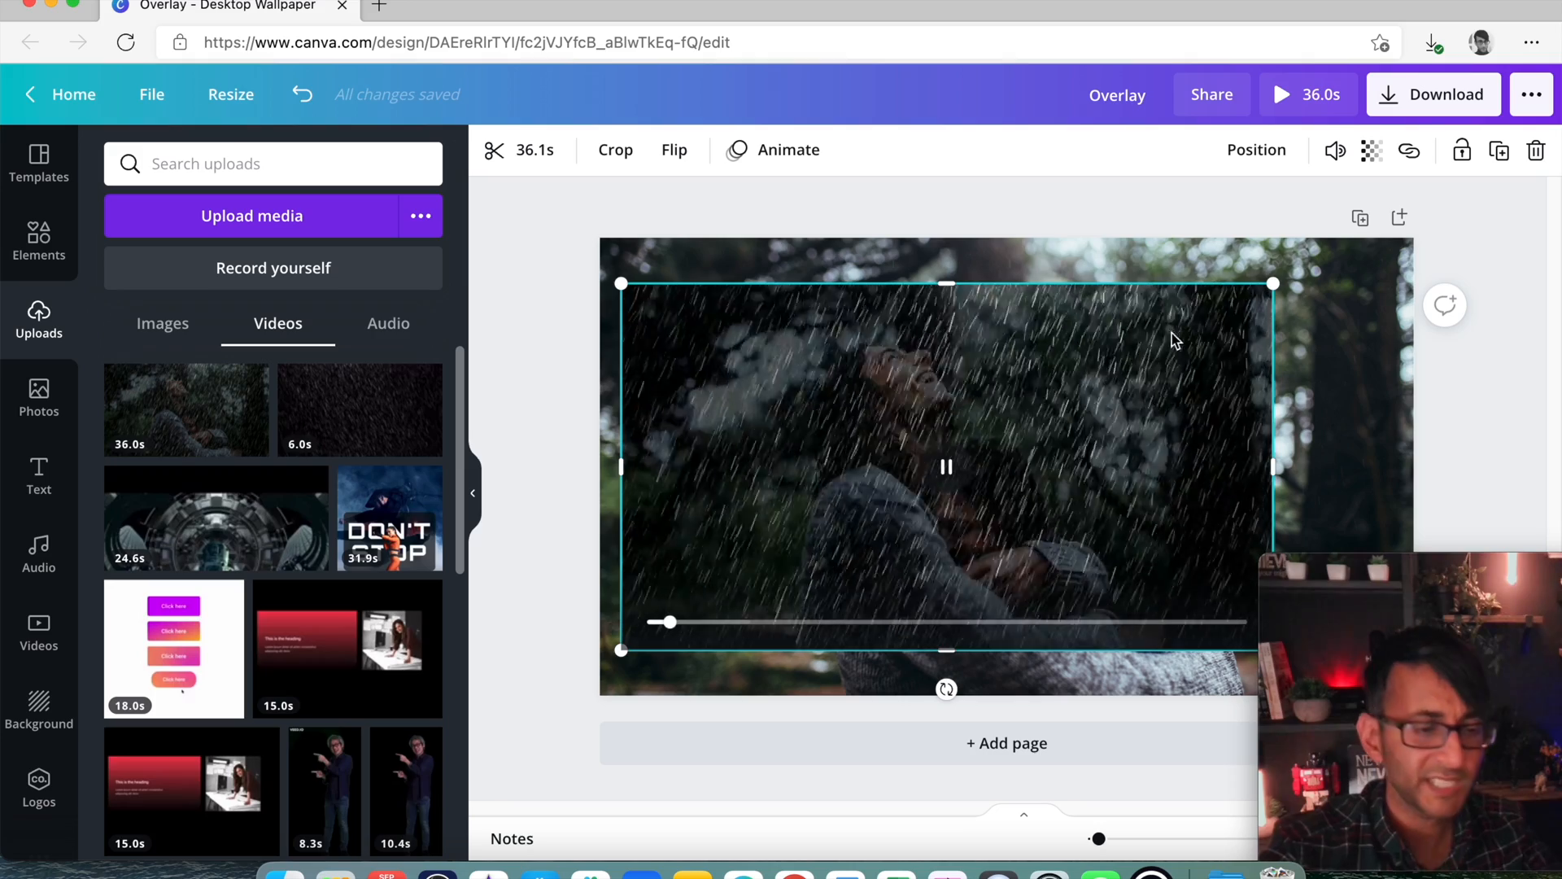
click(1372, 150)
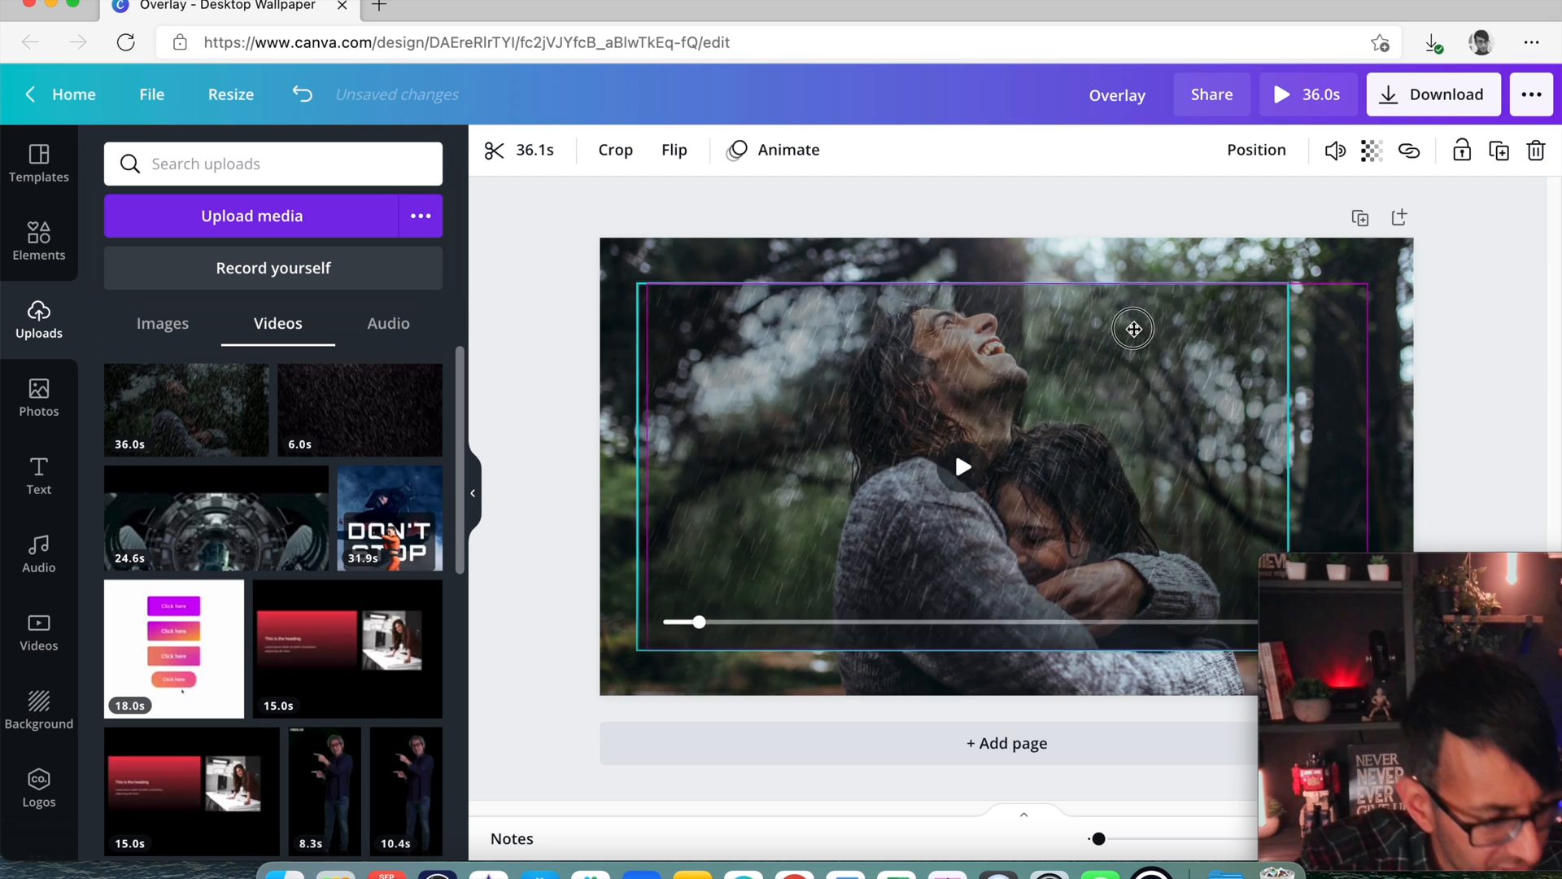
Stretch the rain video over the whole couple photo and open its 36.1s clip-length controls
click(1371, 150)
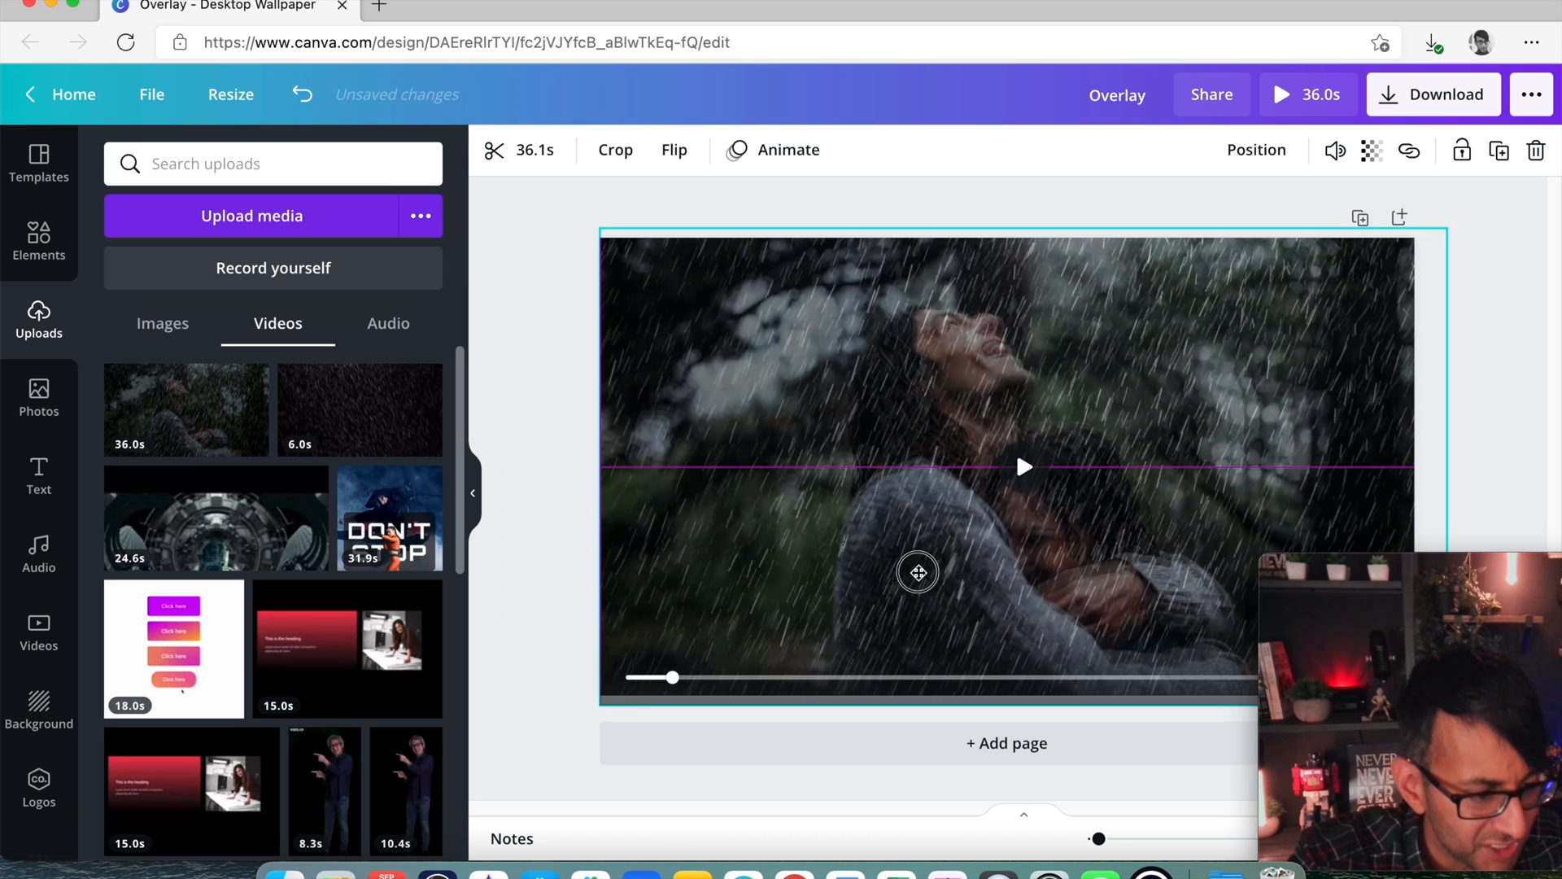
click(1372, 150)
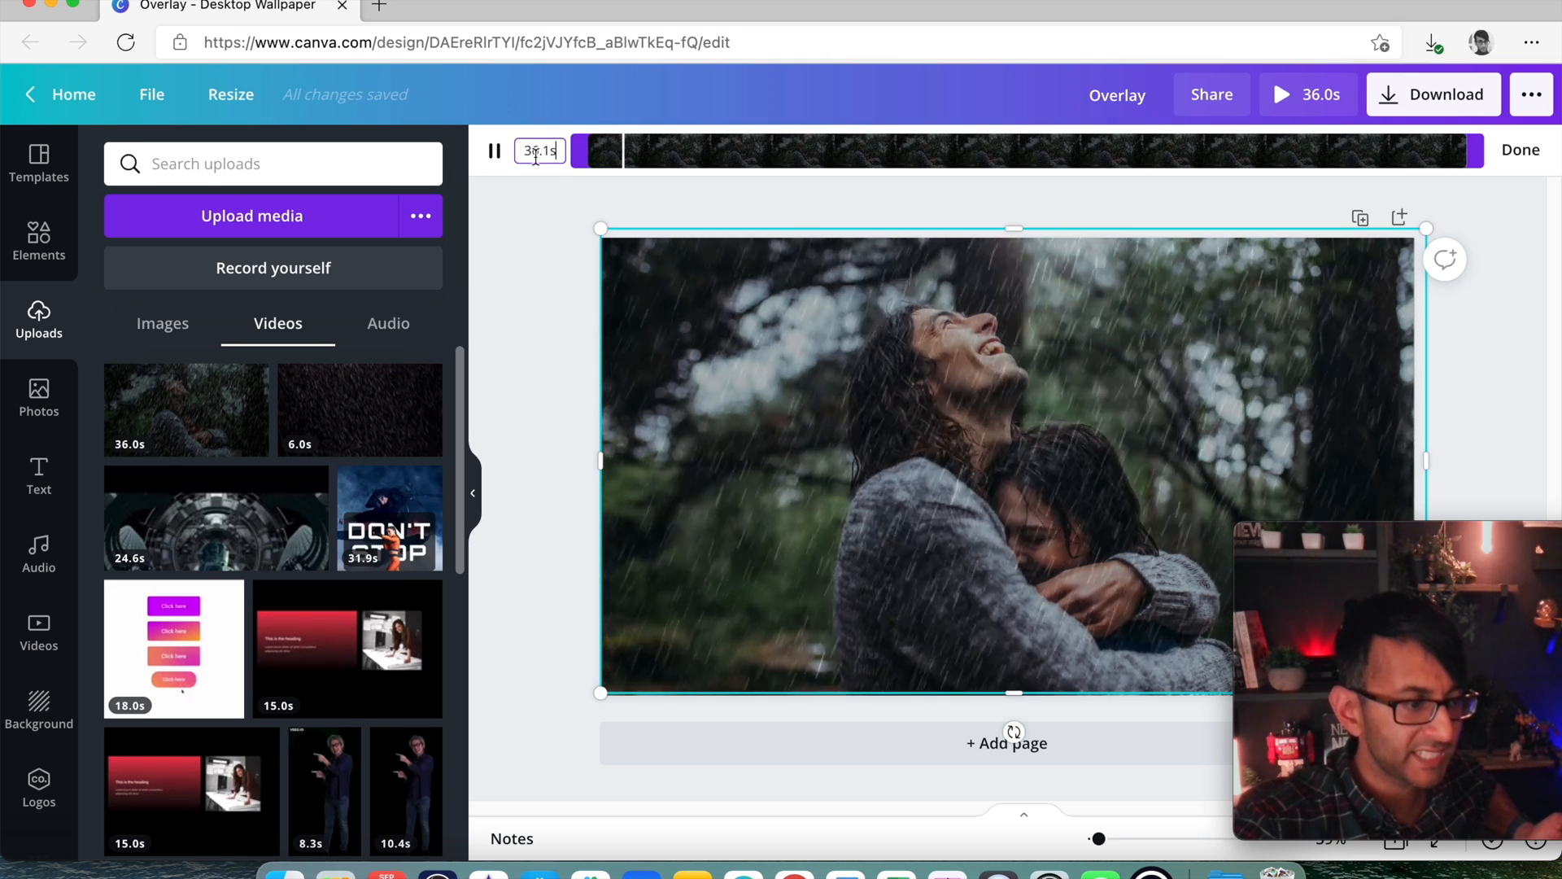
Trim the rain clip to 1.0 second and preview the result
click(494, 150)
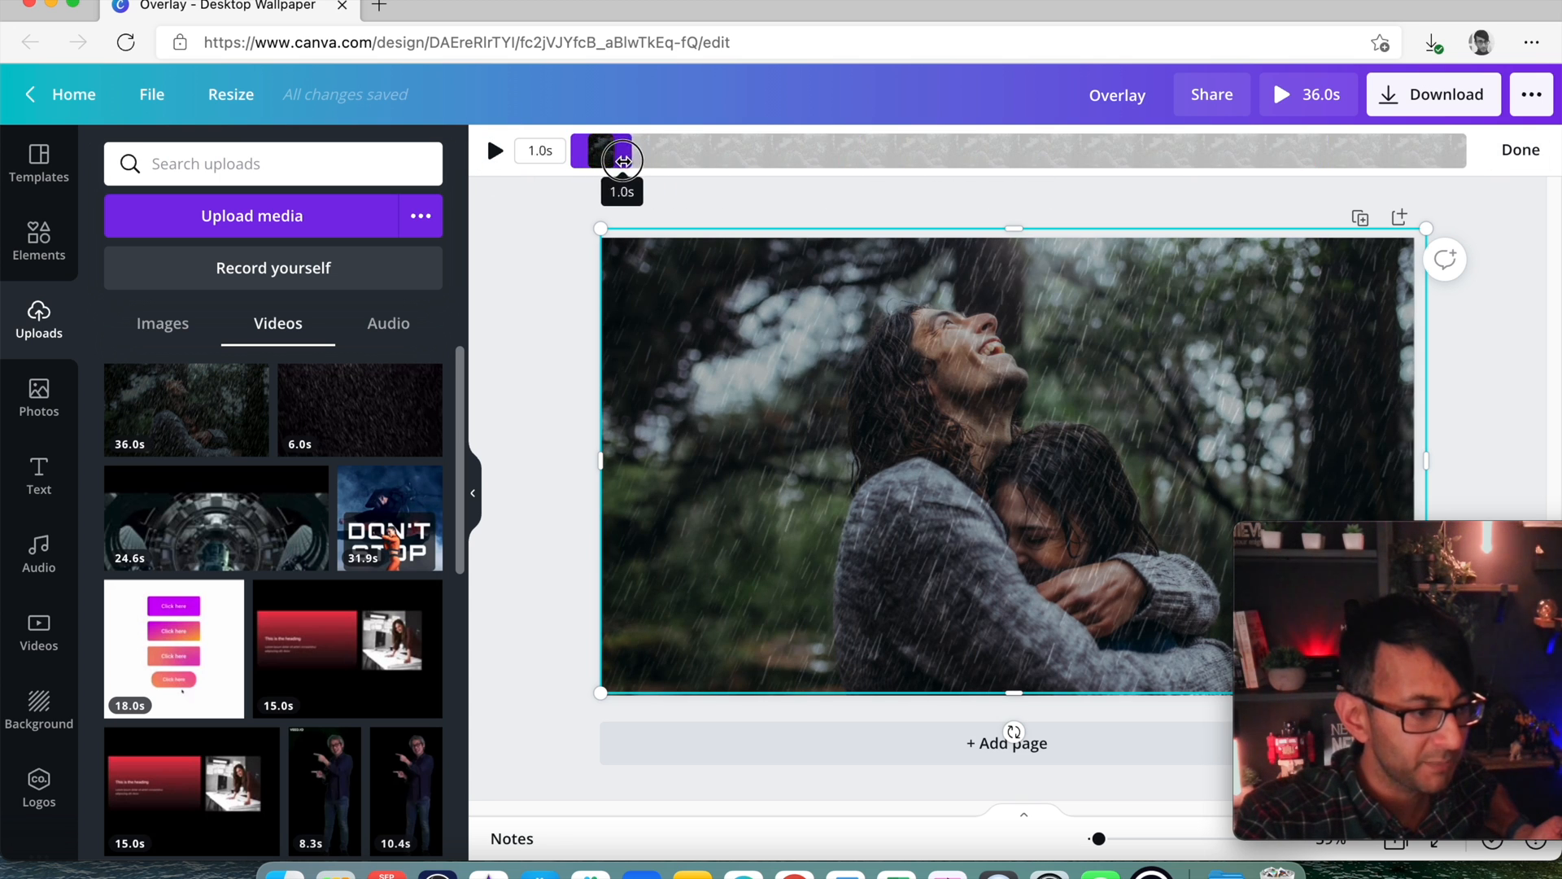
click(494, 149)
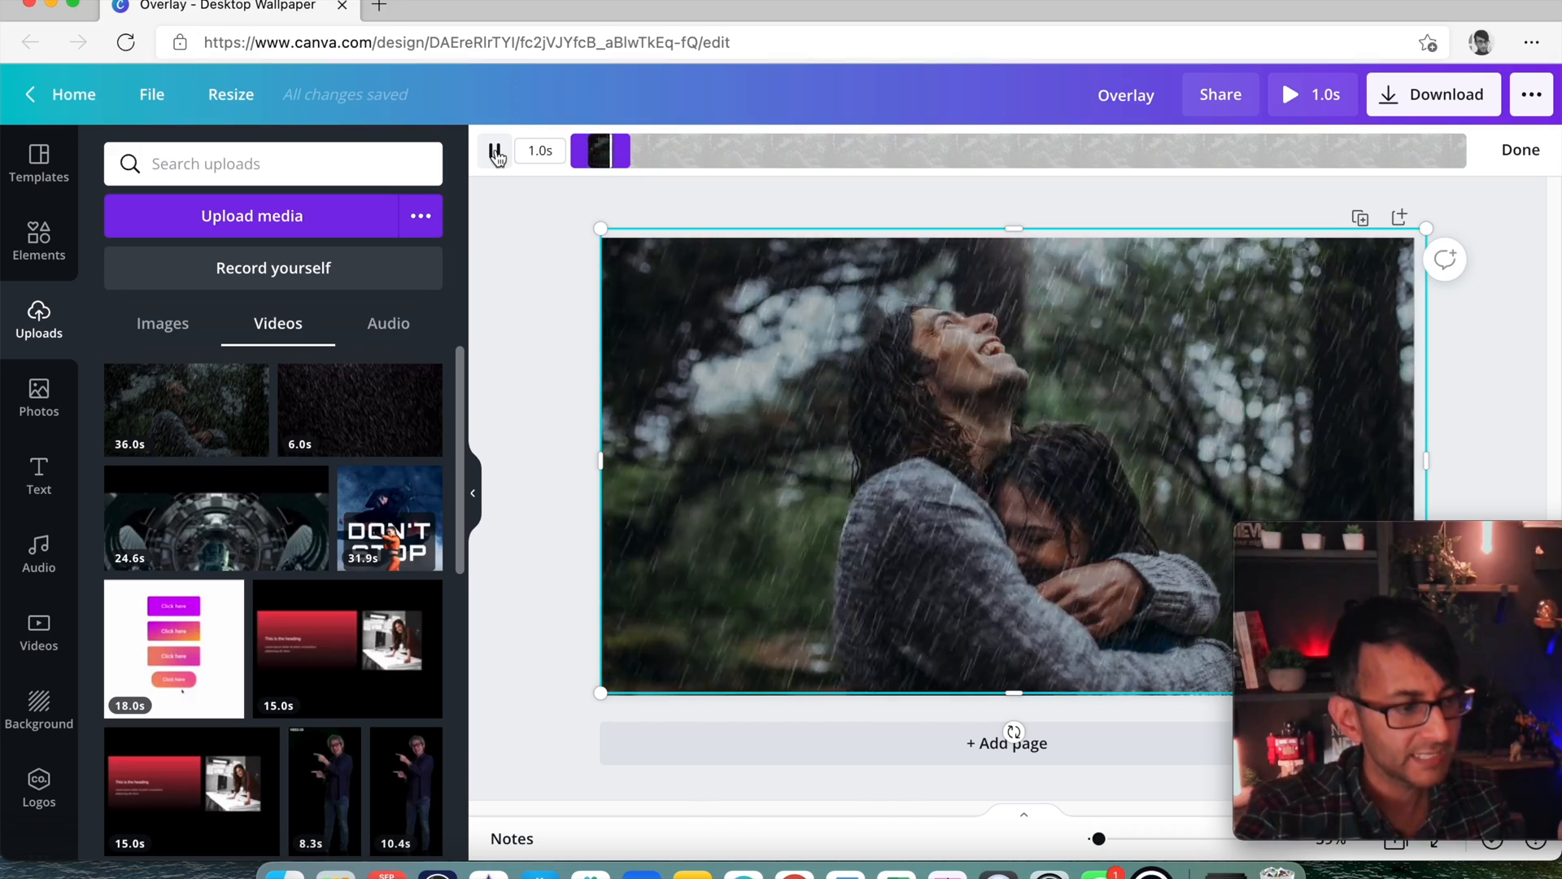
click(1432, 94)
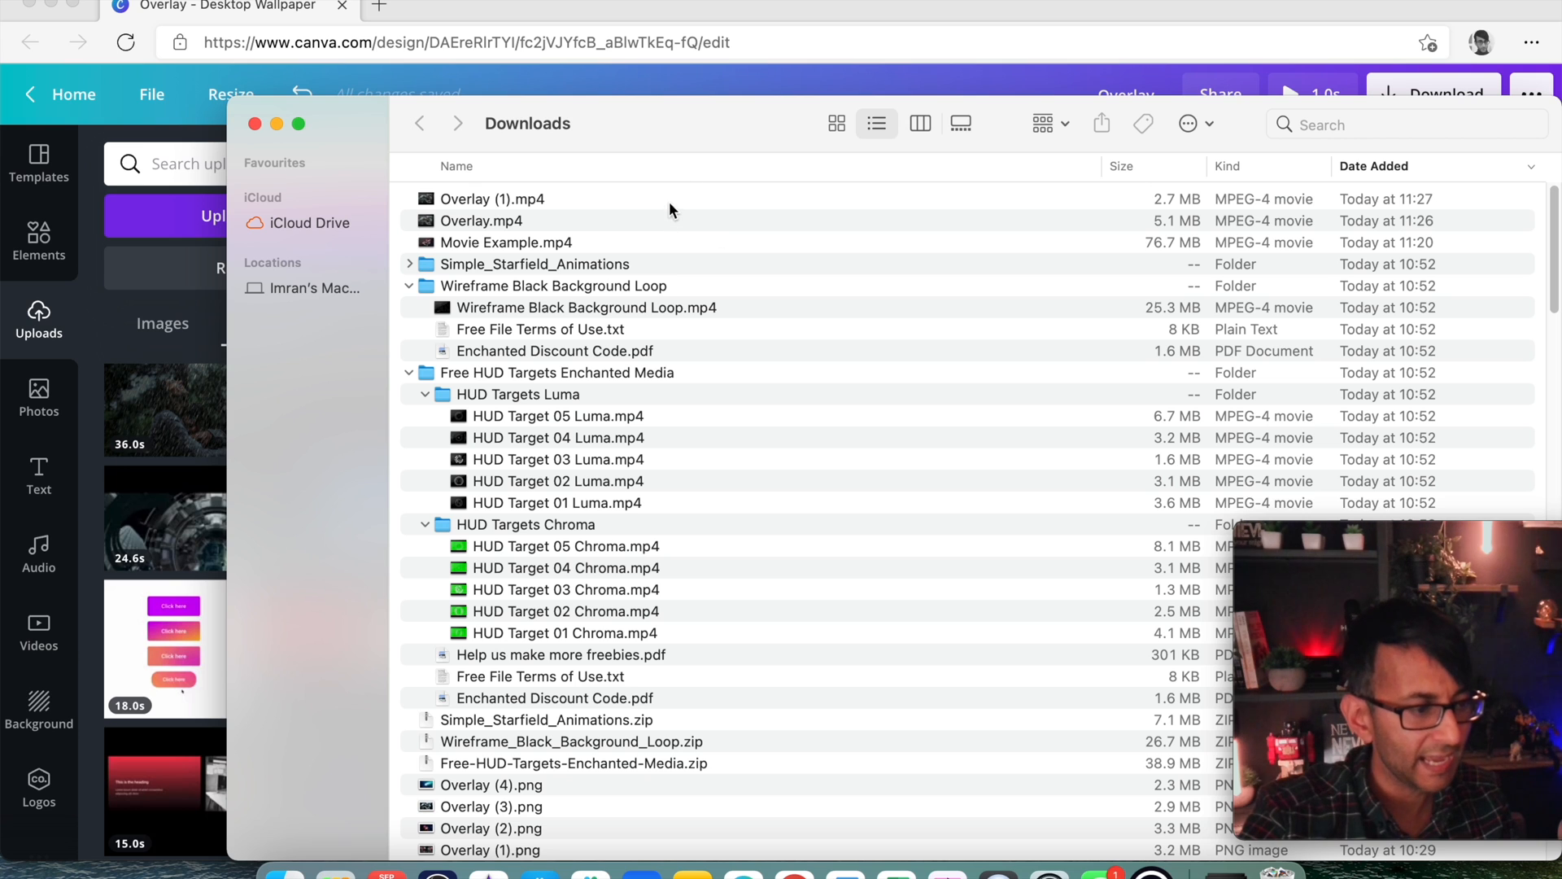
Check the exported Overlay (1).mp4 in Downloads and close the Finder window
click(490, 199)
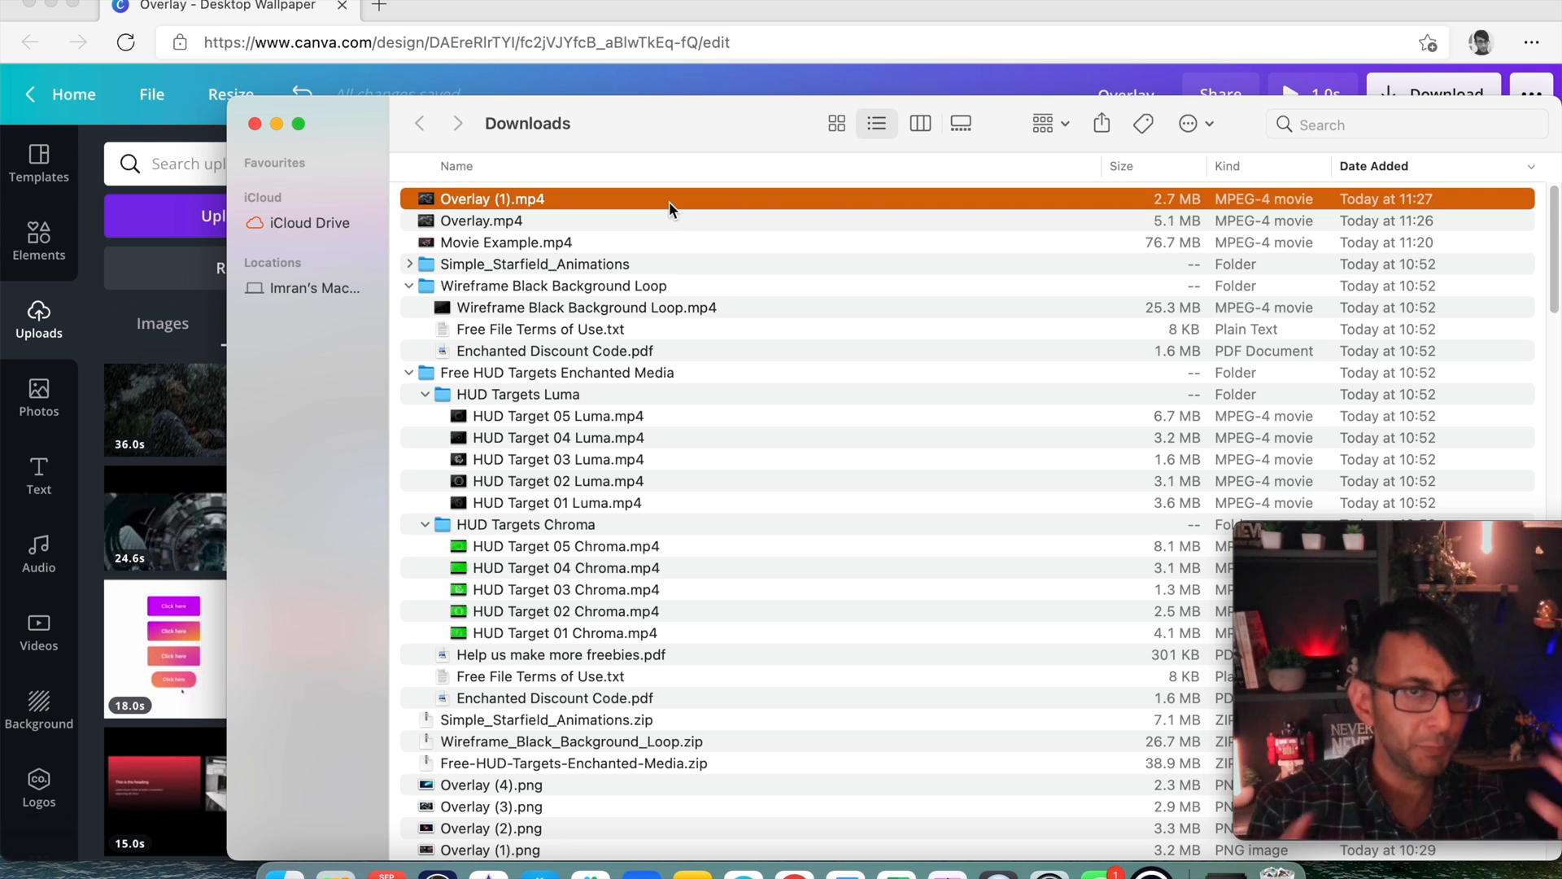
mouse_move(279, 140)
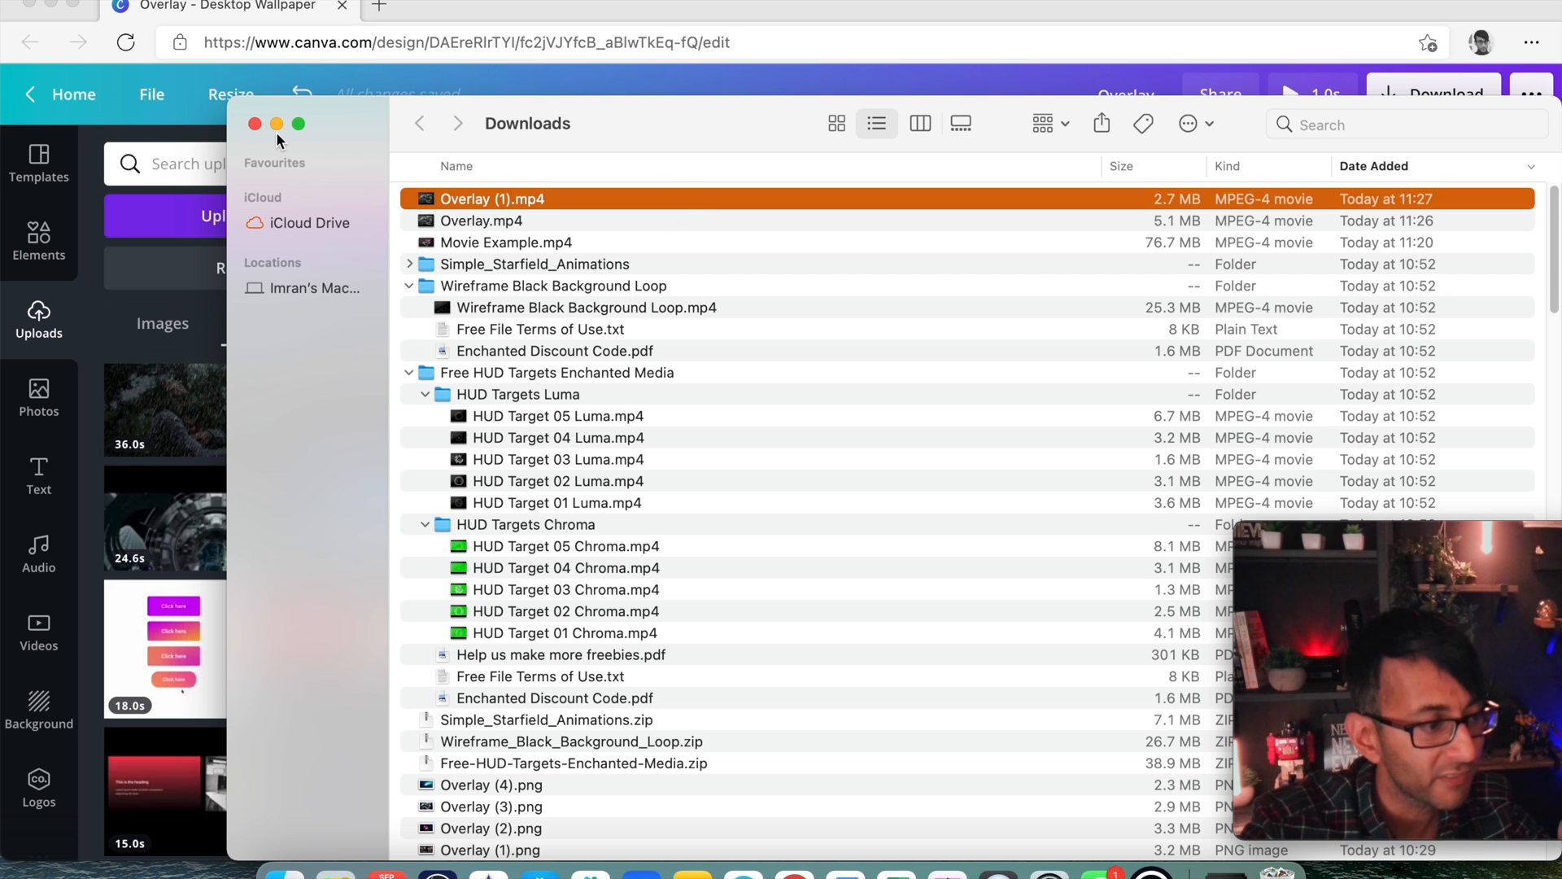
click(256, 123)
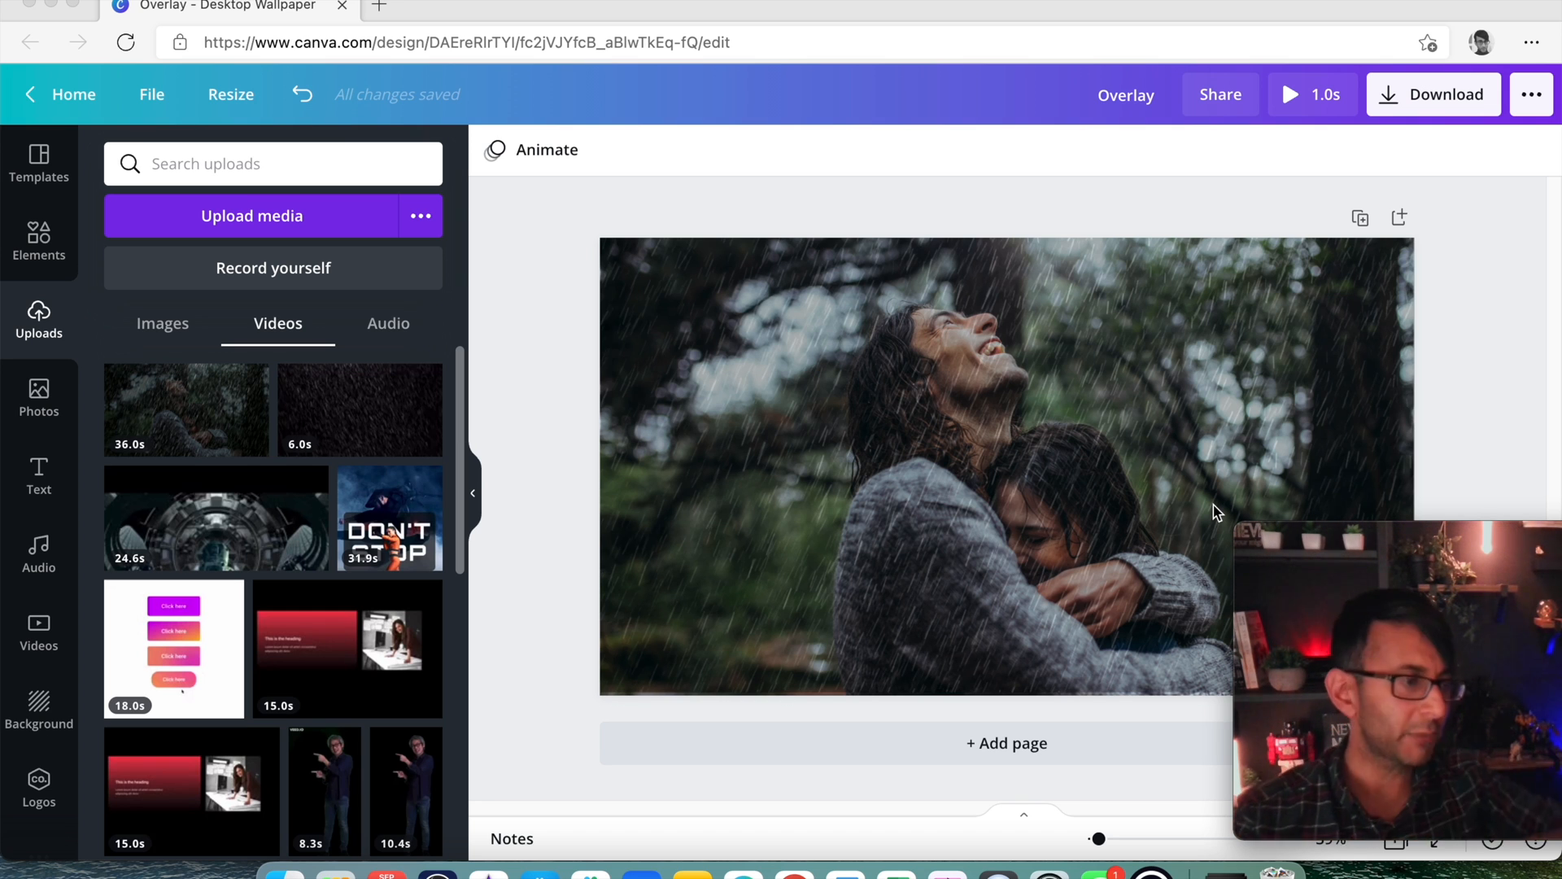
mouse_move(1551, 472)
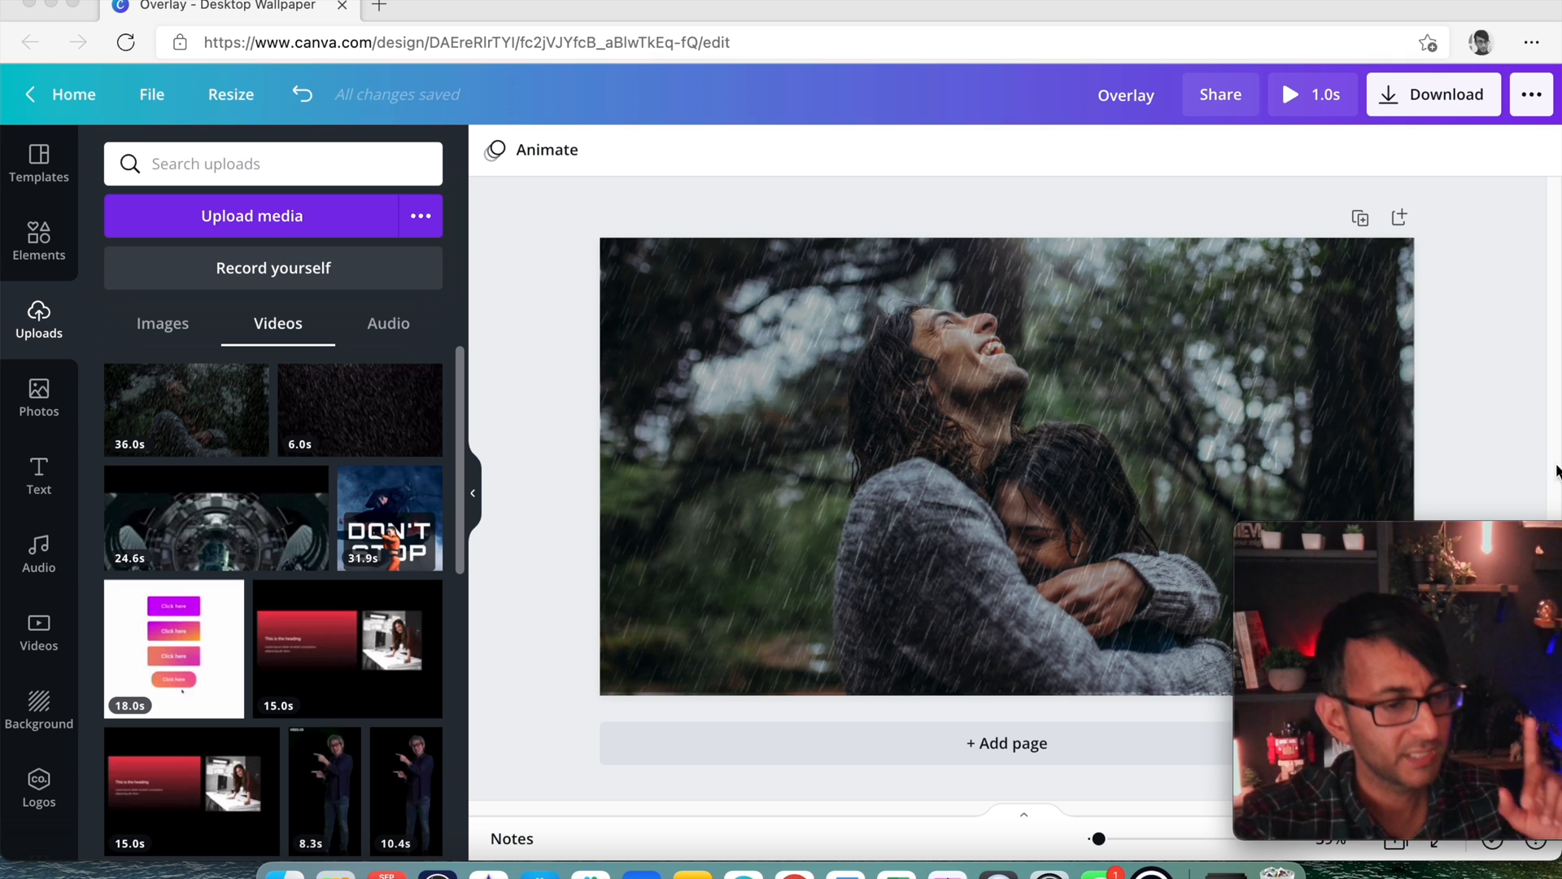
Download the rainy couple design as a PNG image, Overlay (5).png
click(1432, 94)
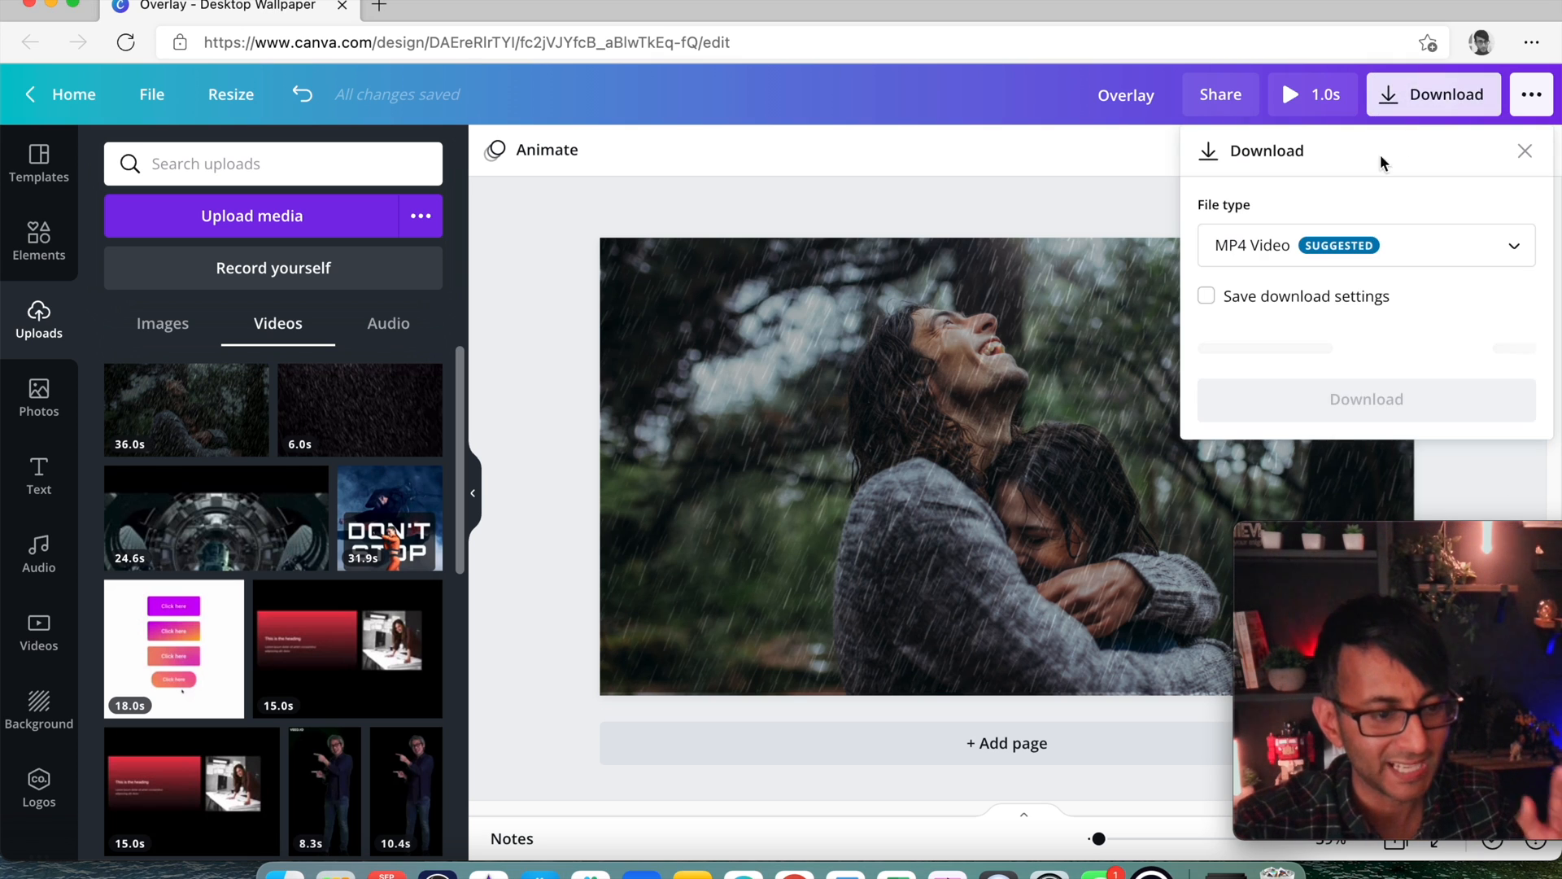
click(1366, 245)
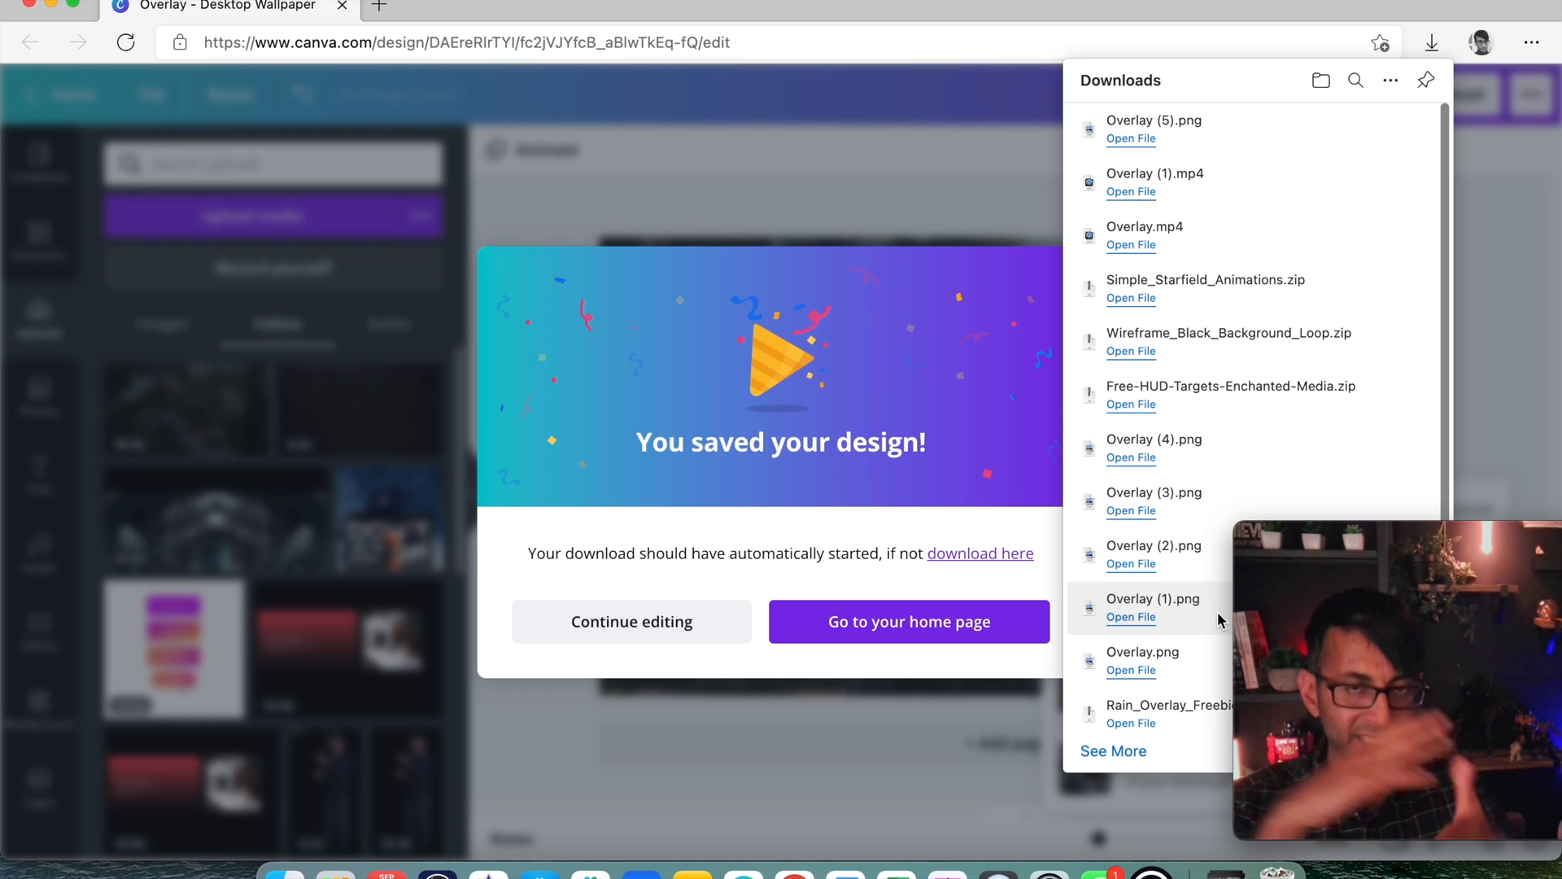
mouse_move(1328, 459)
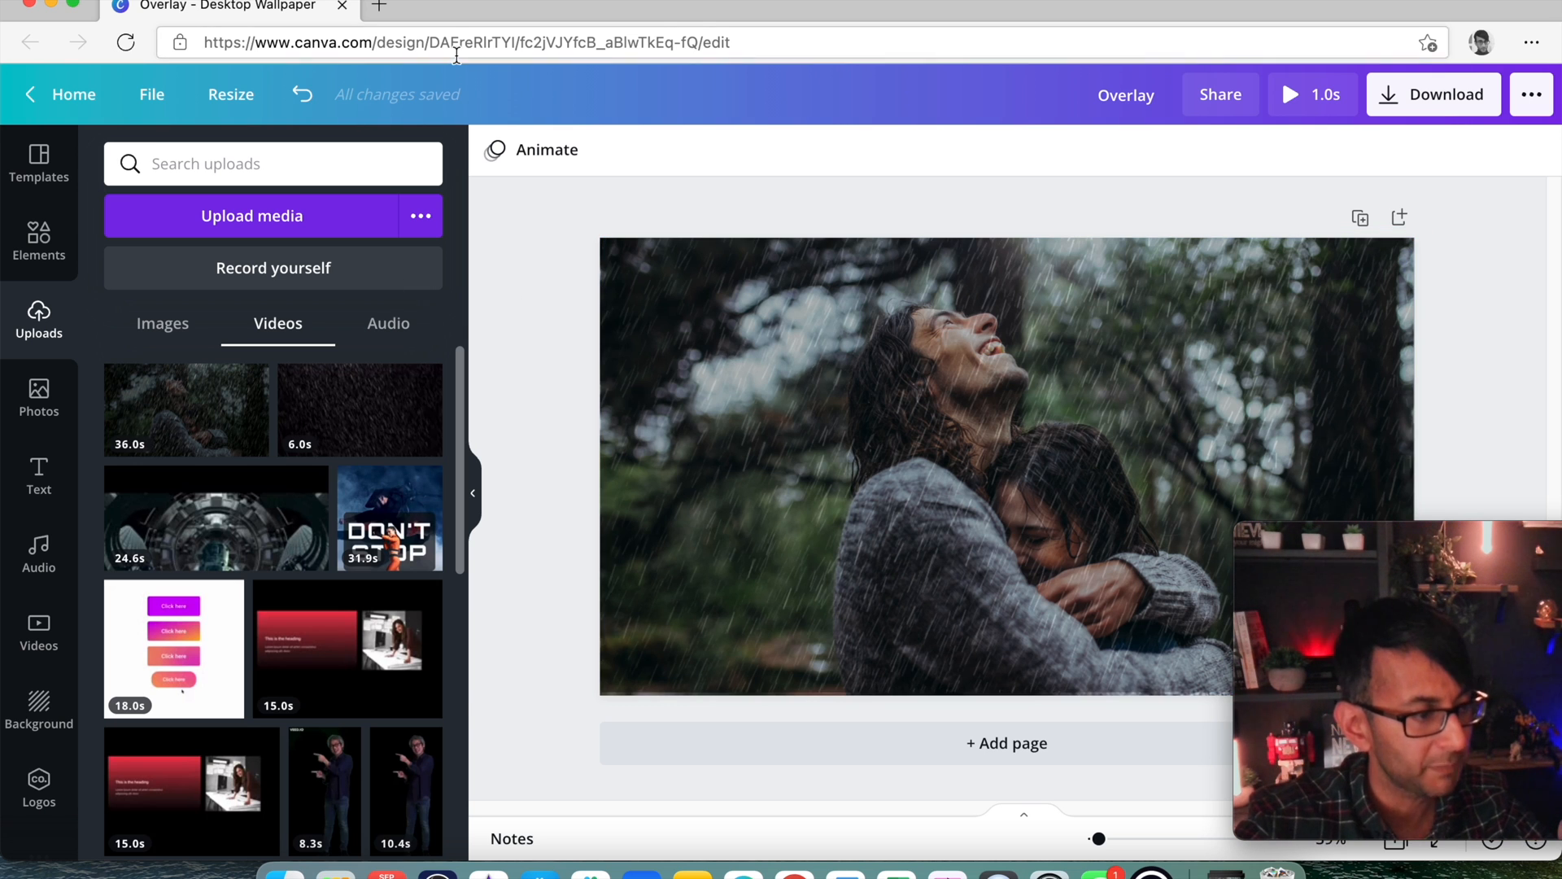
Upload Overlay (5).png and Overlay (1).mp4 to the WordPress Media Library
click(747, 6)
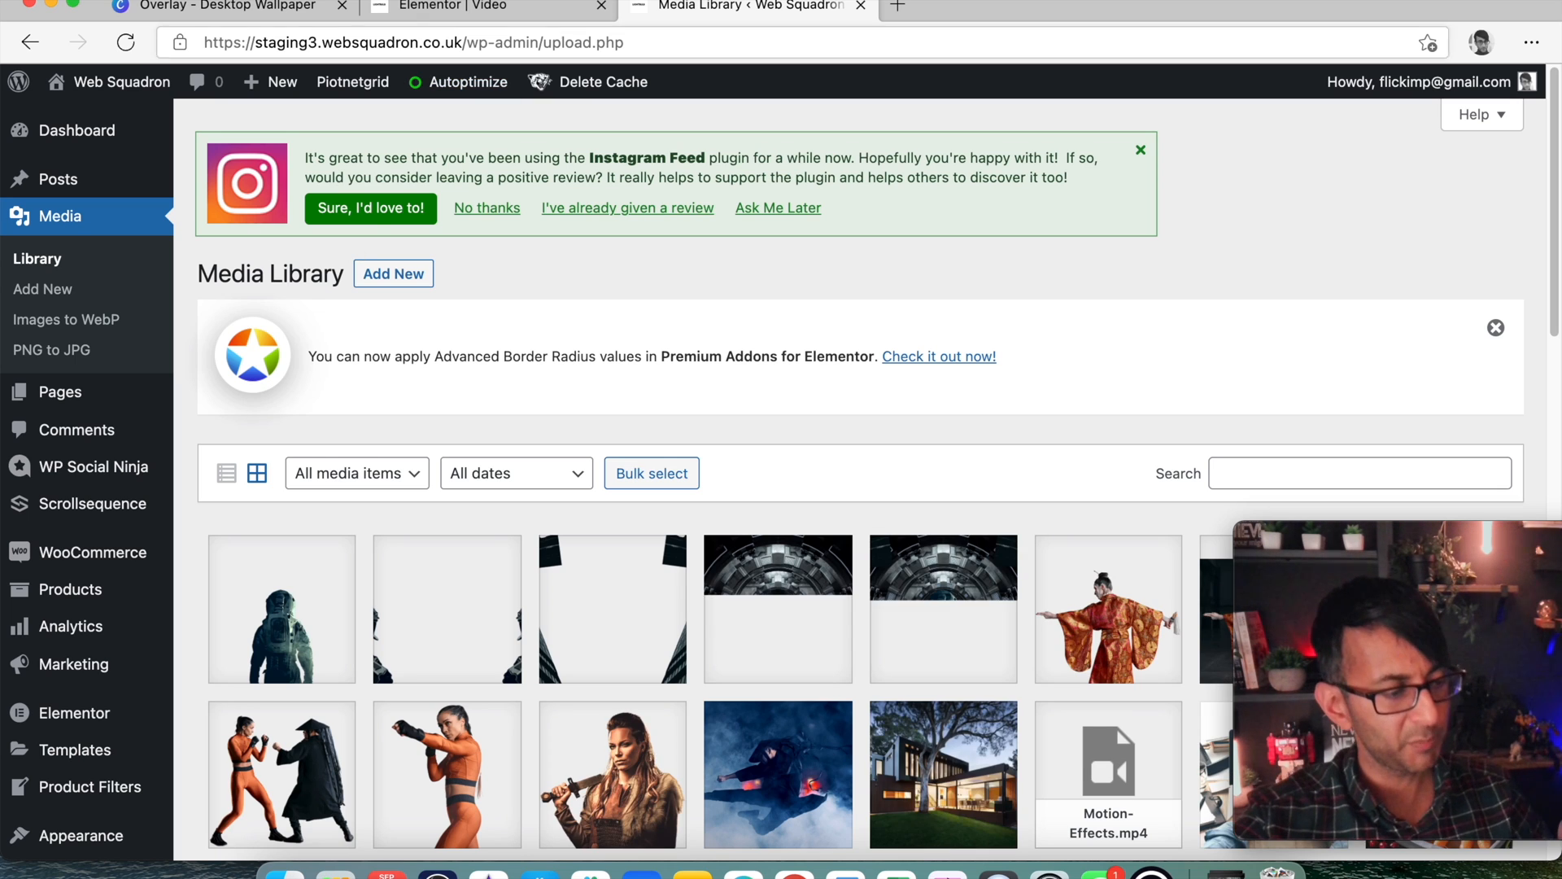
click(392, 273)
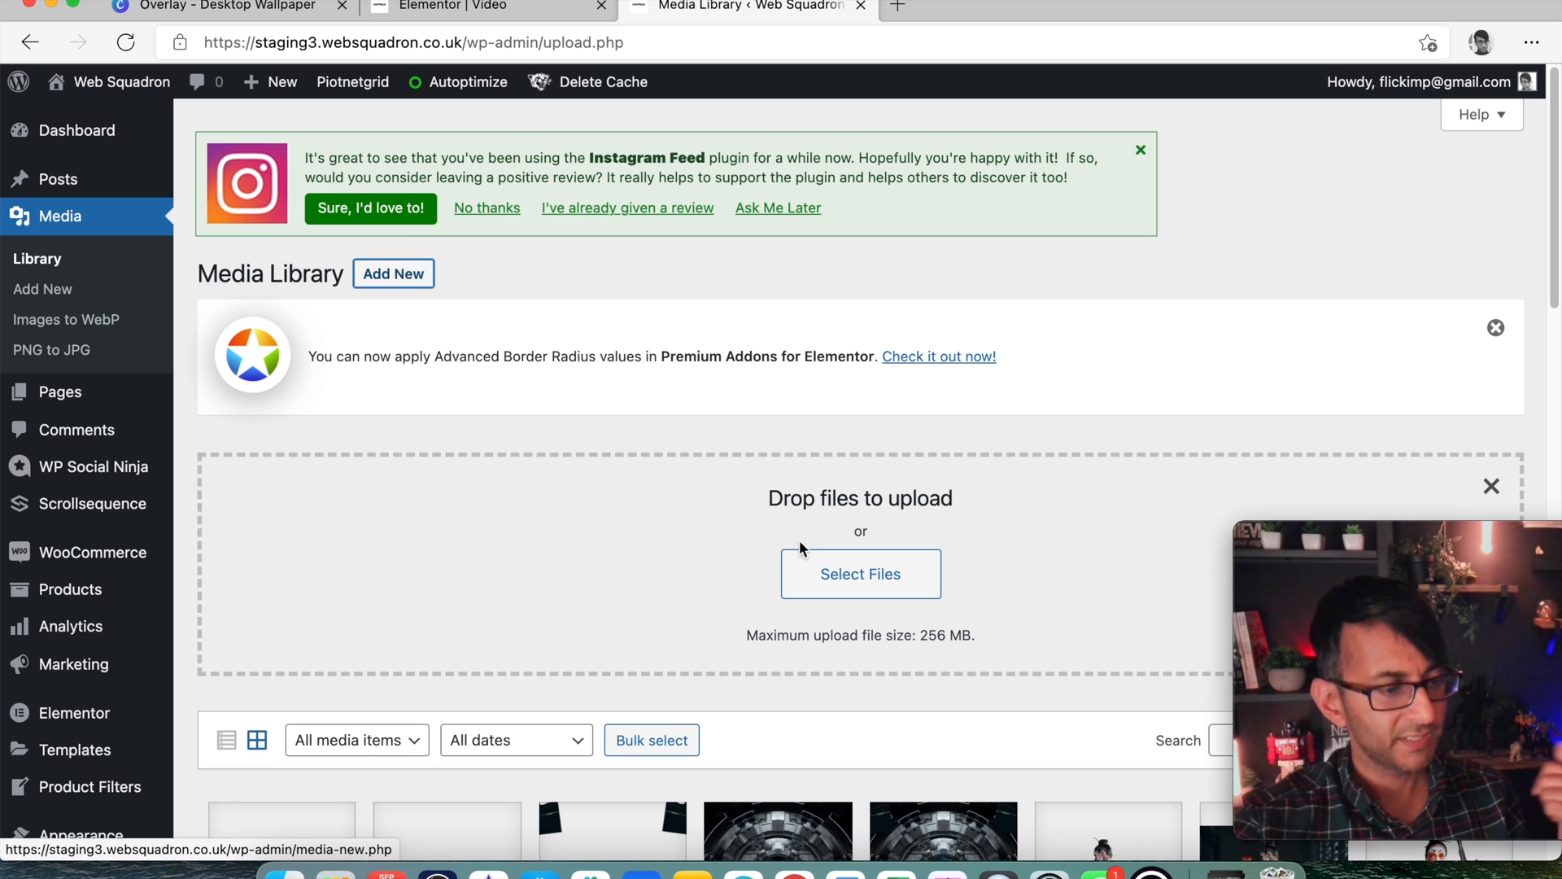
click(859, 575)
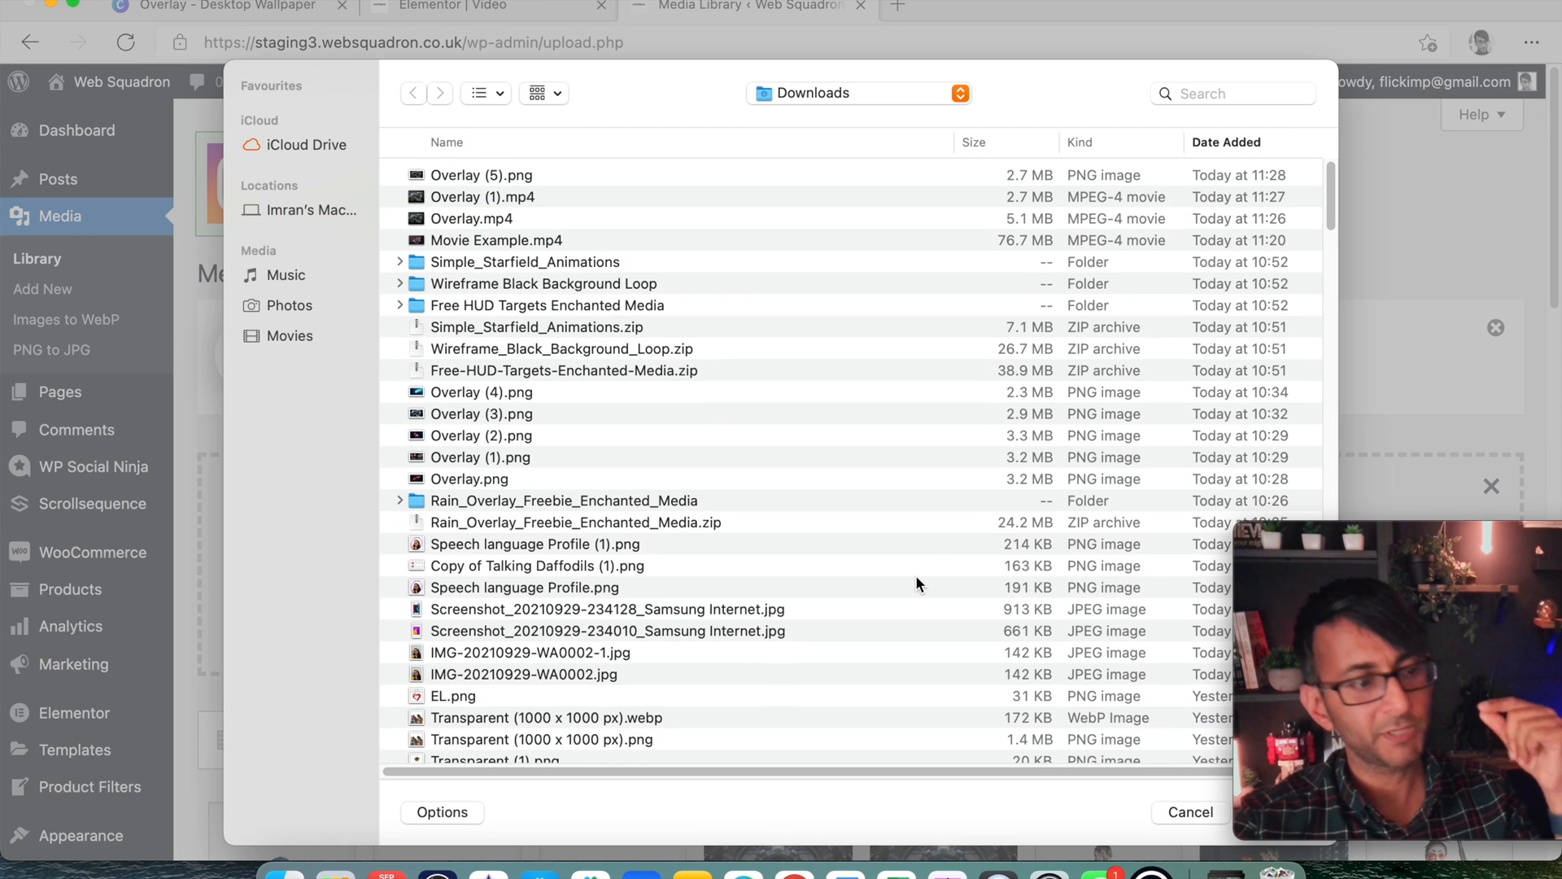
click(480, 175)
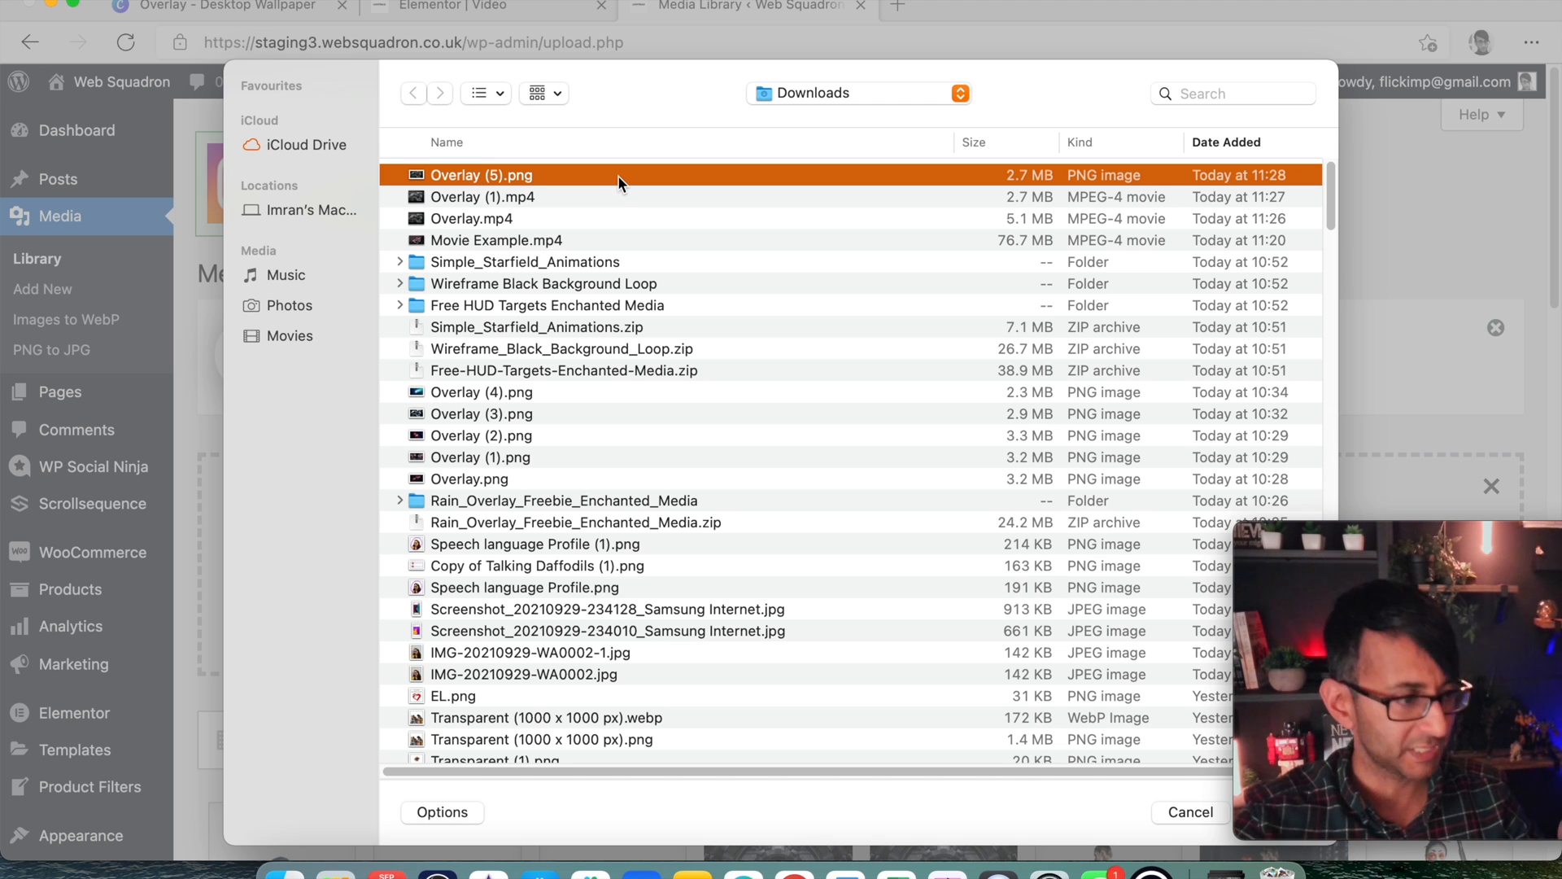
click(482, 197)
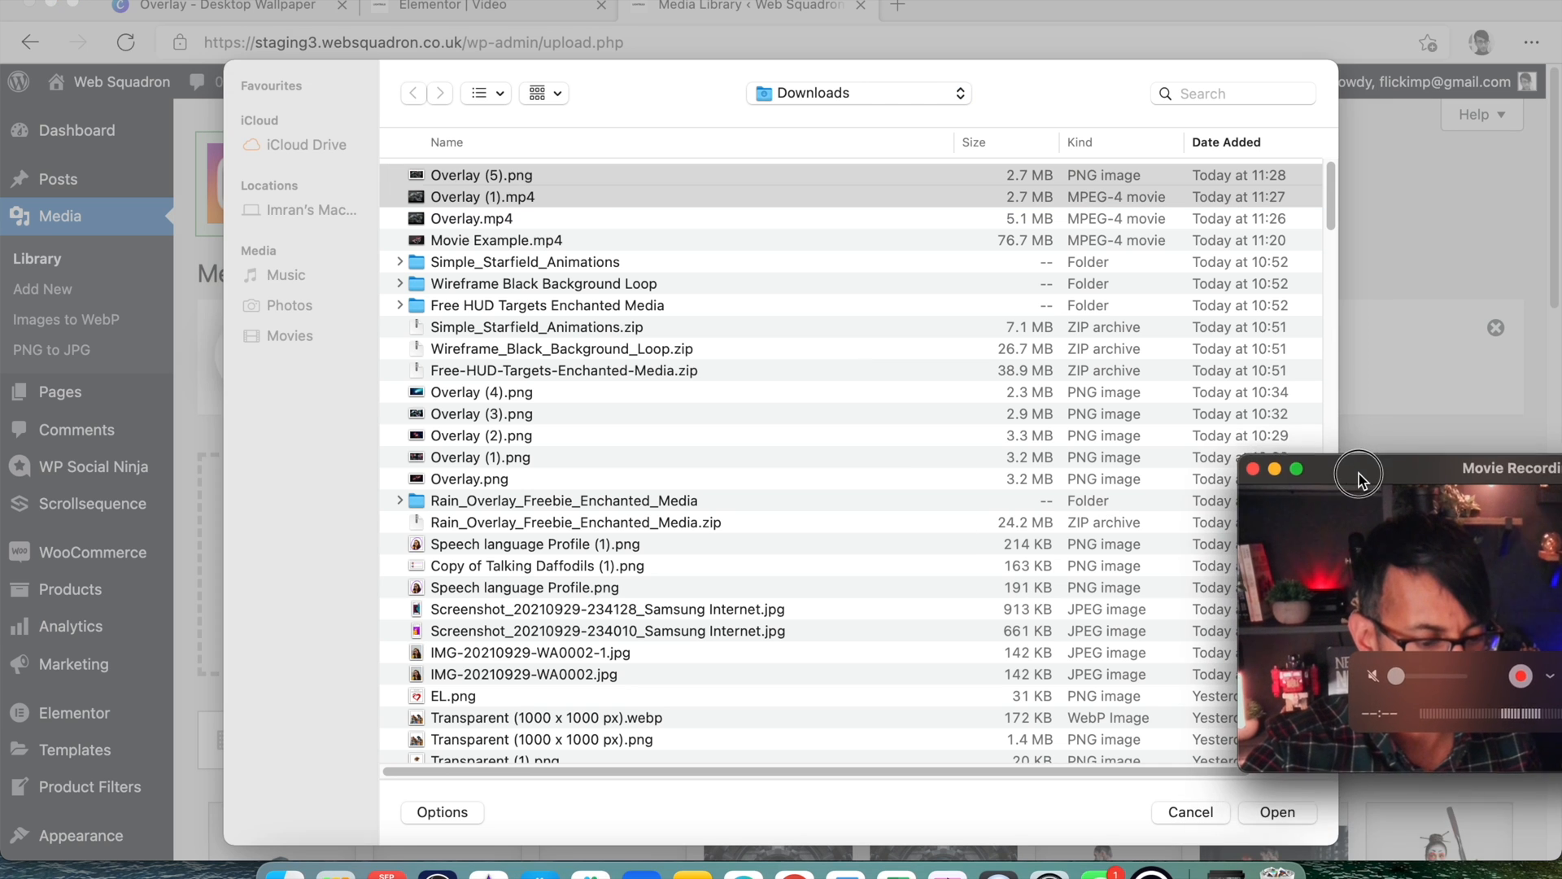
click(1190, 812)
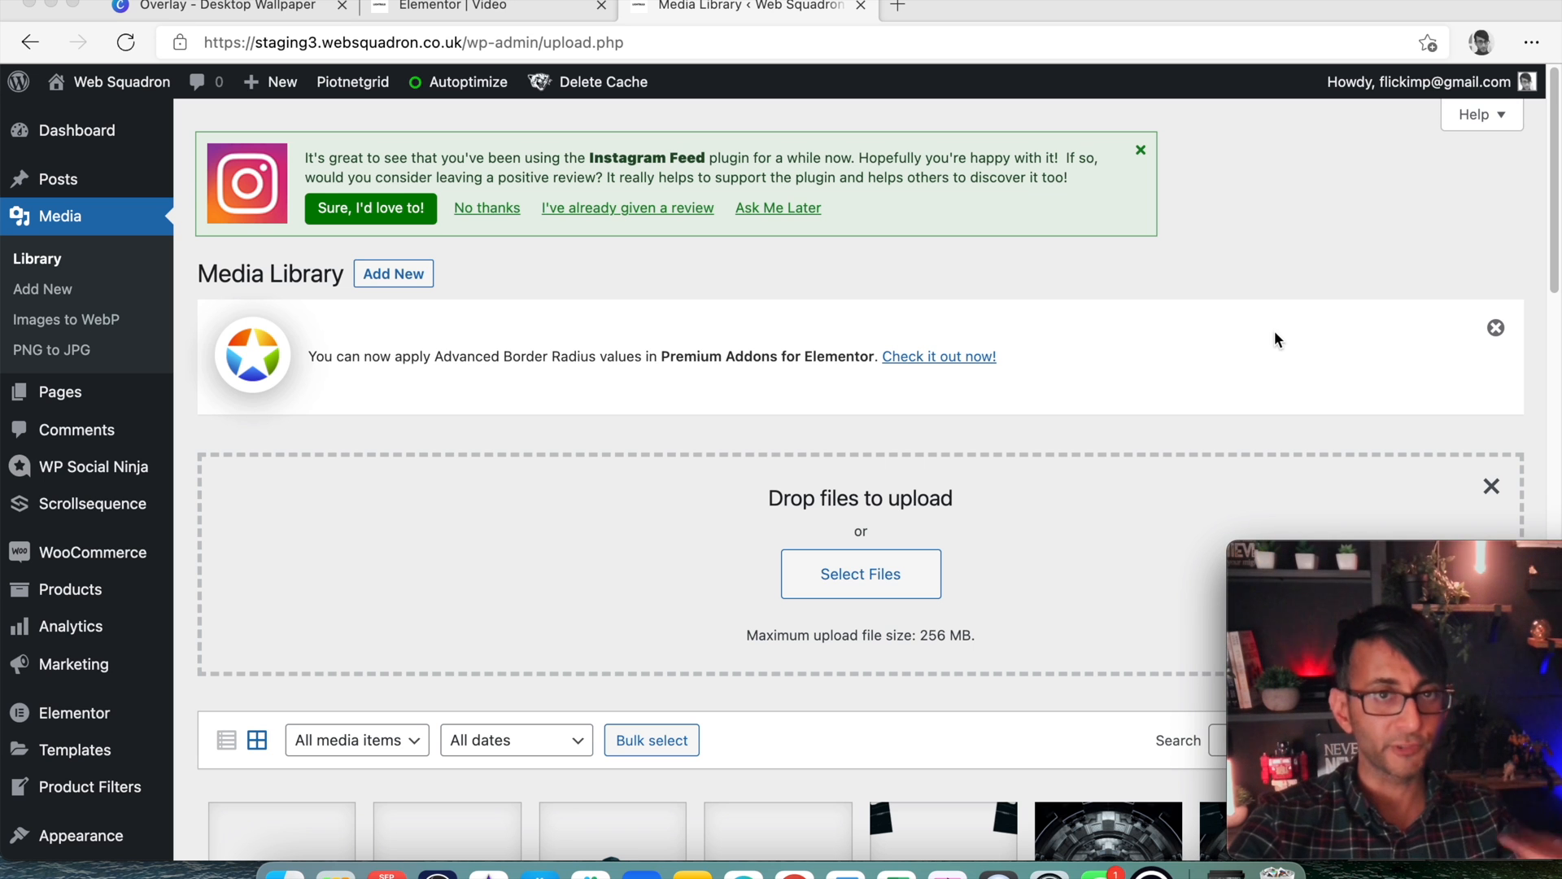
View the attachment details of the uploaded Overlay (1) rain video
scroll(down, 3)
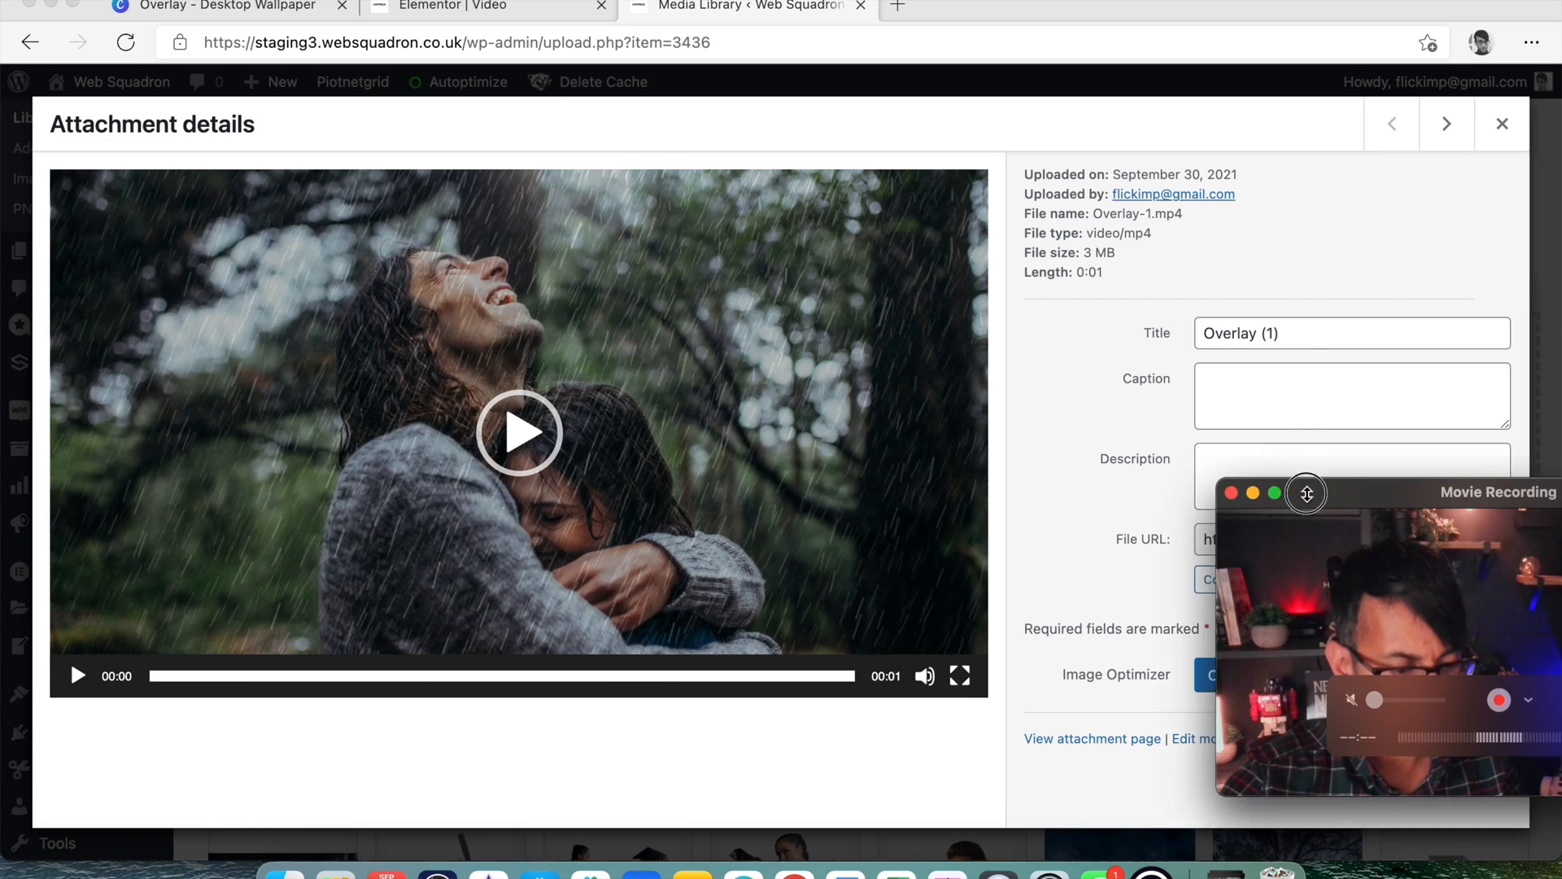
click(1266, 579)
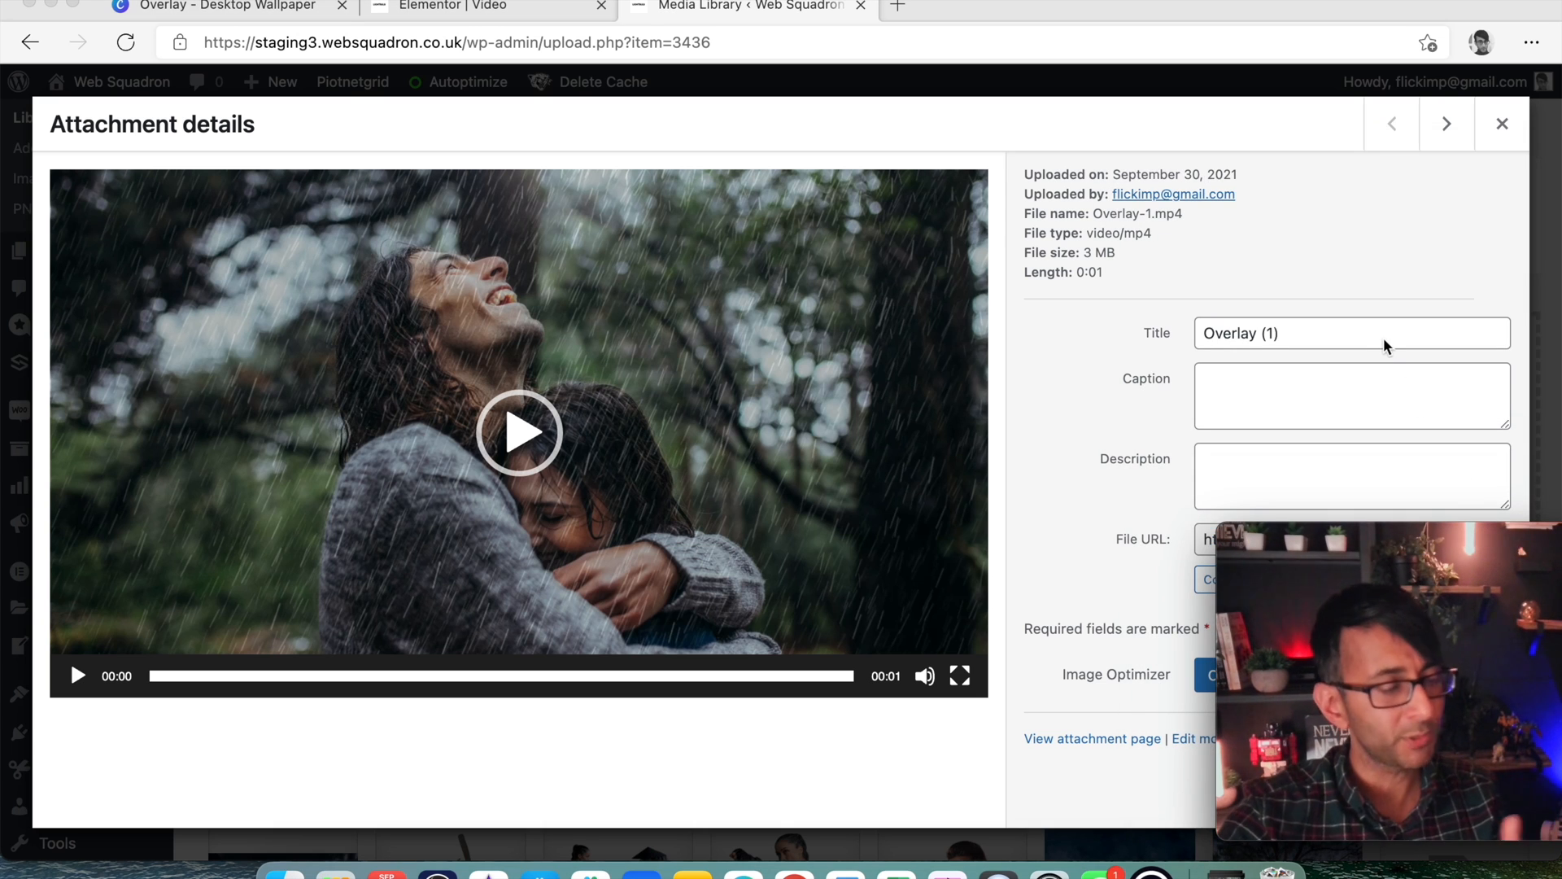
Add a new single-column section to the Elementor page
click(488, 6)
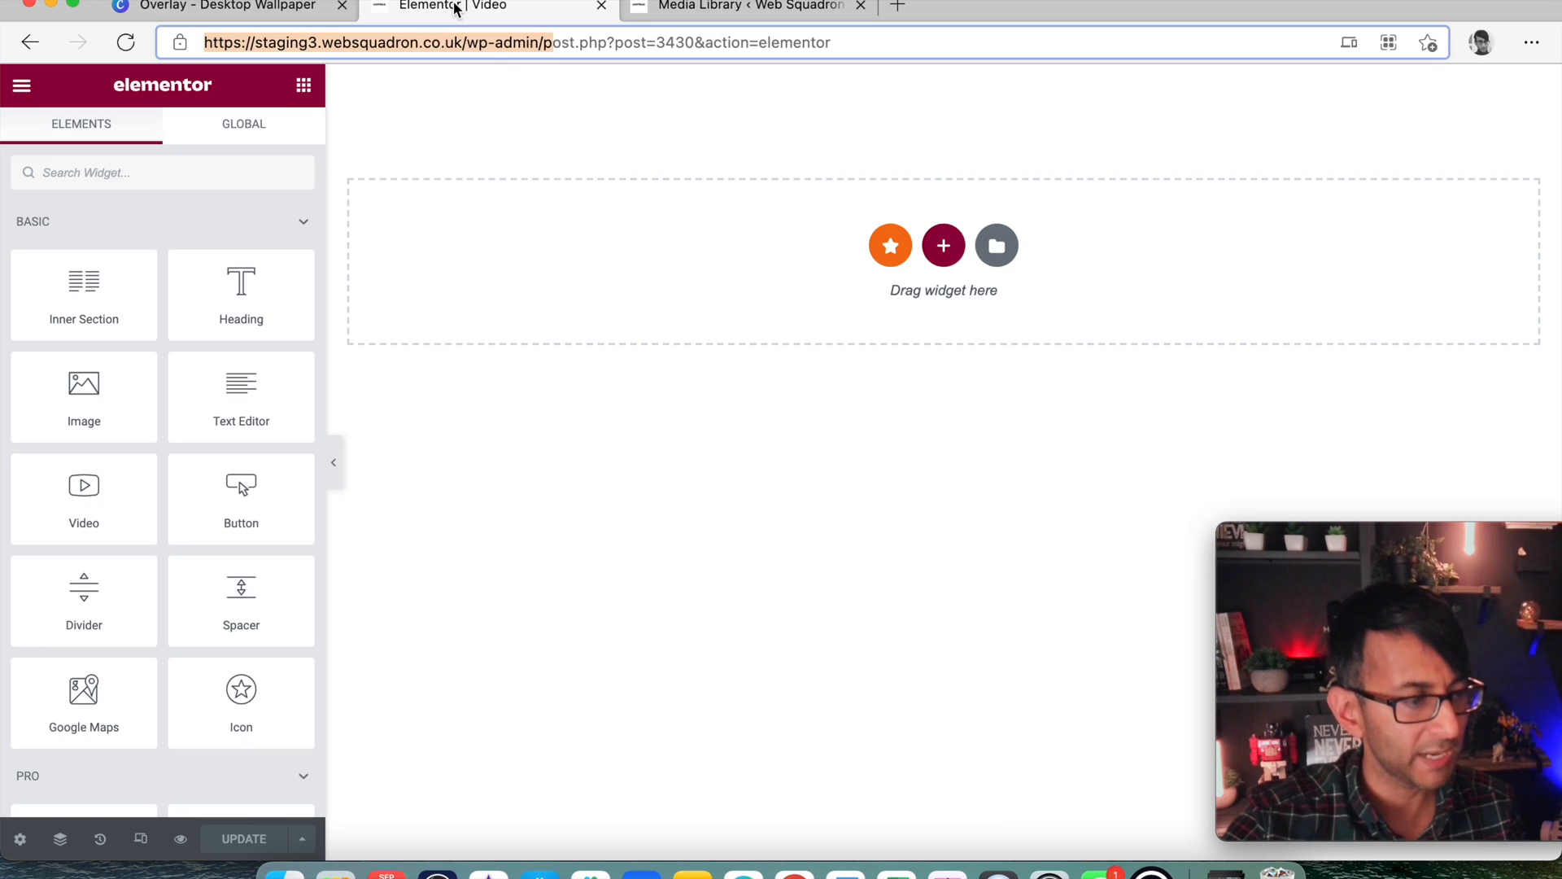
click(942, 246)
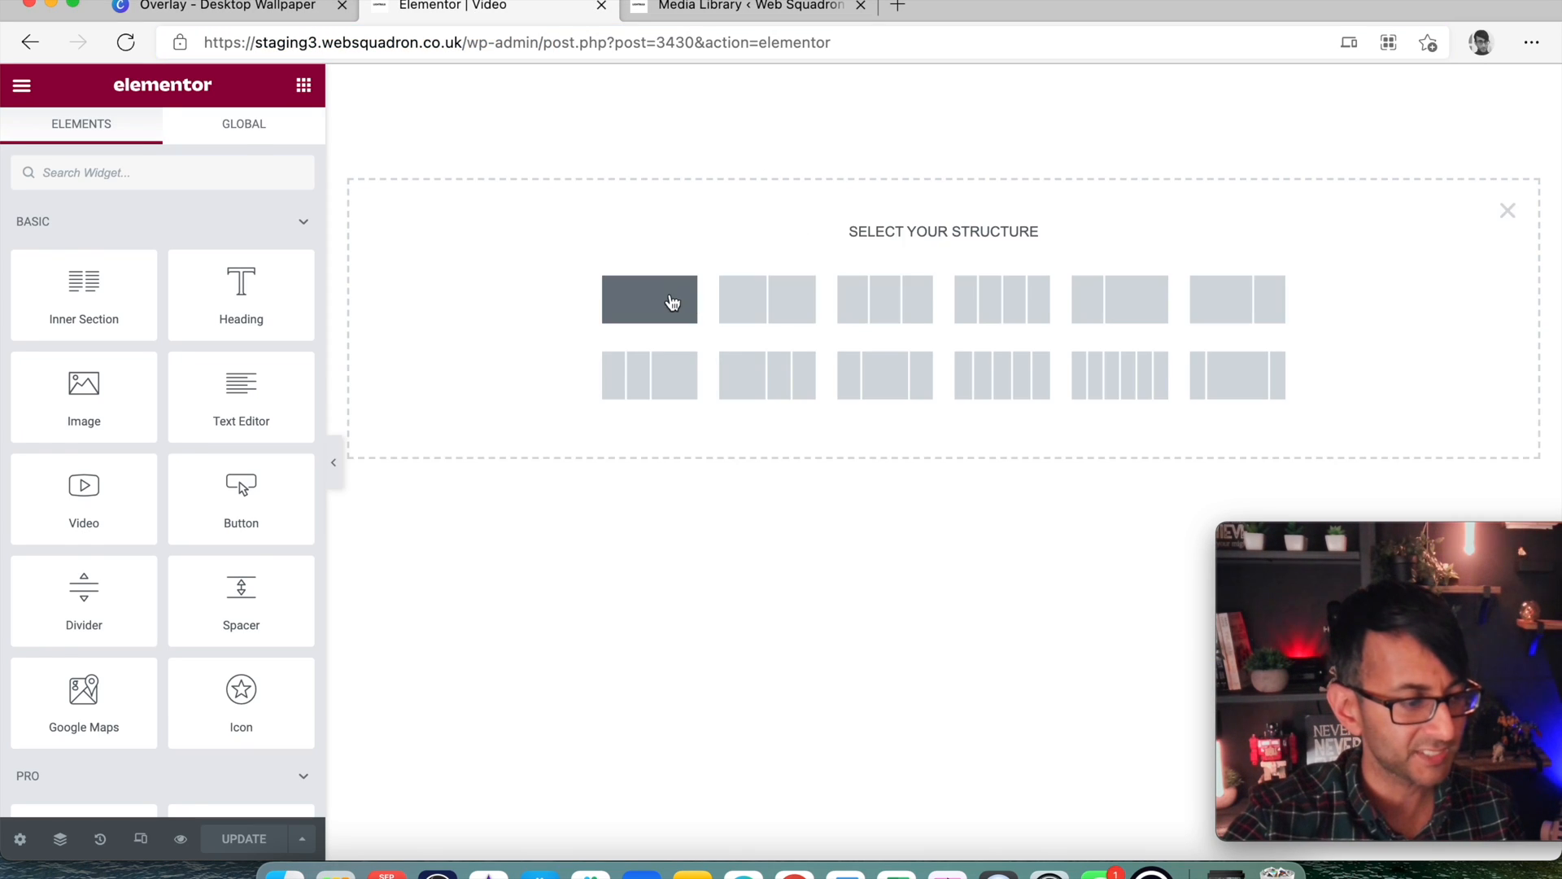
click(649, 299)
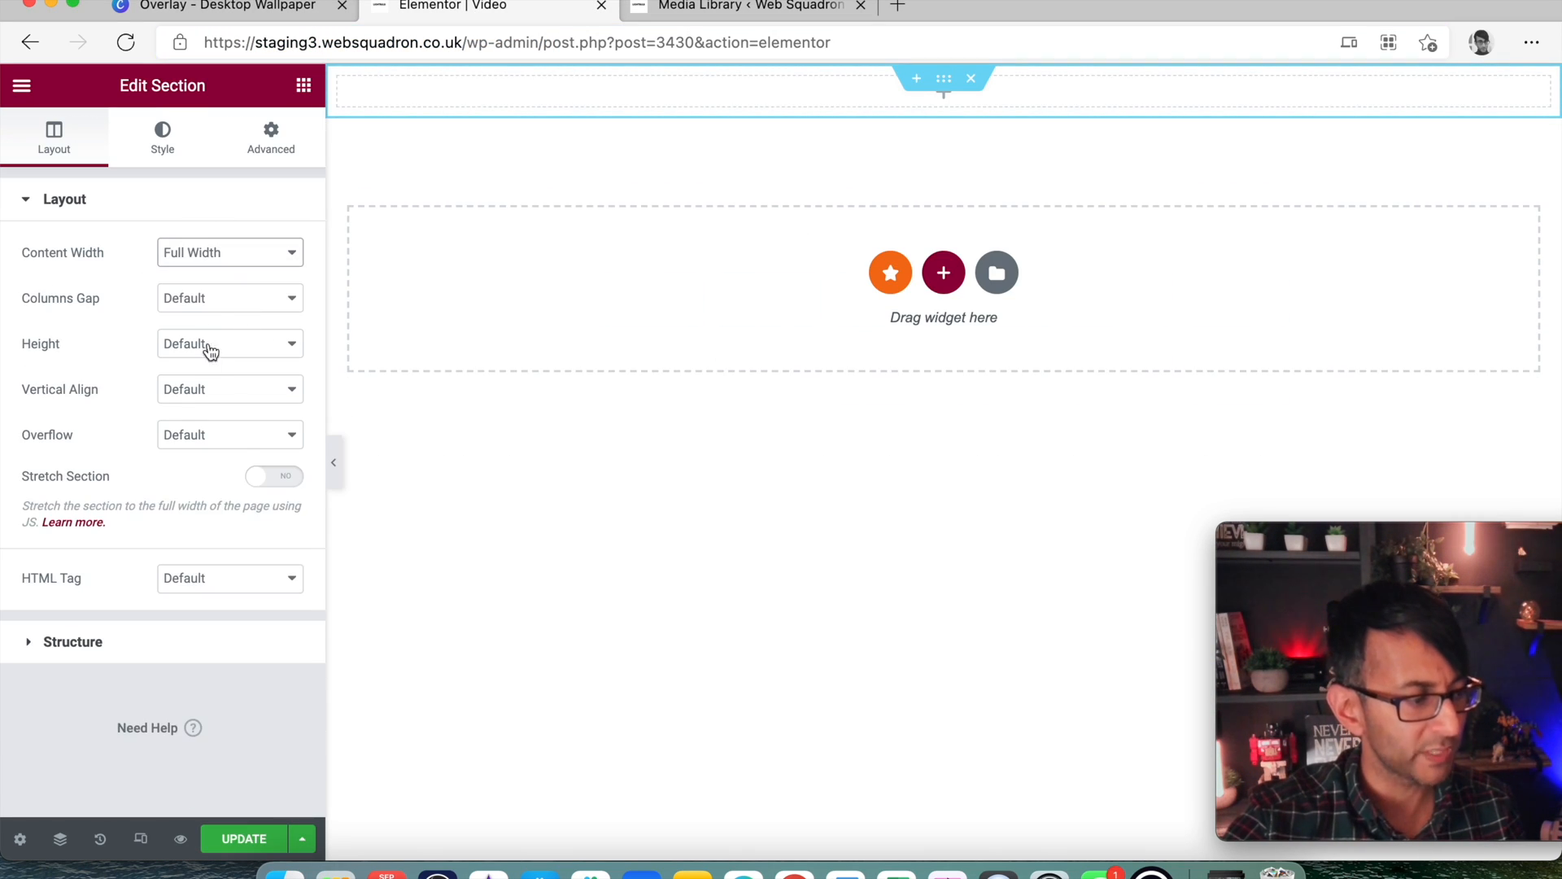
Set the section's Columns Gap to No Gap and its Height to Fit To Screen
click(229, 343)
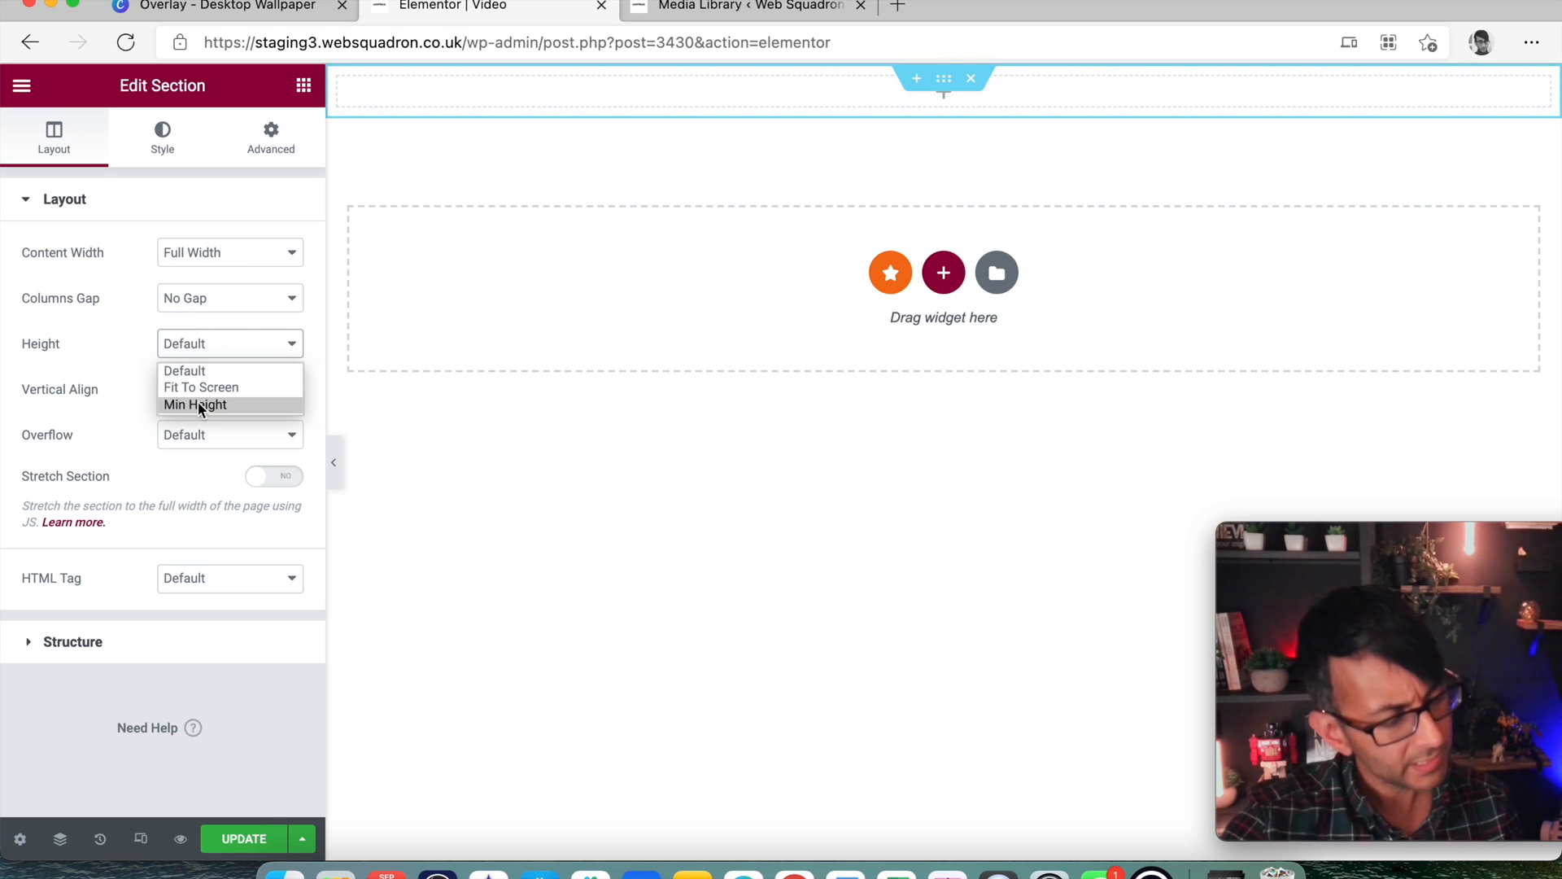
click(195, 404)
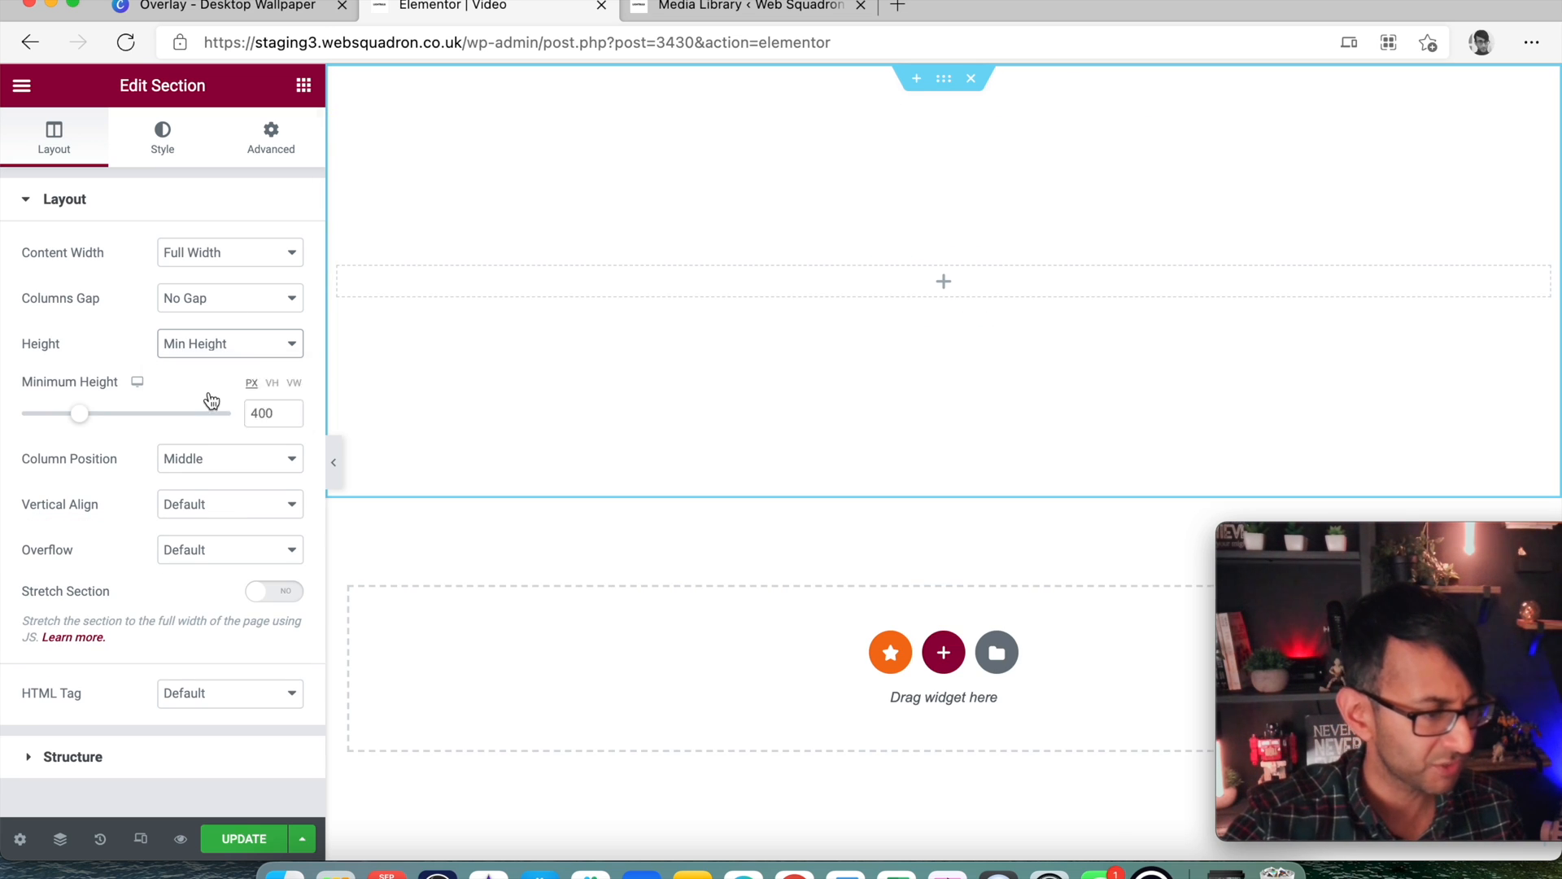
click(229, 343)
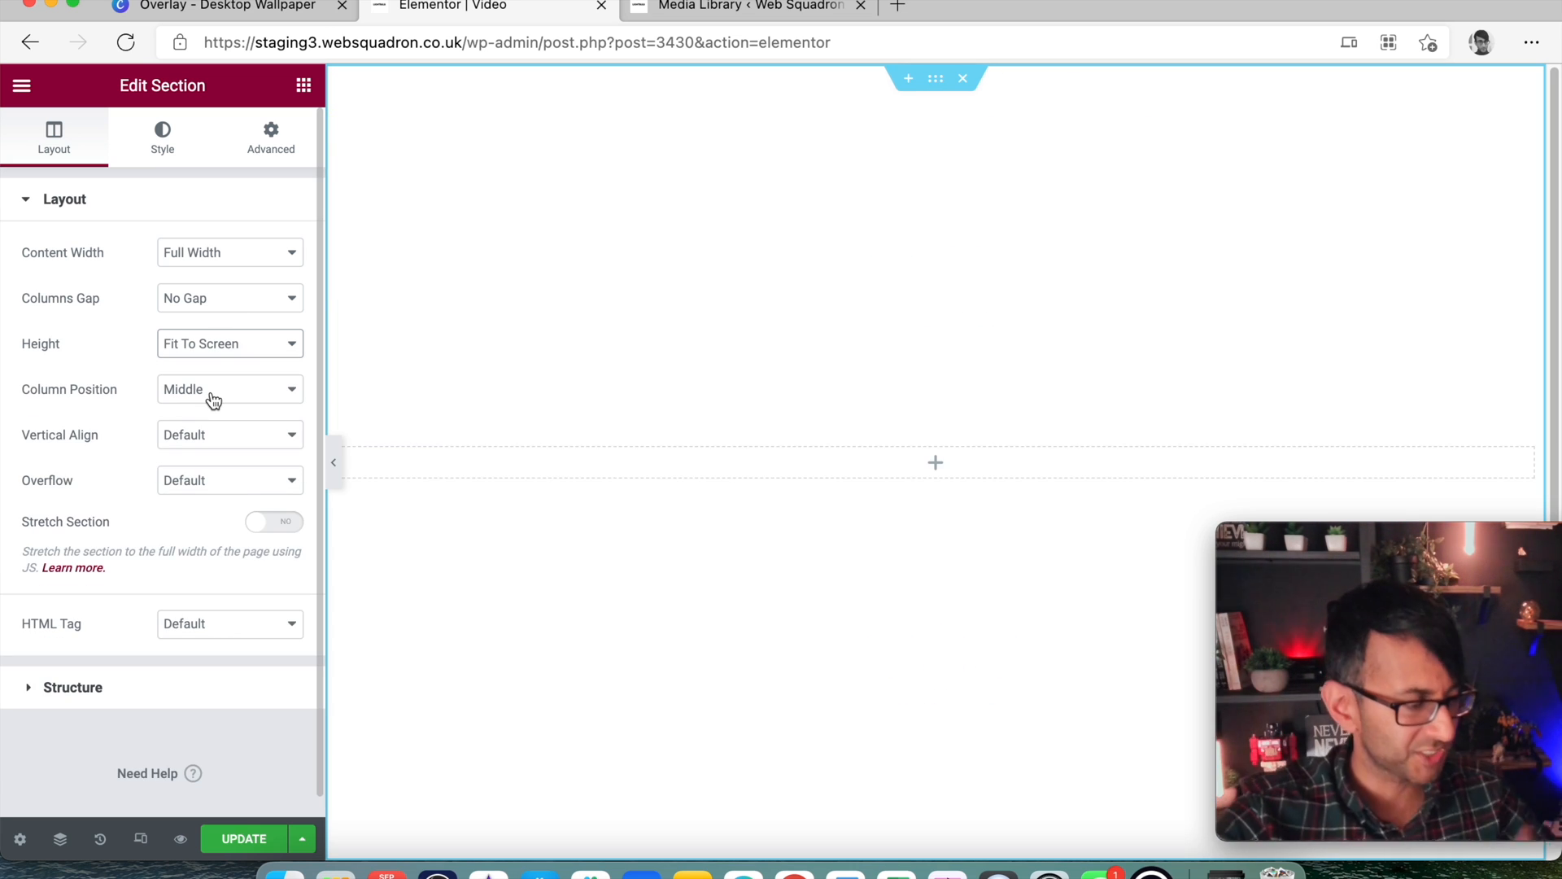
click(161, 136)
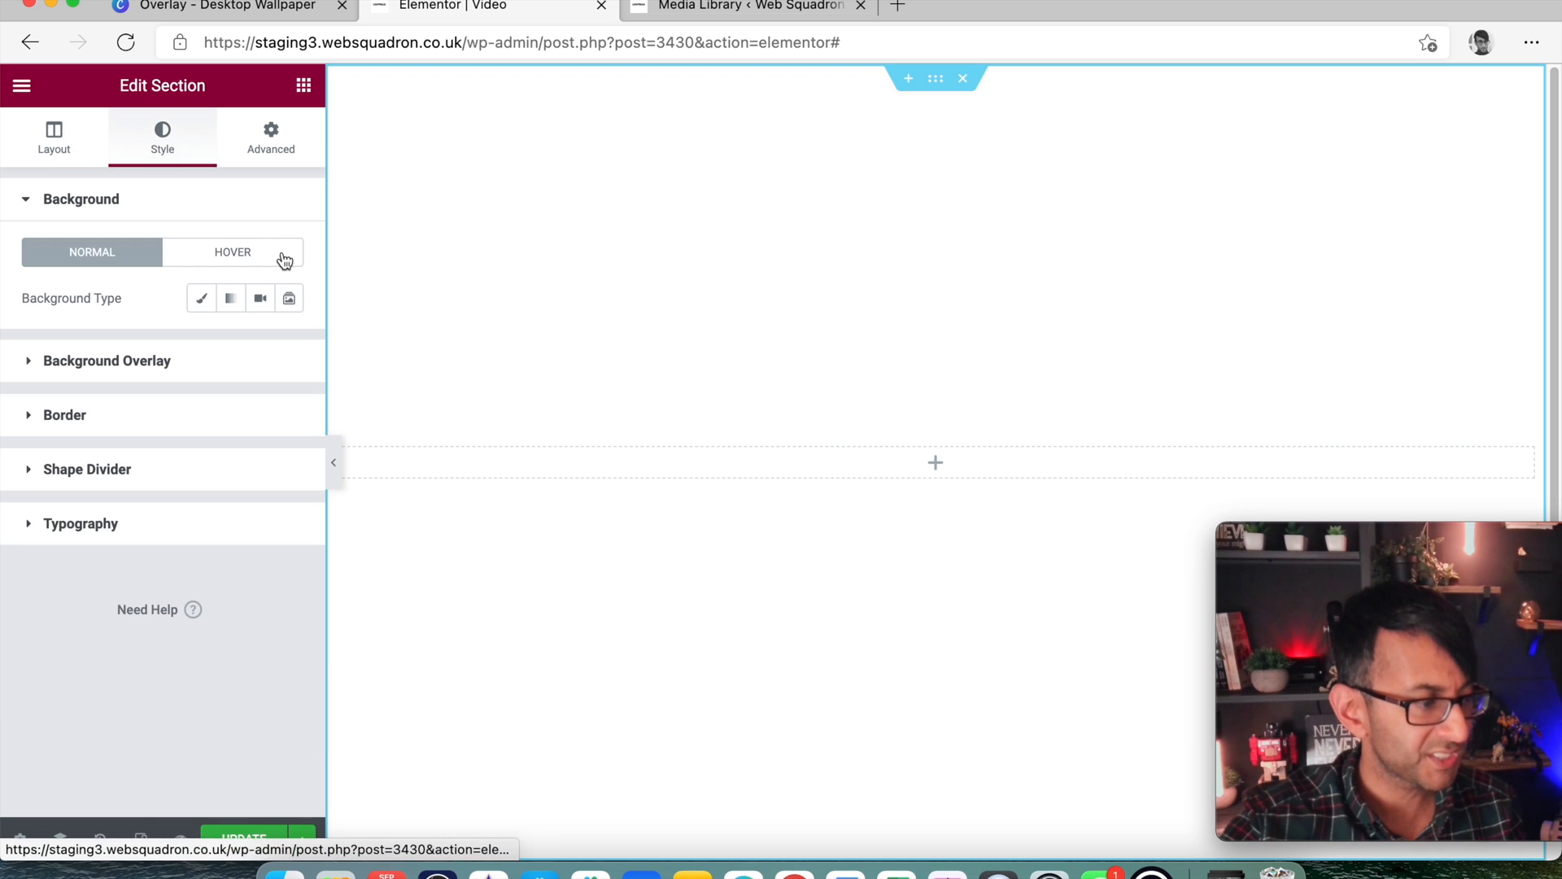
Give the section a Video background linked to the uploaded Overlay-1.mp4 URL
click(260, 297)
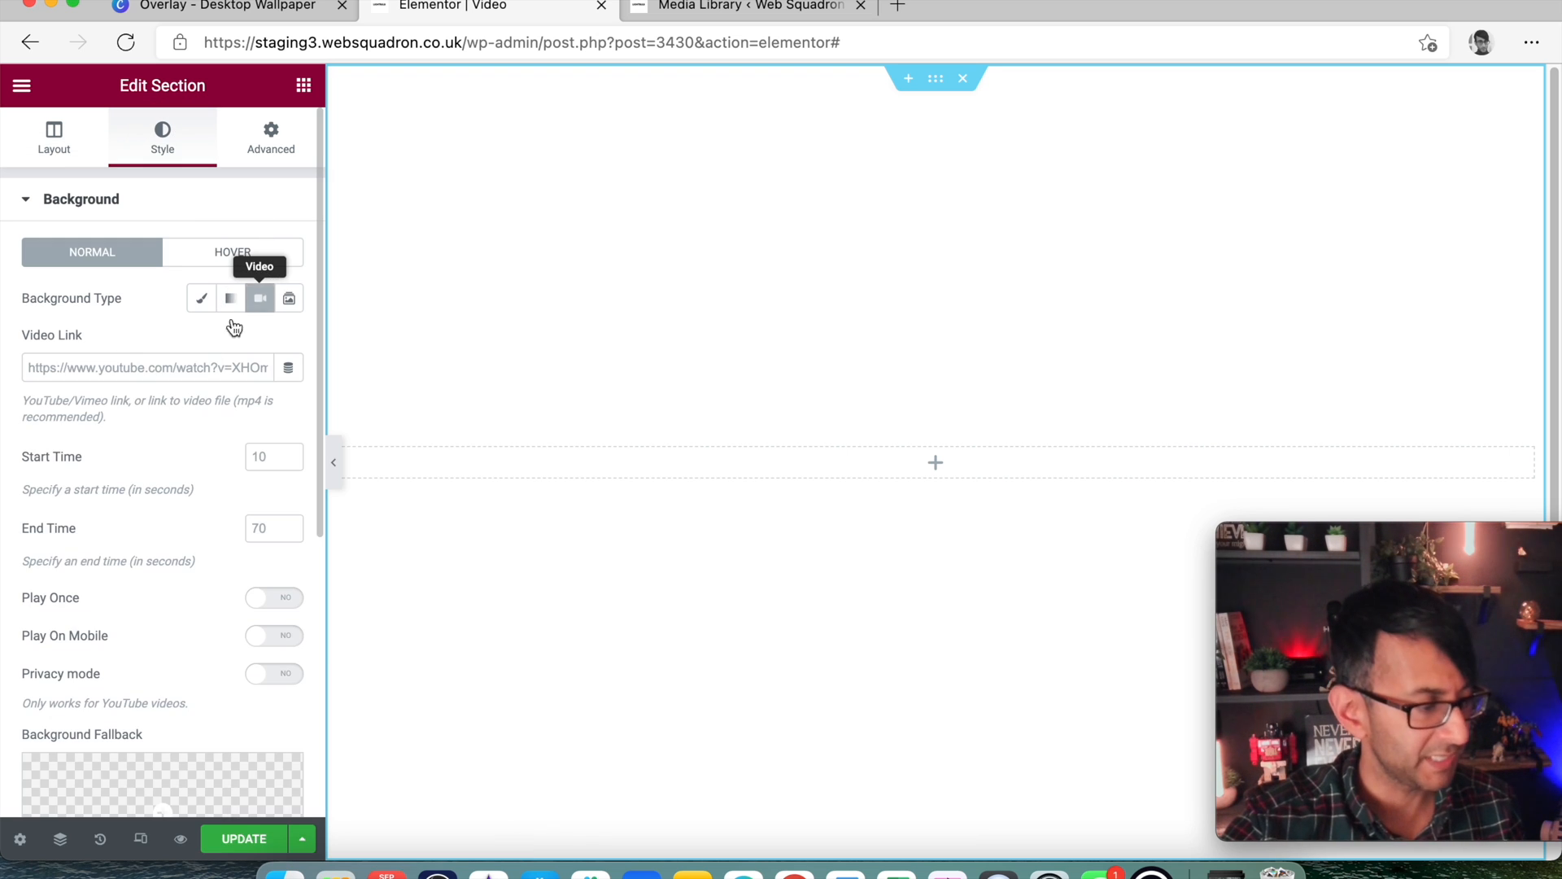
text(.co.uk/wp-content/uploads/Overlay-1.mp4)
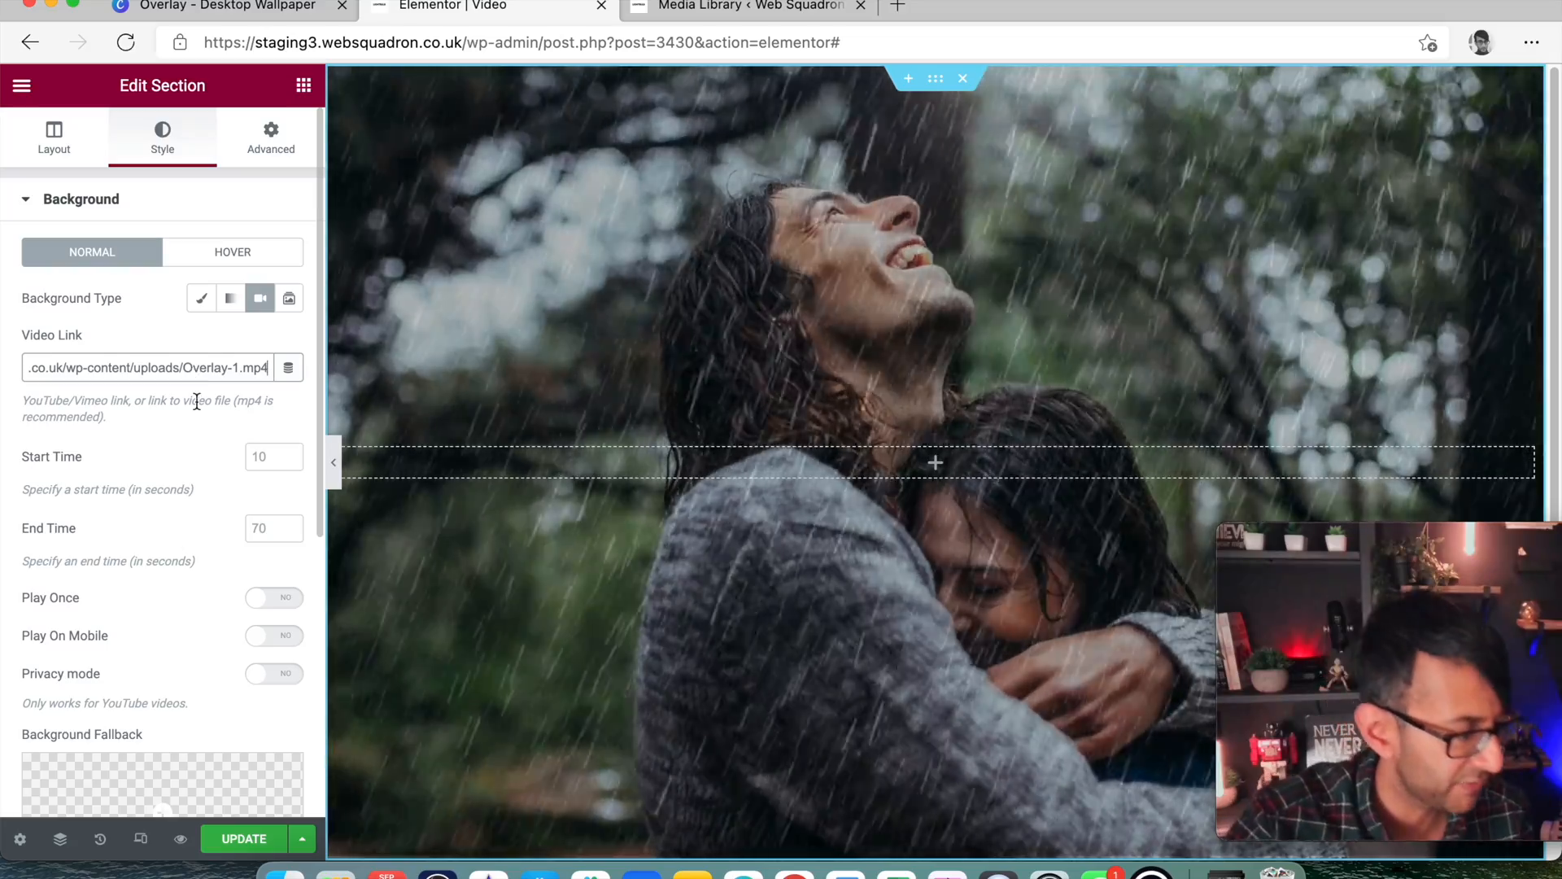
scroll(down, 3)
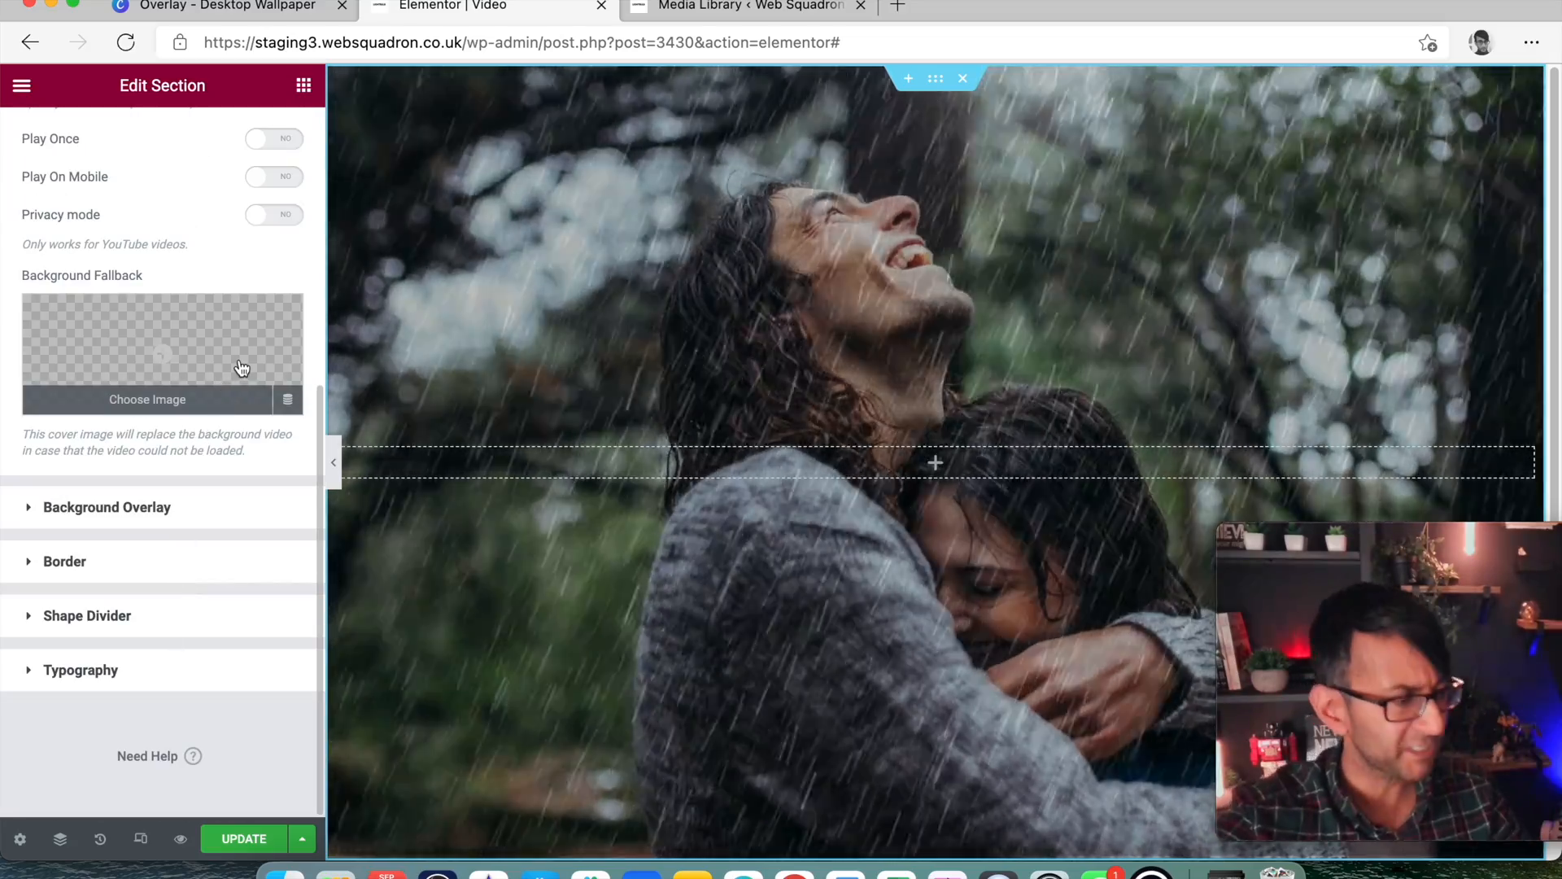
Set the Overlay-5.png couple image as the video background's fallback image
click(147, 399)
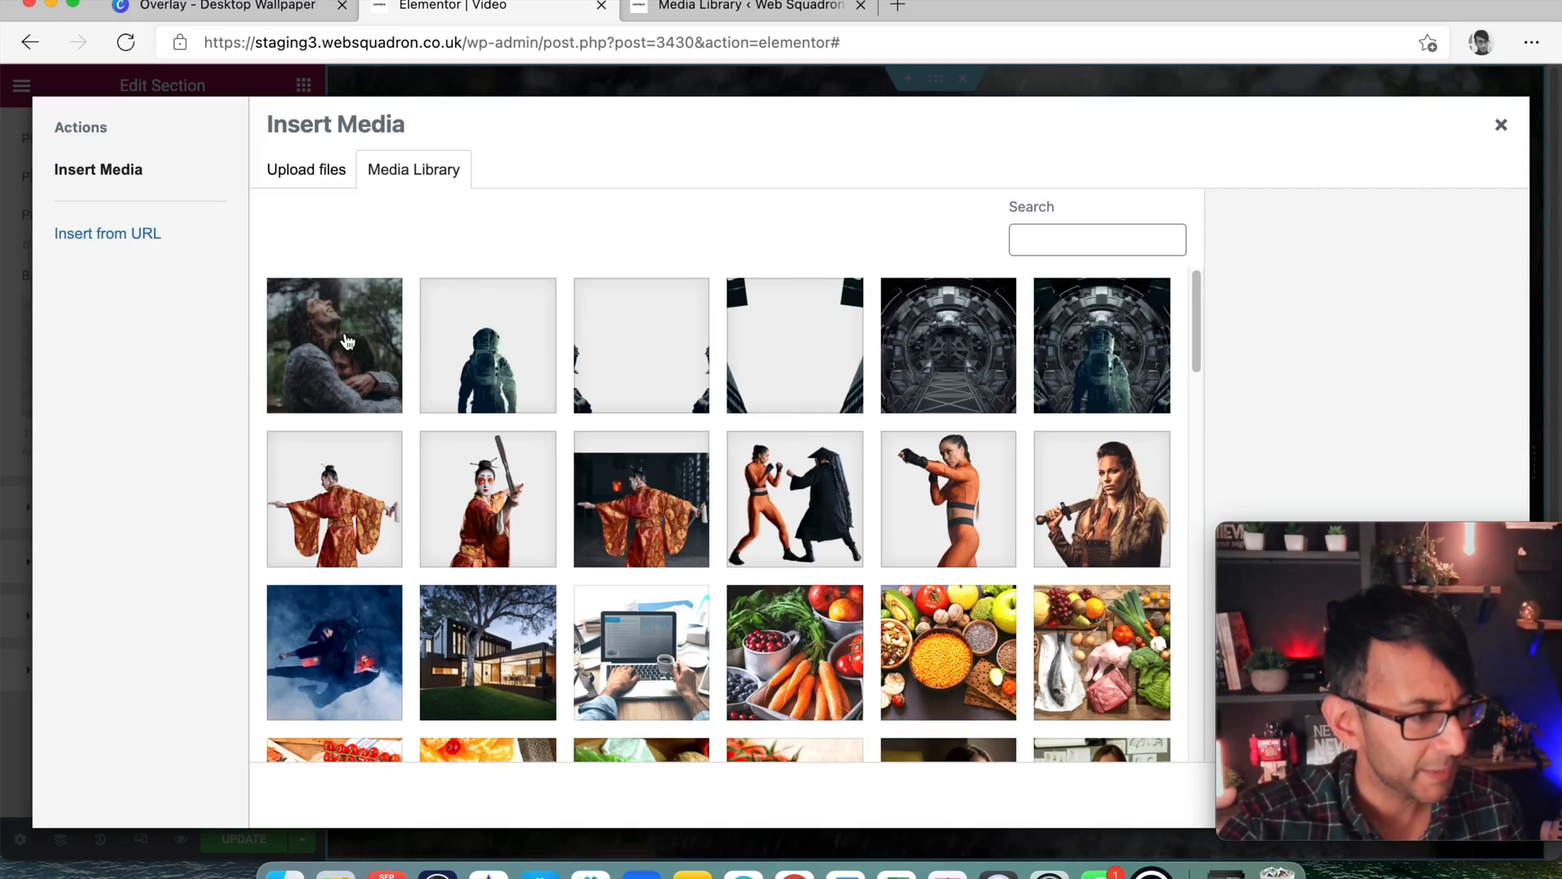
click(334, 345)
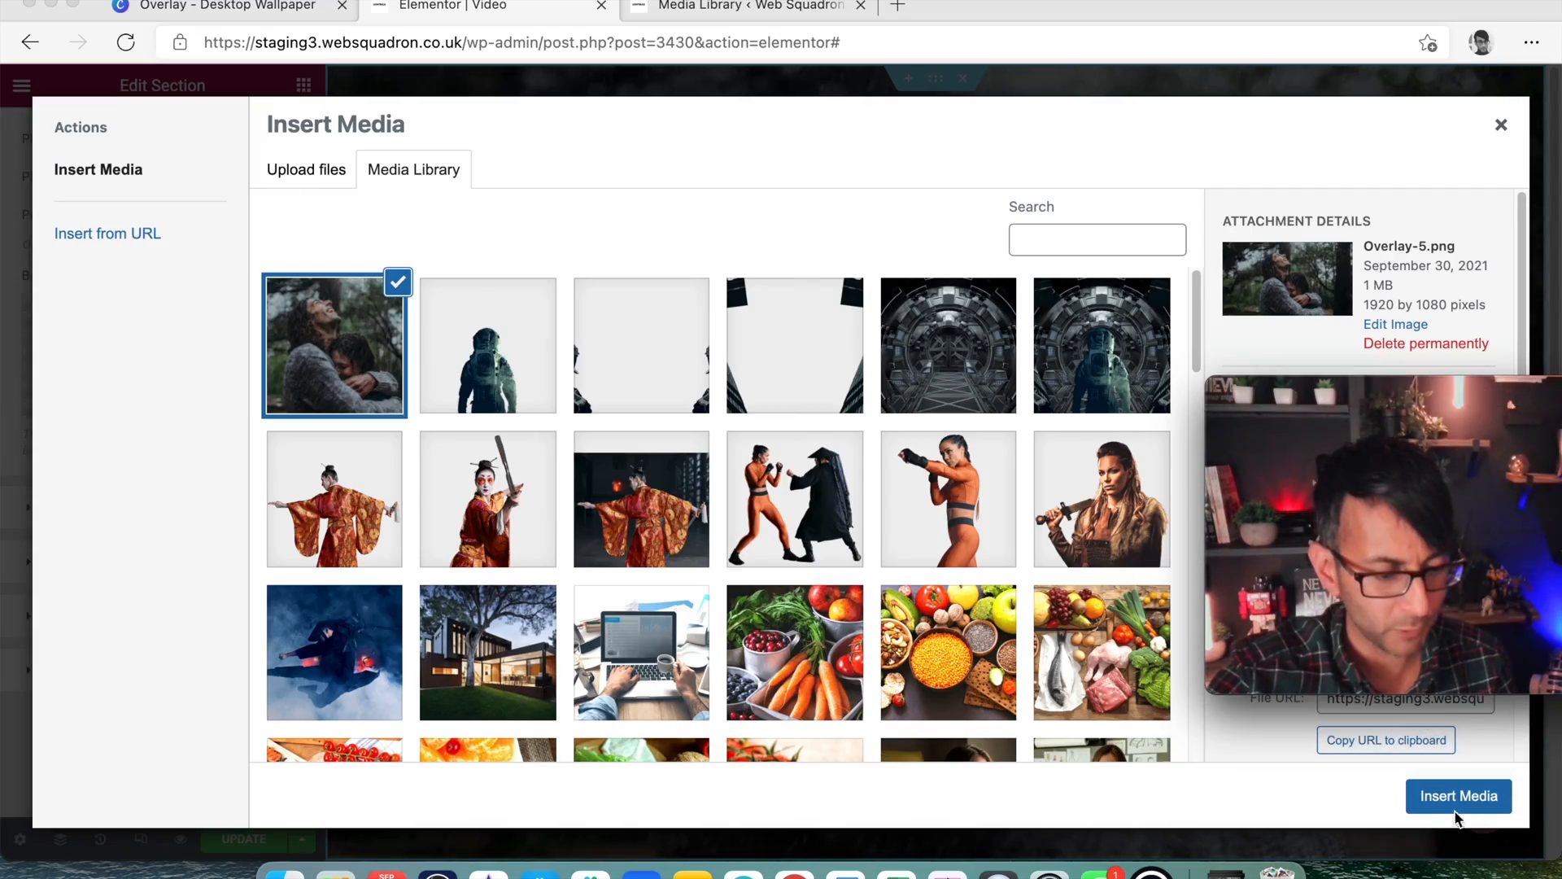
click(1458, 795)
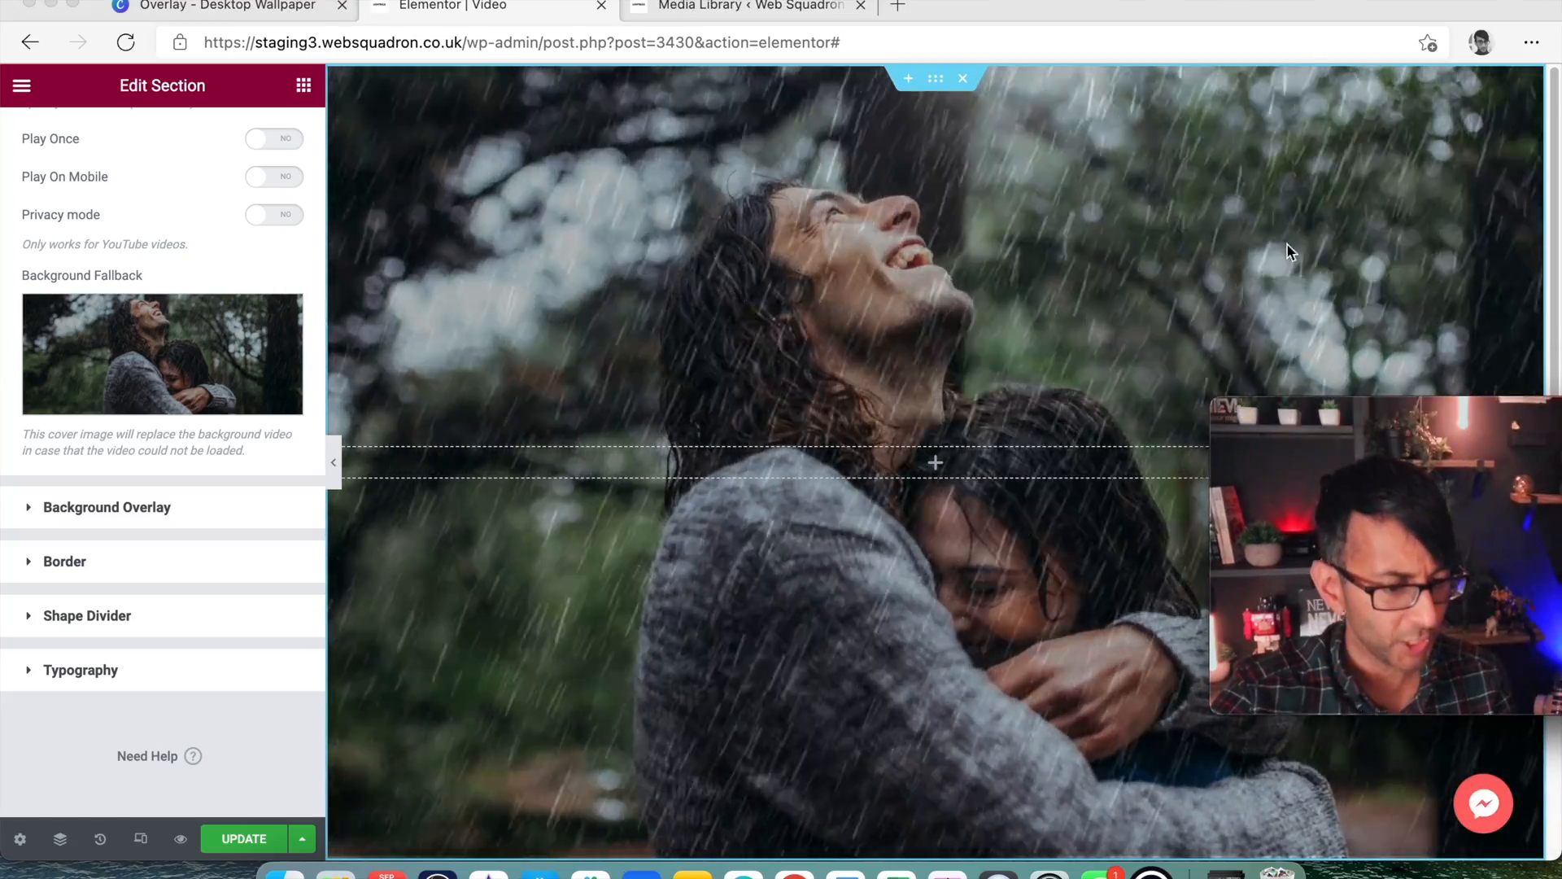
scroll(up, 3)
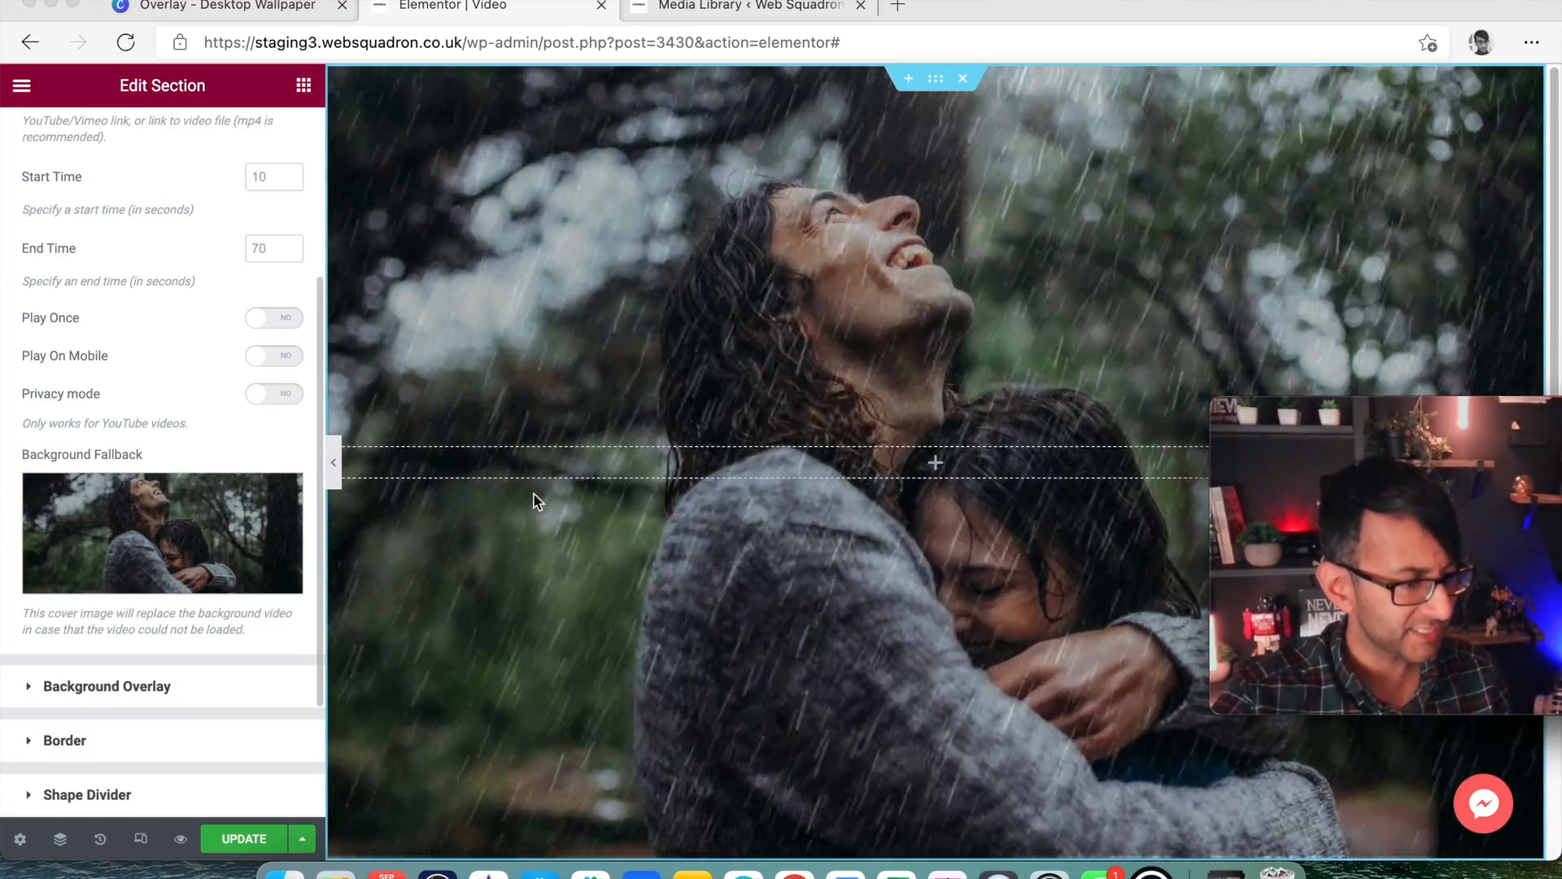
scroll(up, 3)
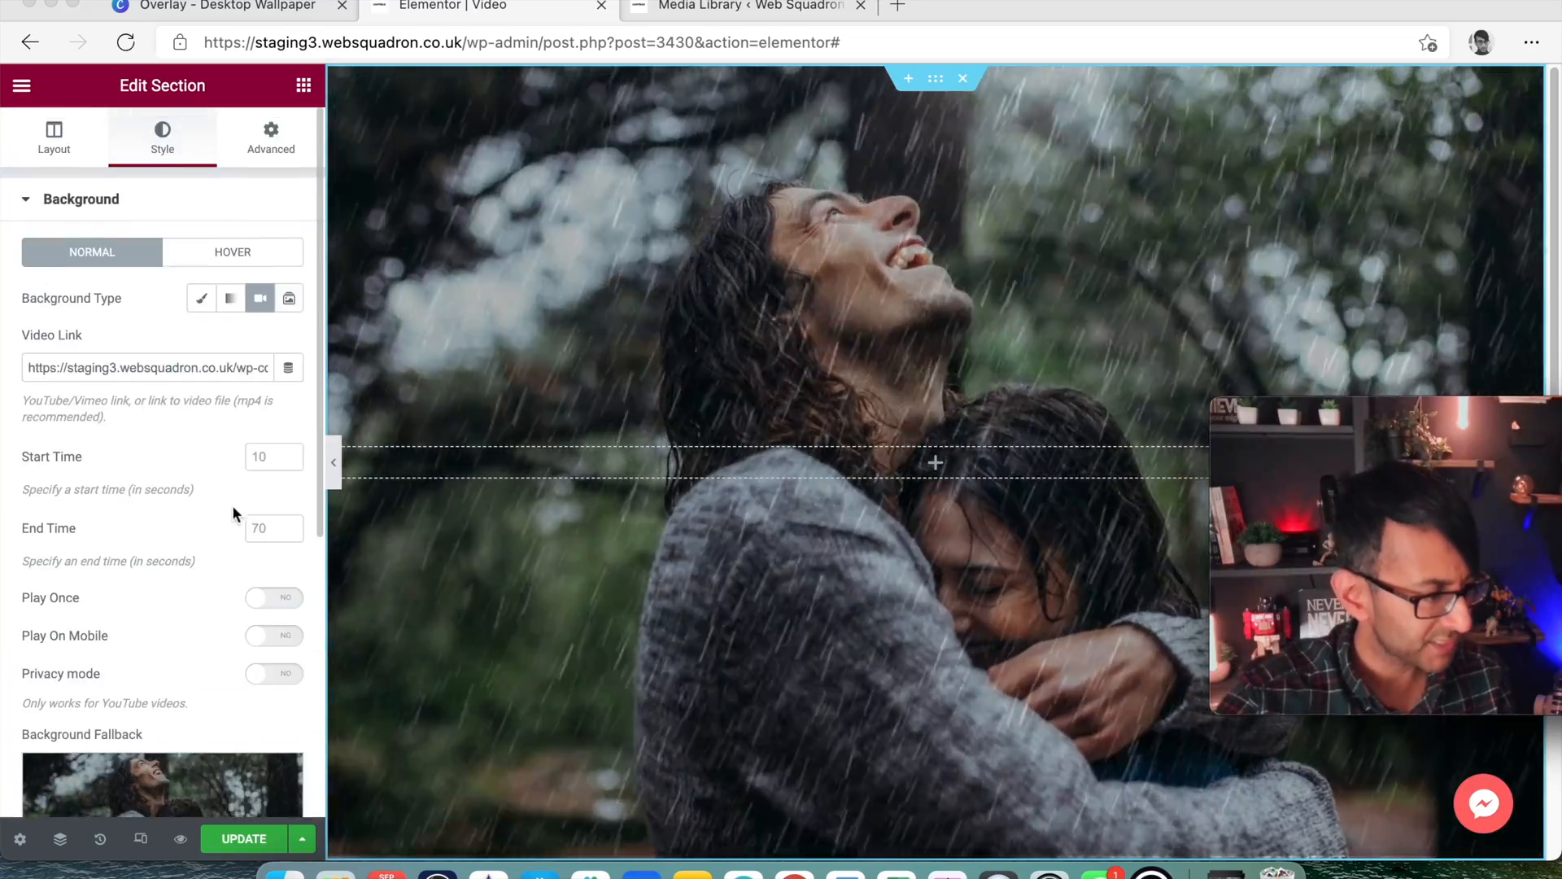
scroll(down, 3)
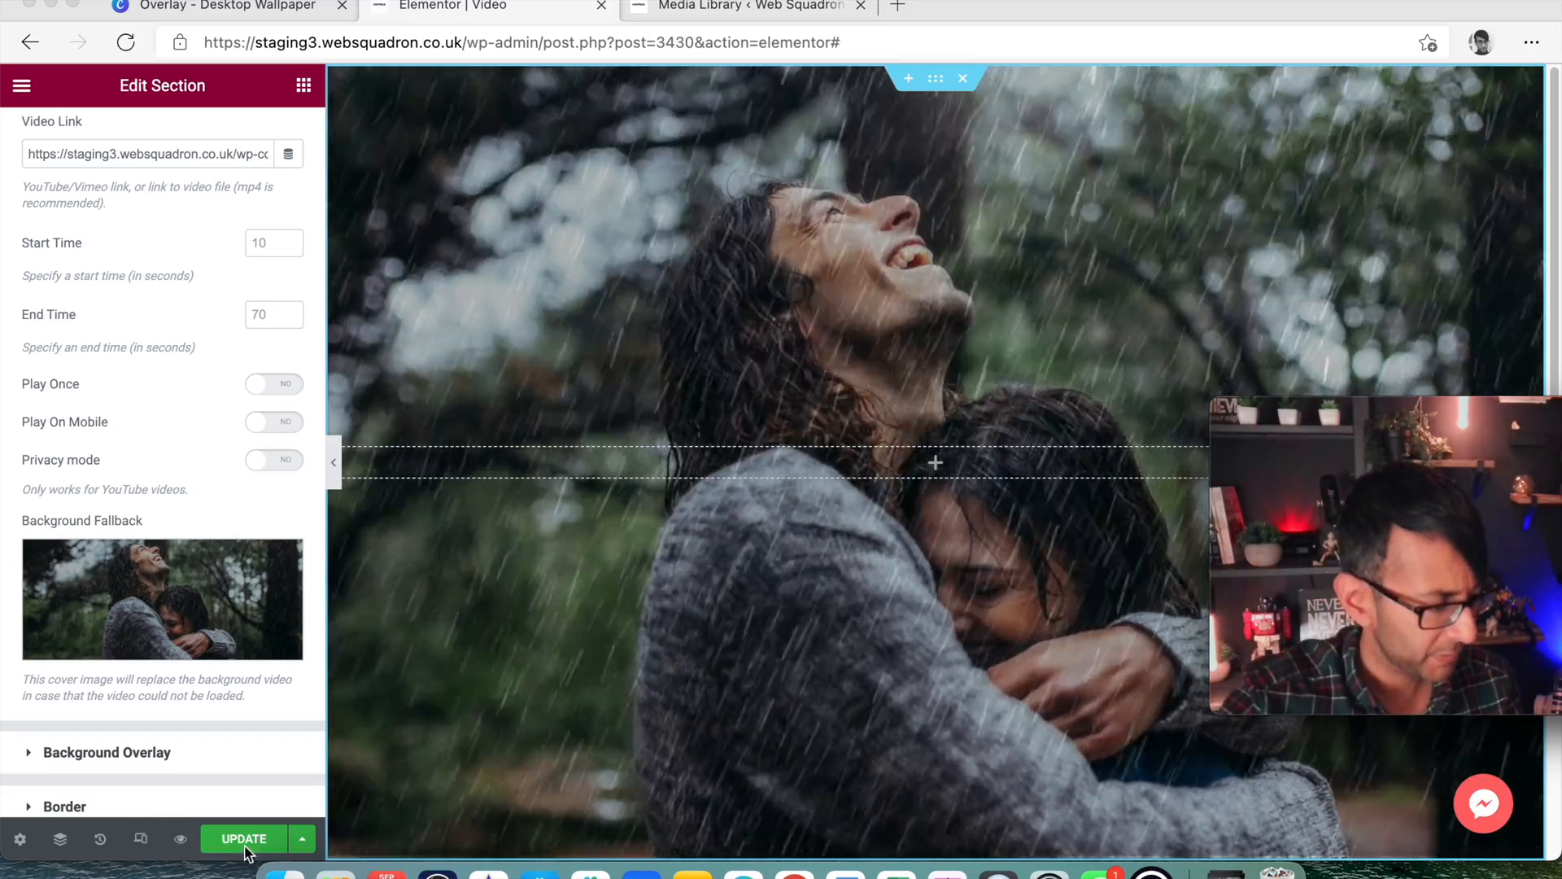
mouse_move(179, 838)
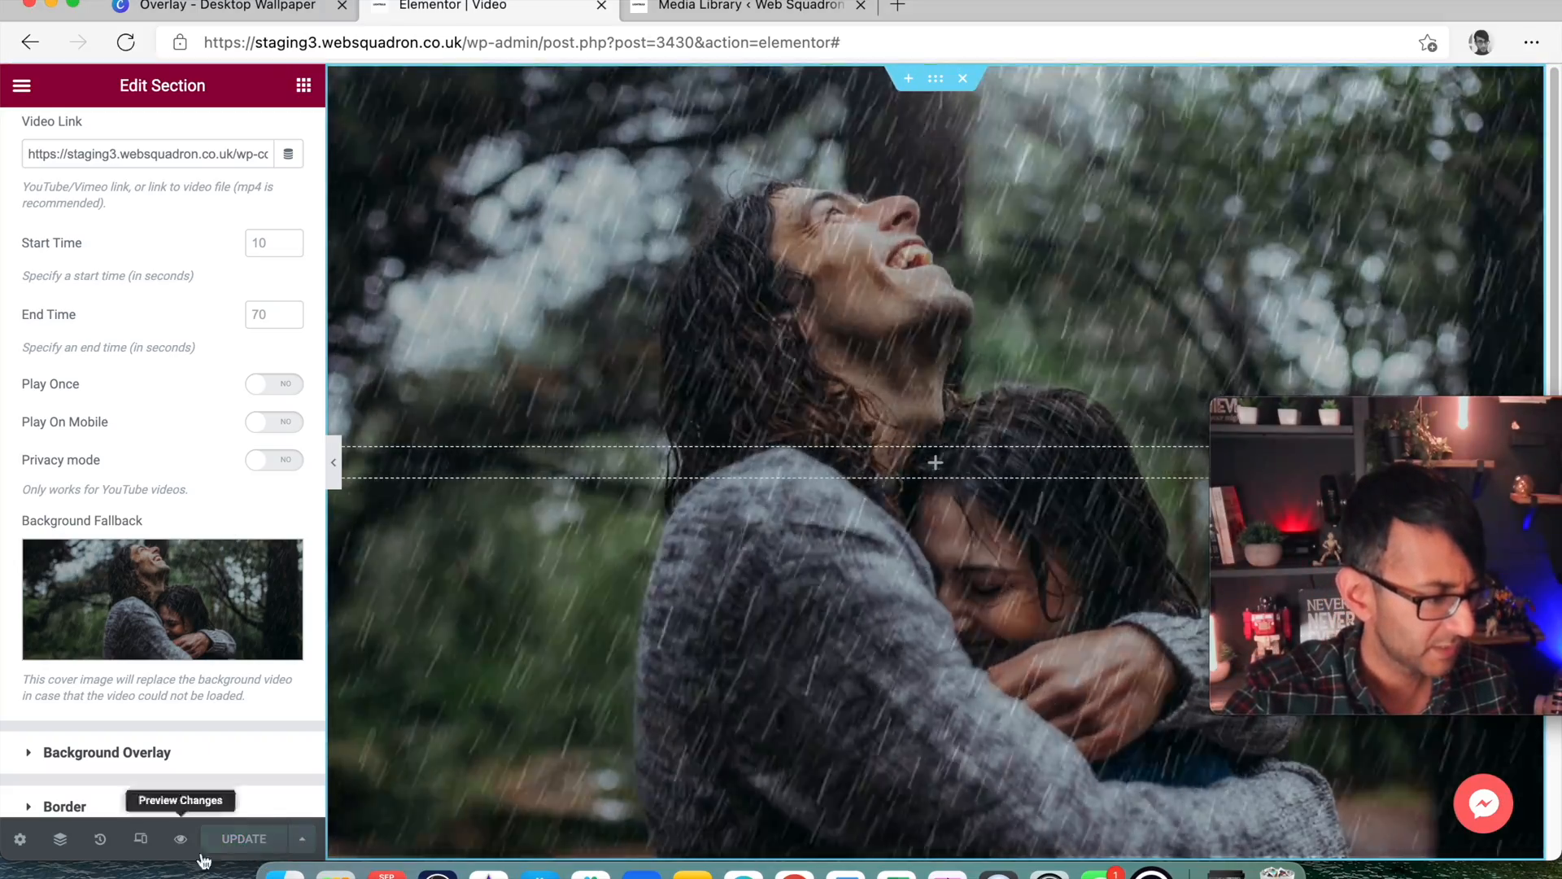
Open a live preview of the updated page in a new browser tab
click(180, 837)
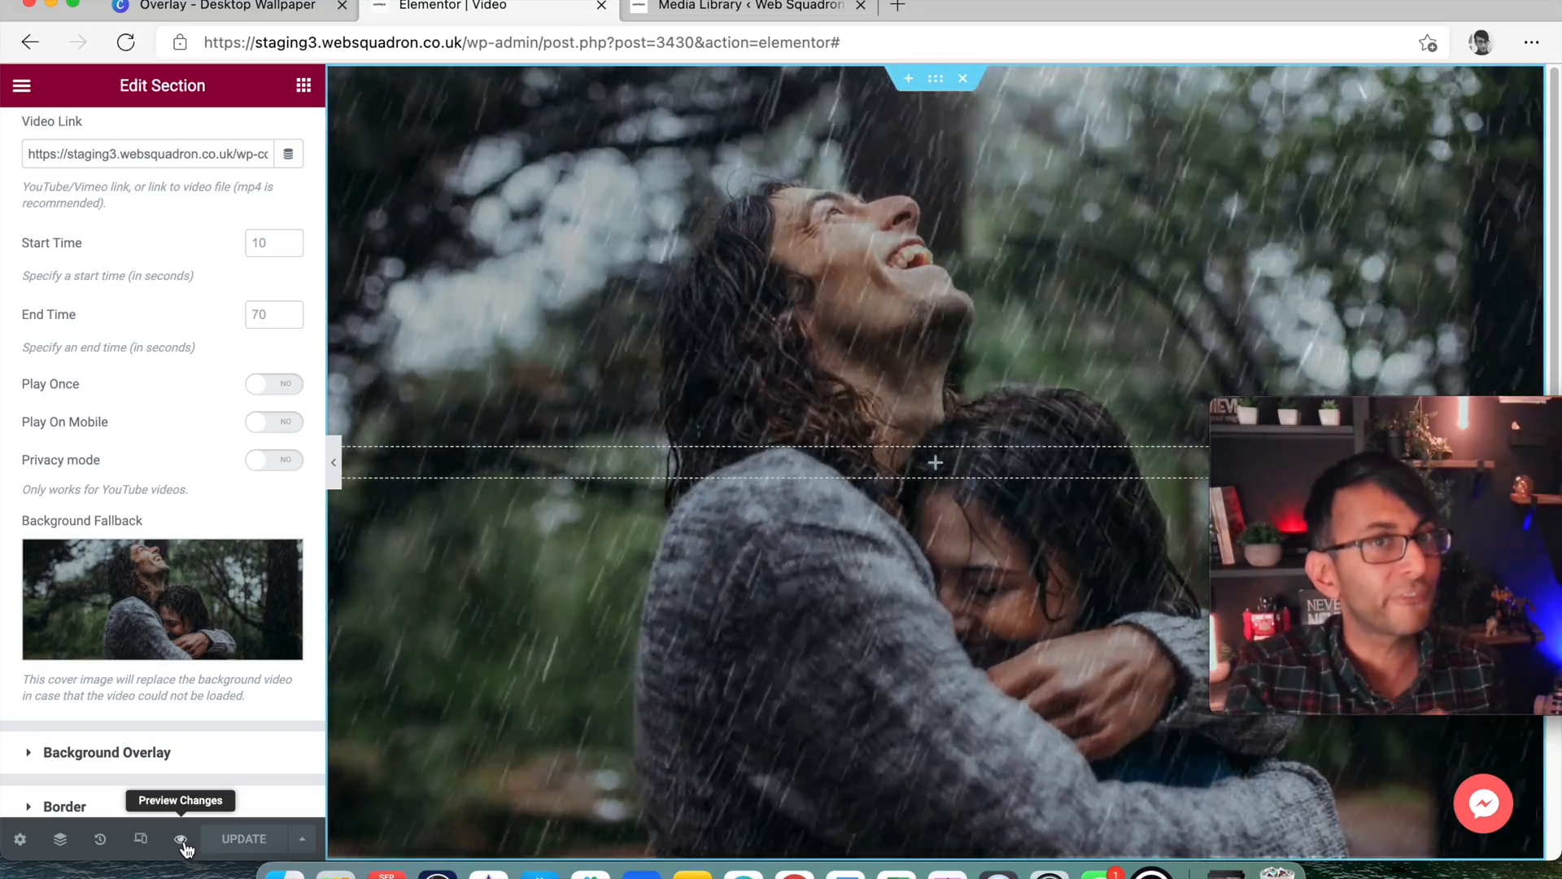
click(181, 838)
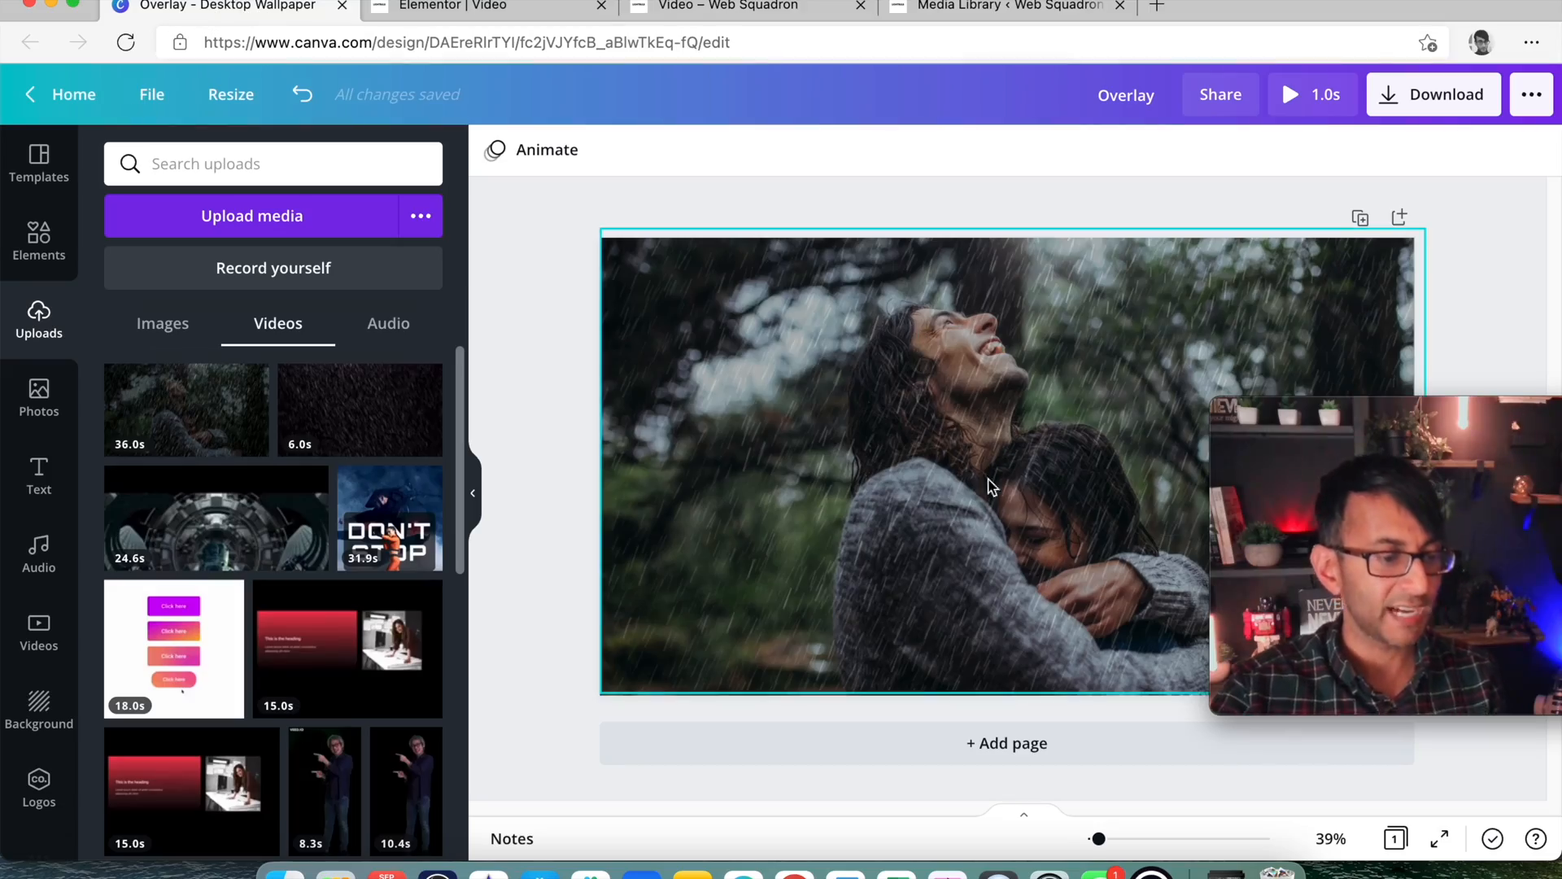
mouse_move(887, 408)
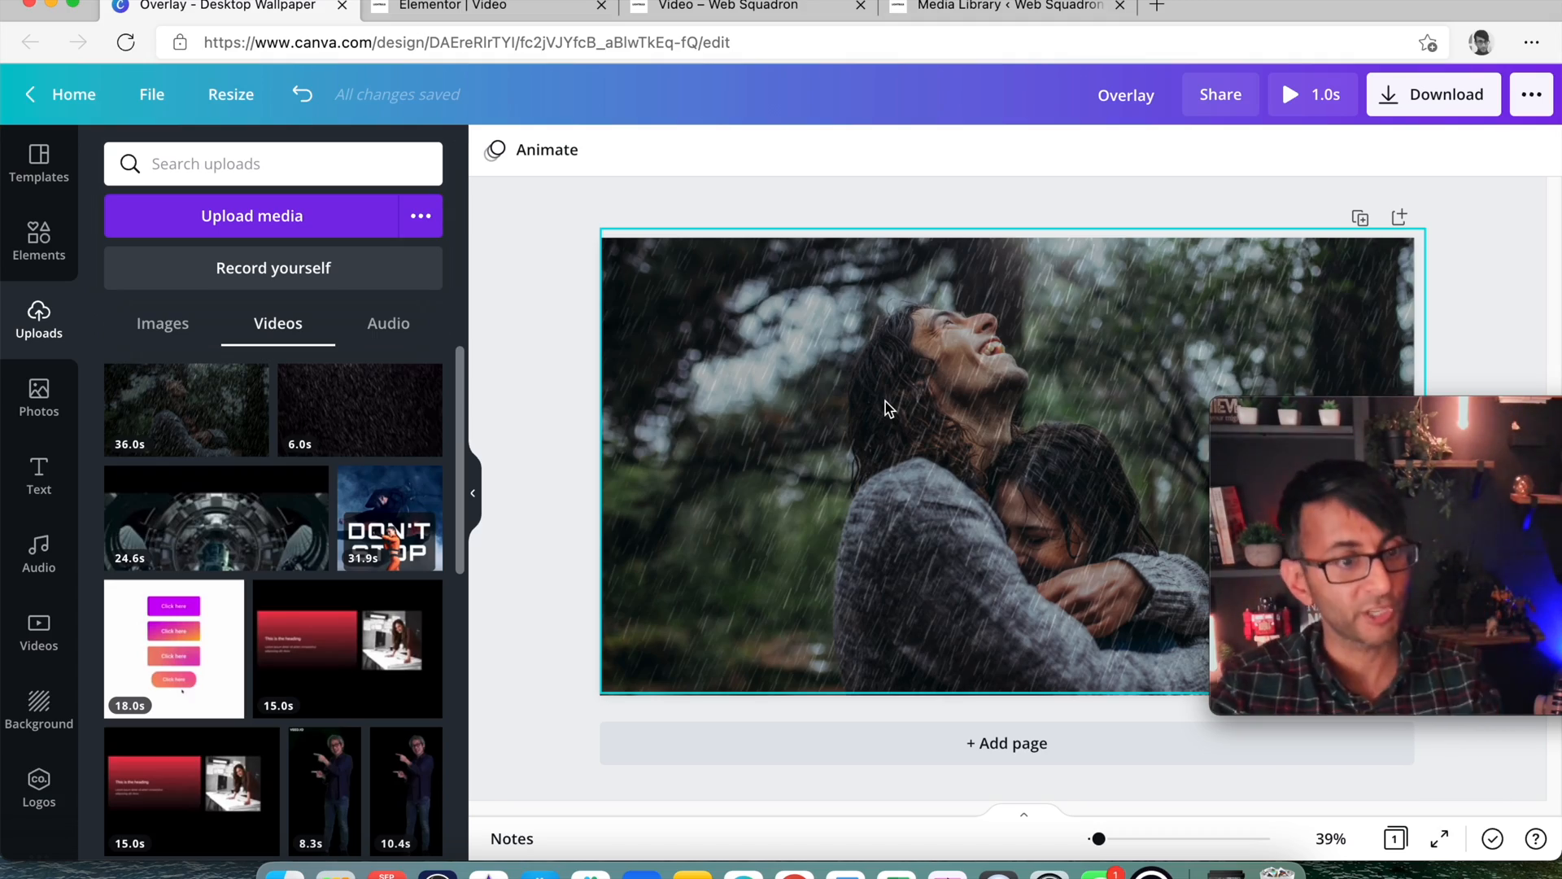
Switch from the Canva Overlay design back to the live page preview tab
click(727, 6)
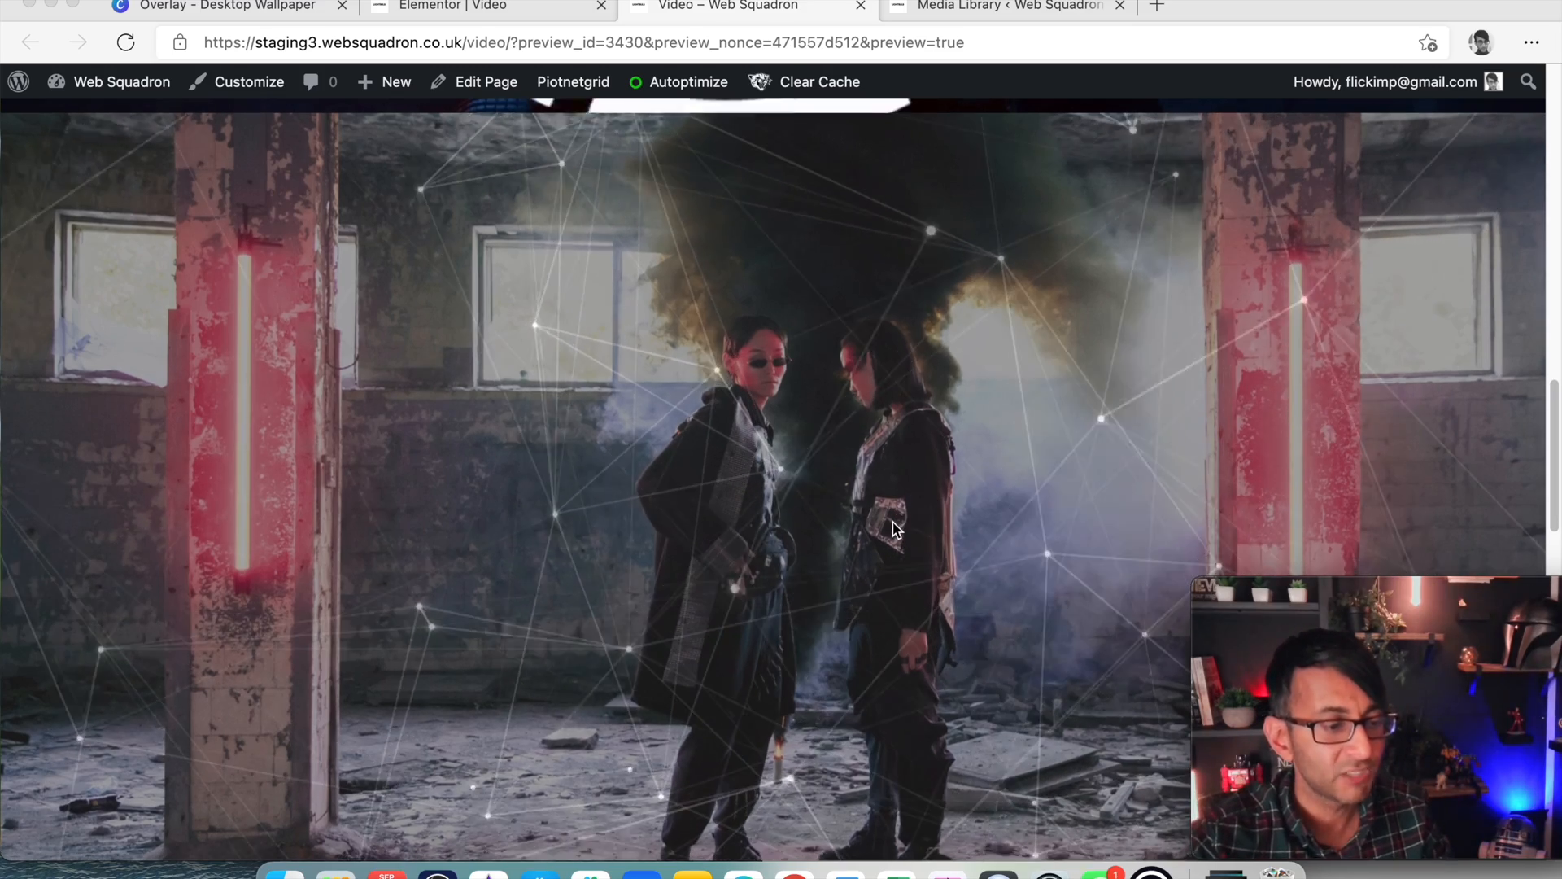
scroll(down, 3)
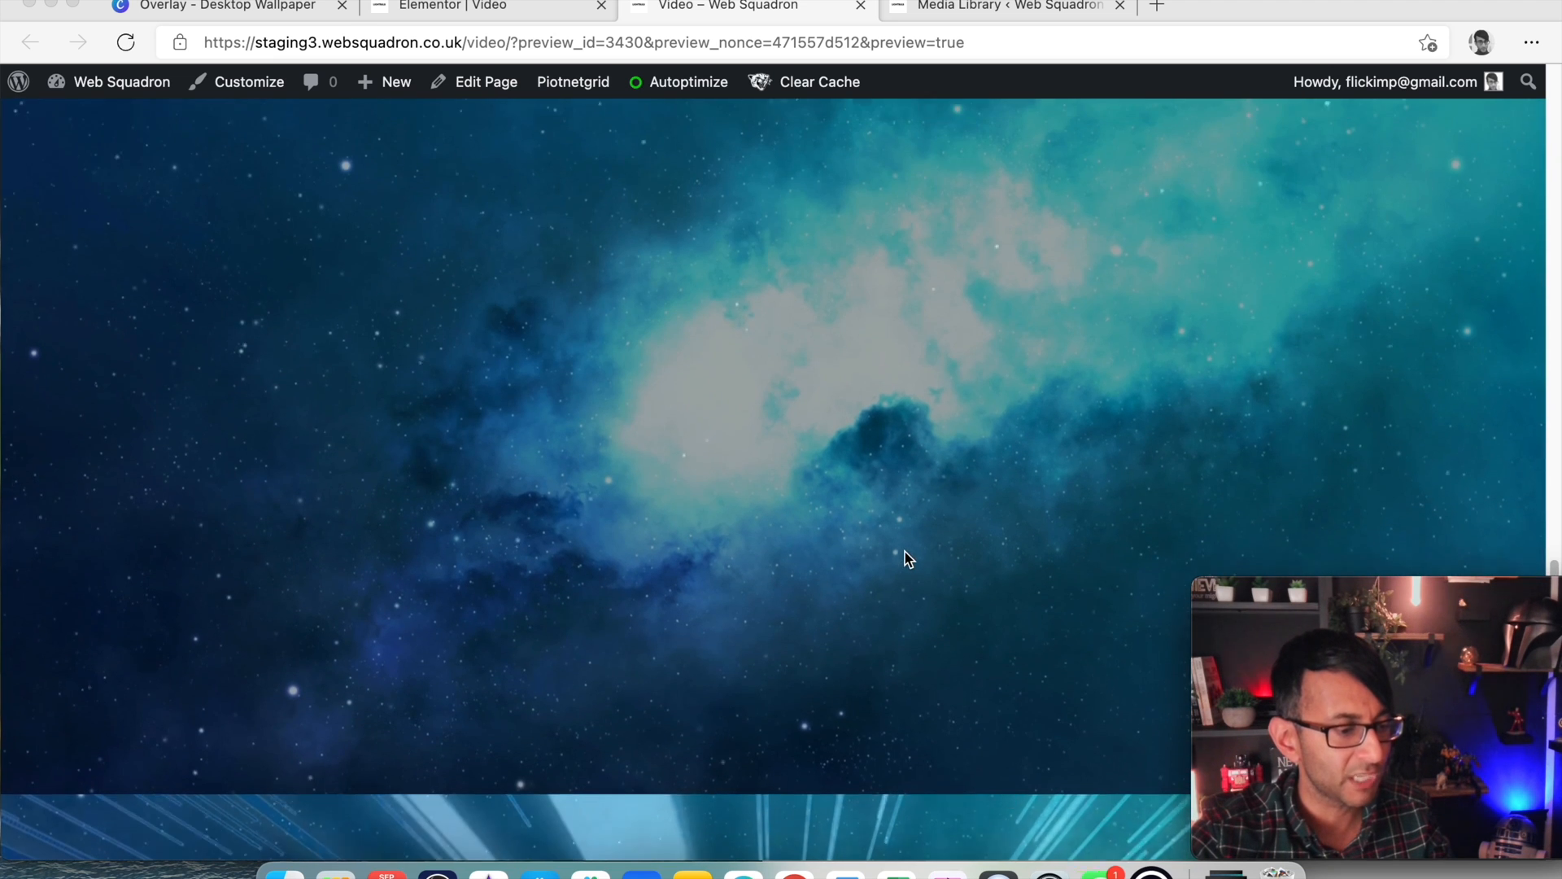
scroll(up, 3)
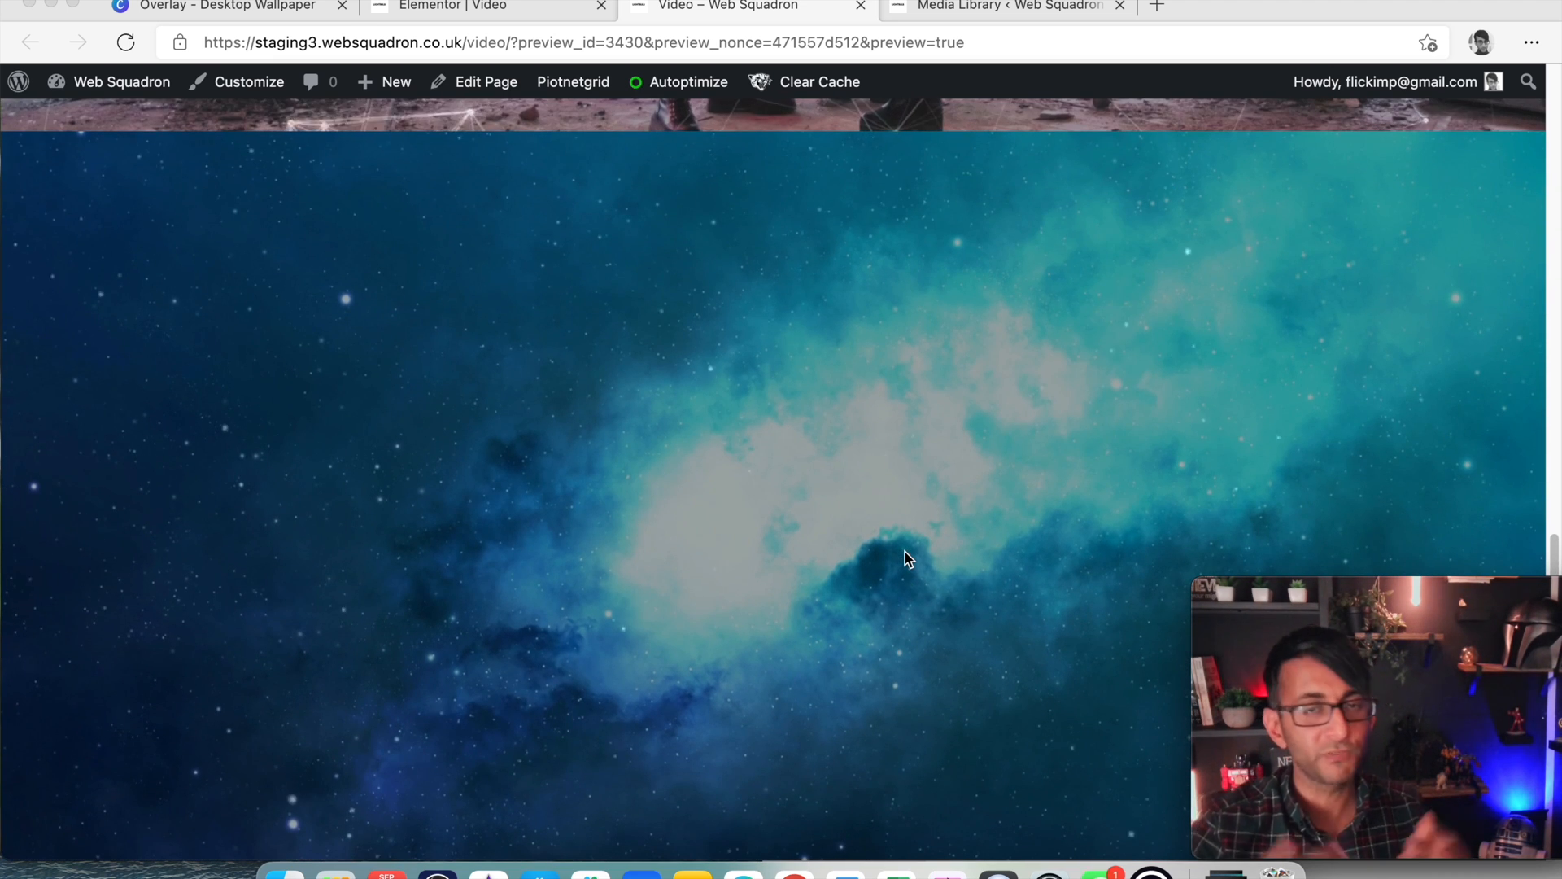
scroll(down, 3)
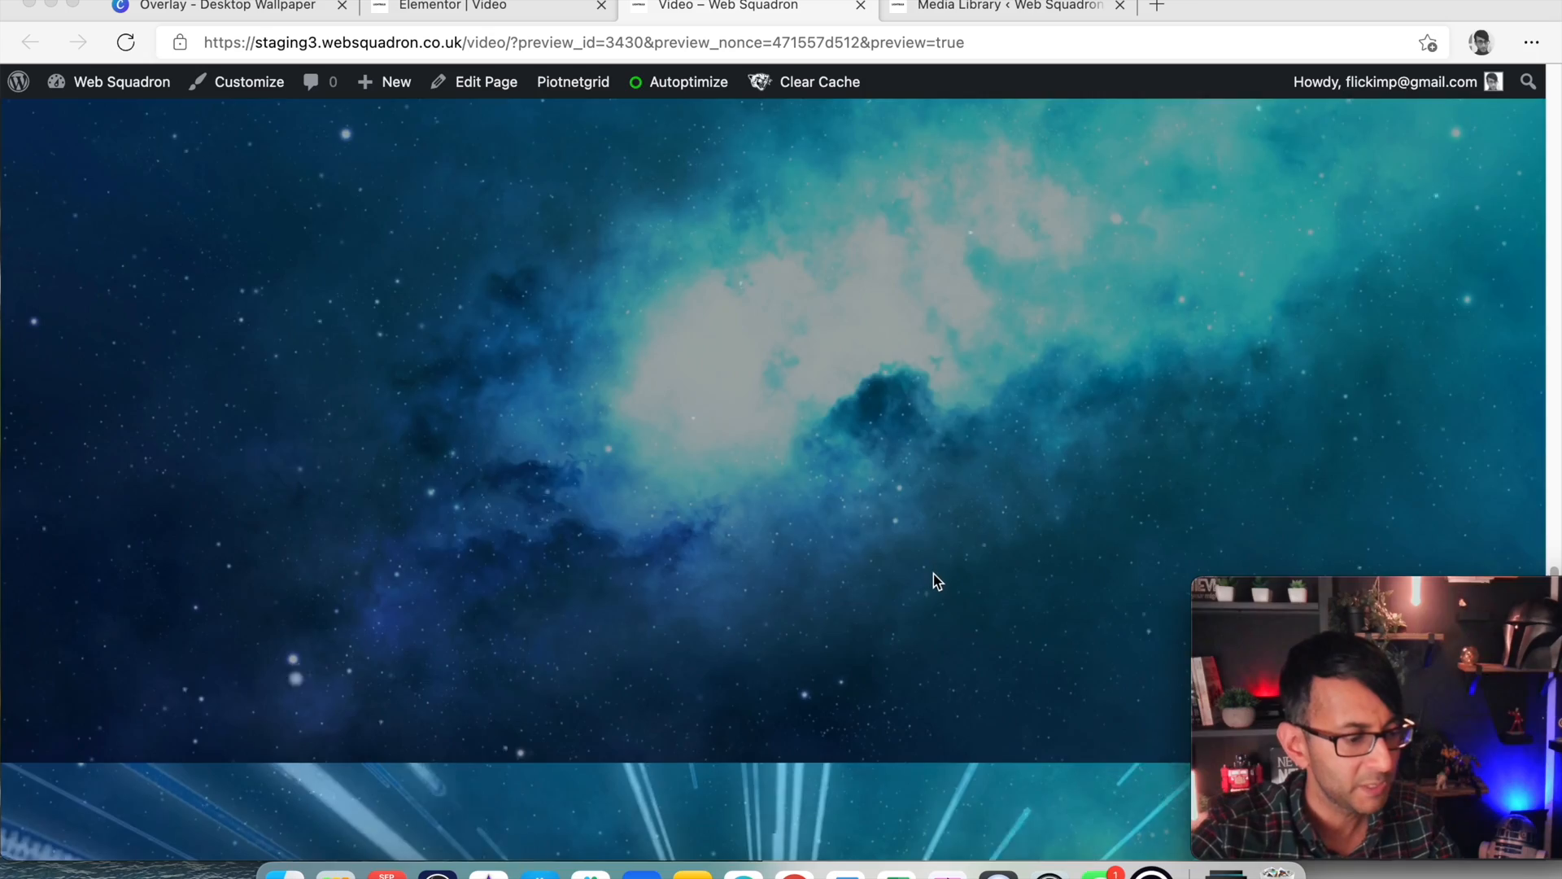